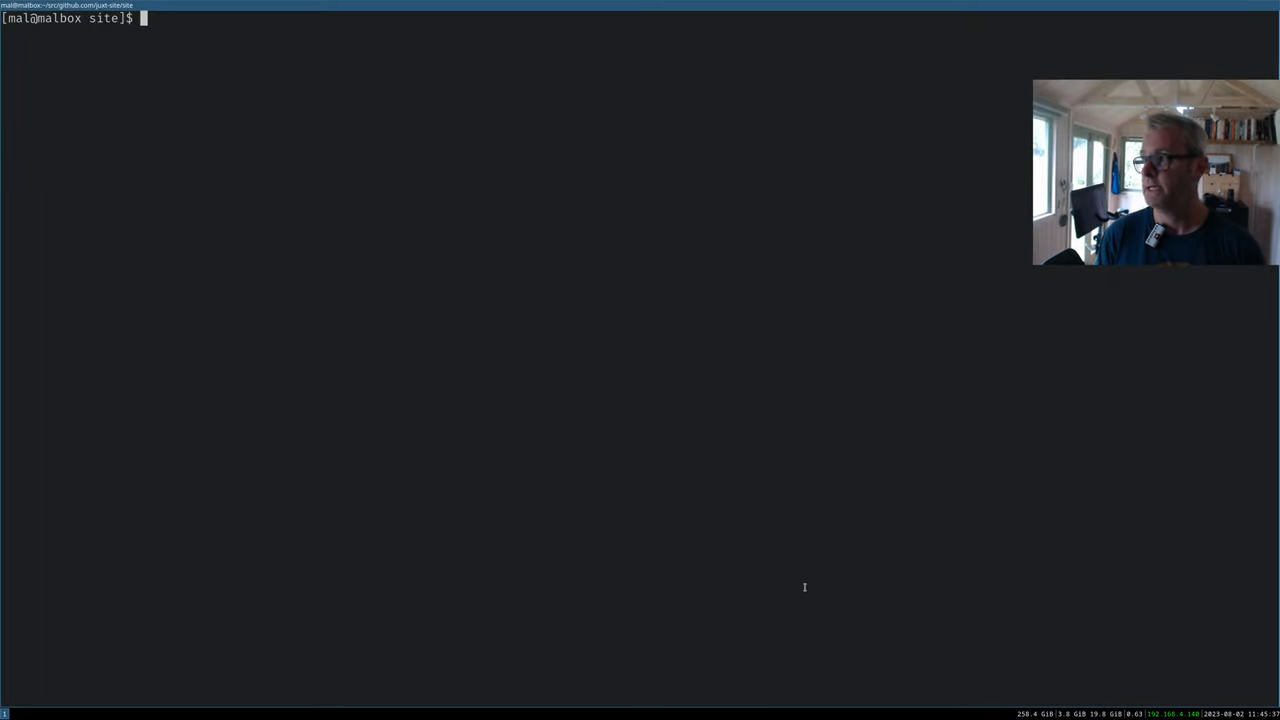
# - Print the site CLI configuration with its localhost URI mappings, then run 'site list'
pyautogui.write('site config')
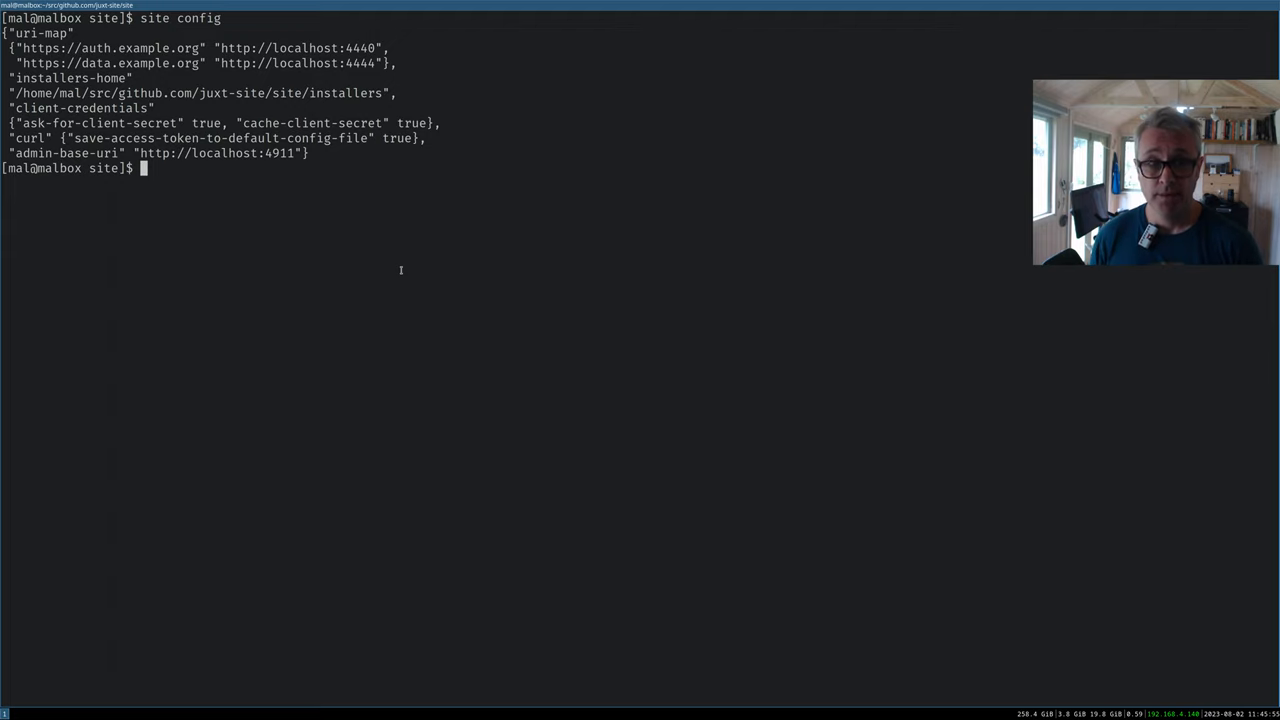
pyautogui.write('site')
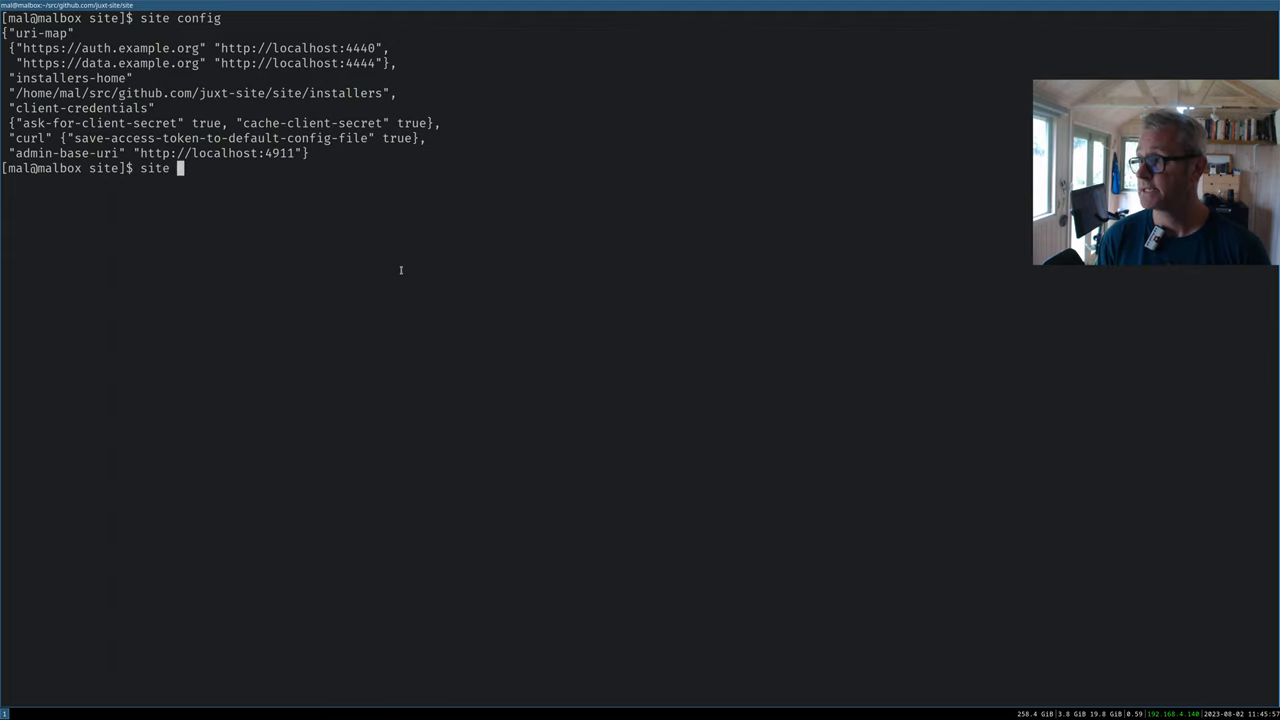
pyautogui.write('list')
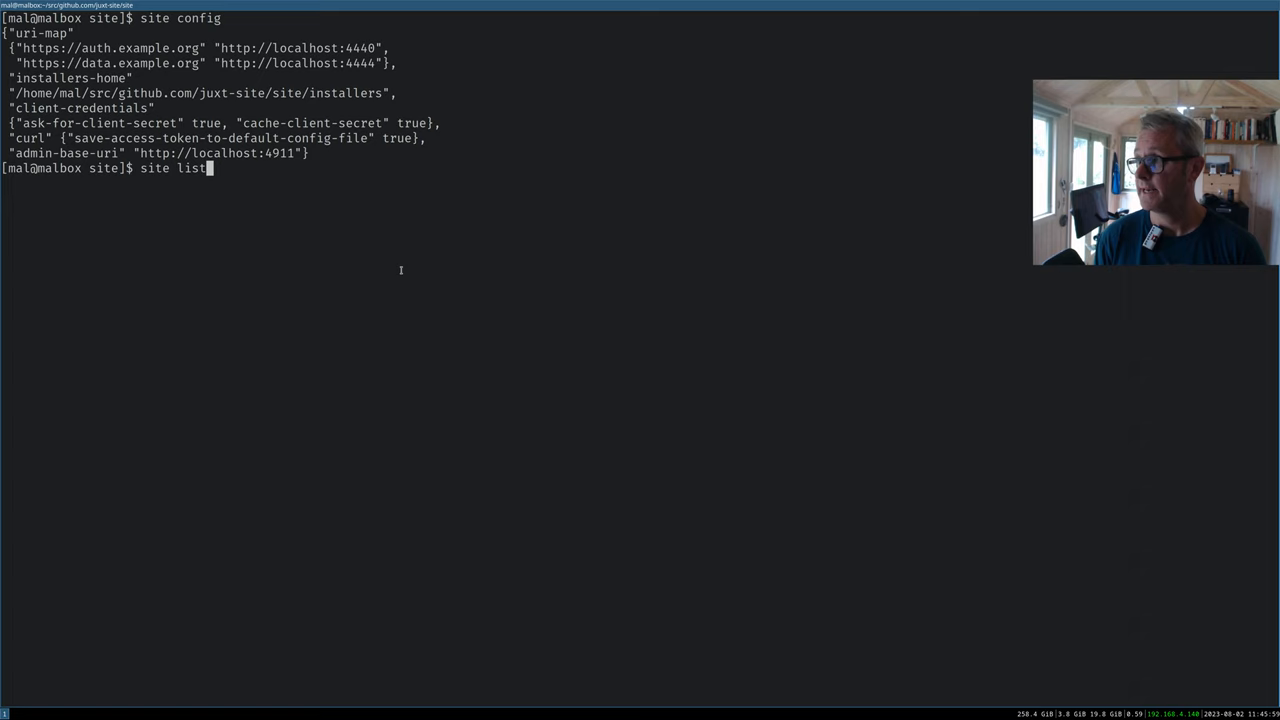
pyautogui.press('Enter')
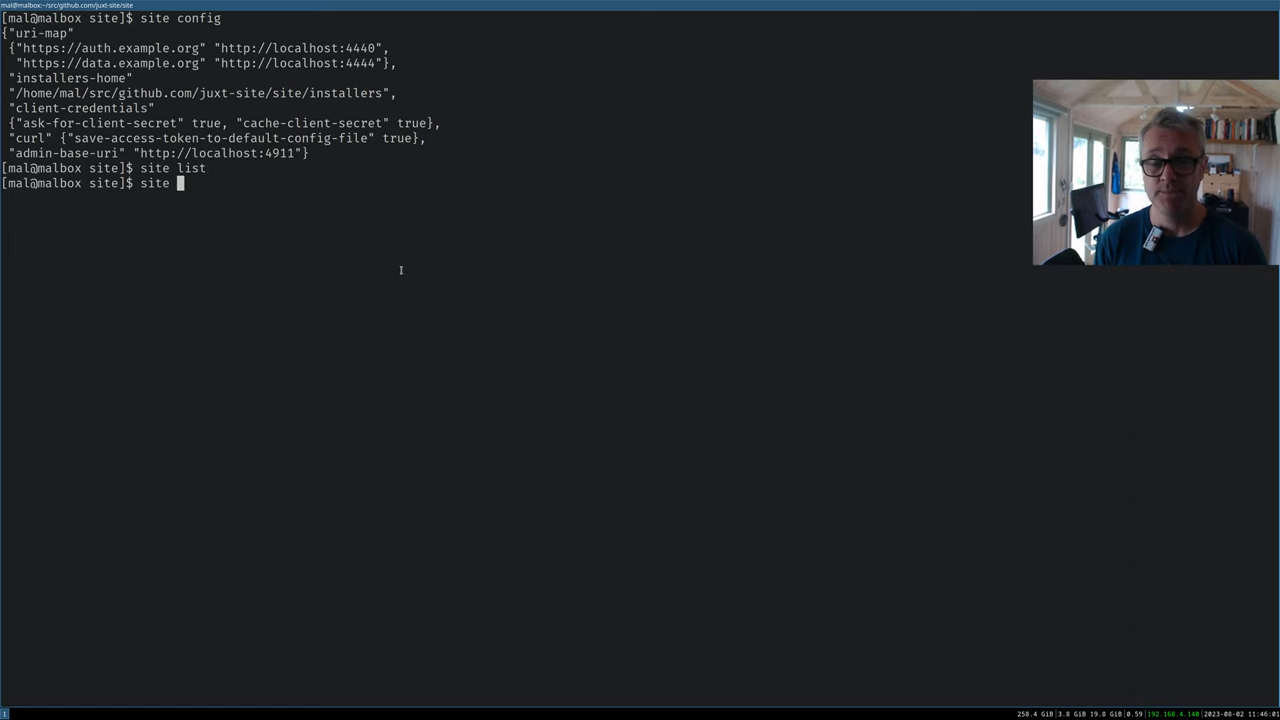
# - Run 'site init', request and save an access token for site-cli, then check the token
pyautogui.write('init')
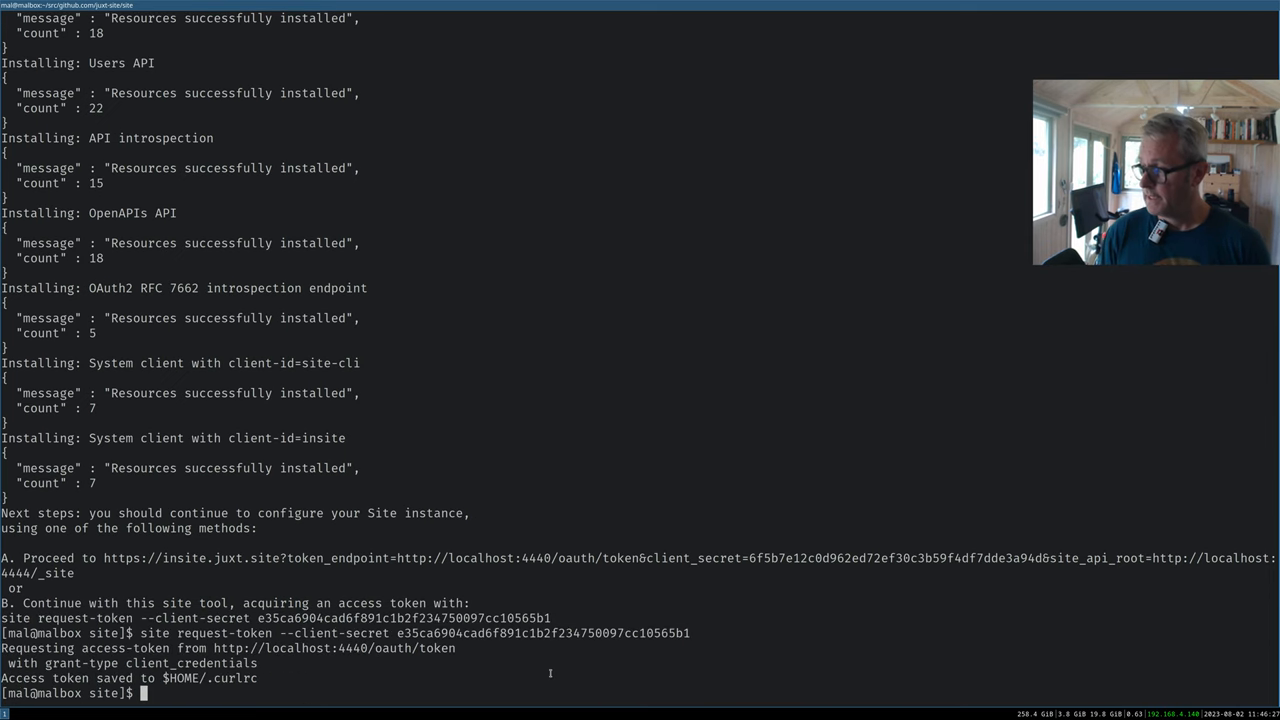
pyautogui.write('site c')
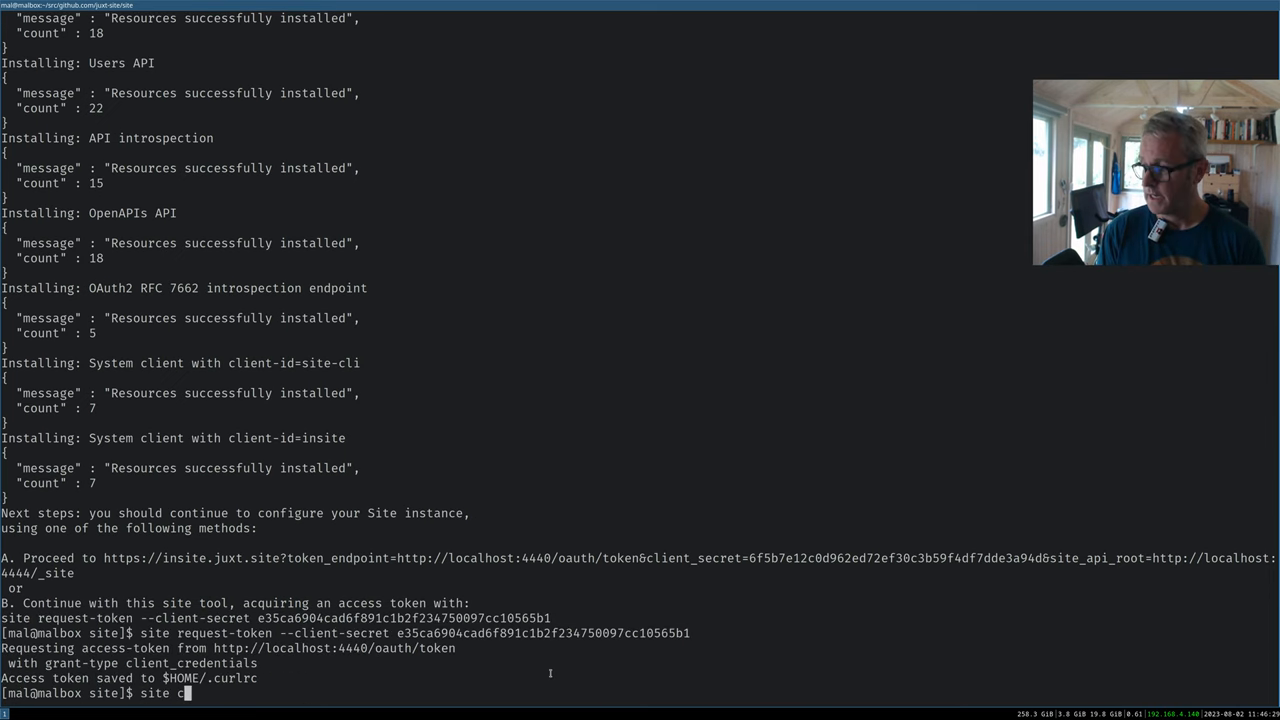
pyautogui.write('heck-token')
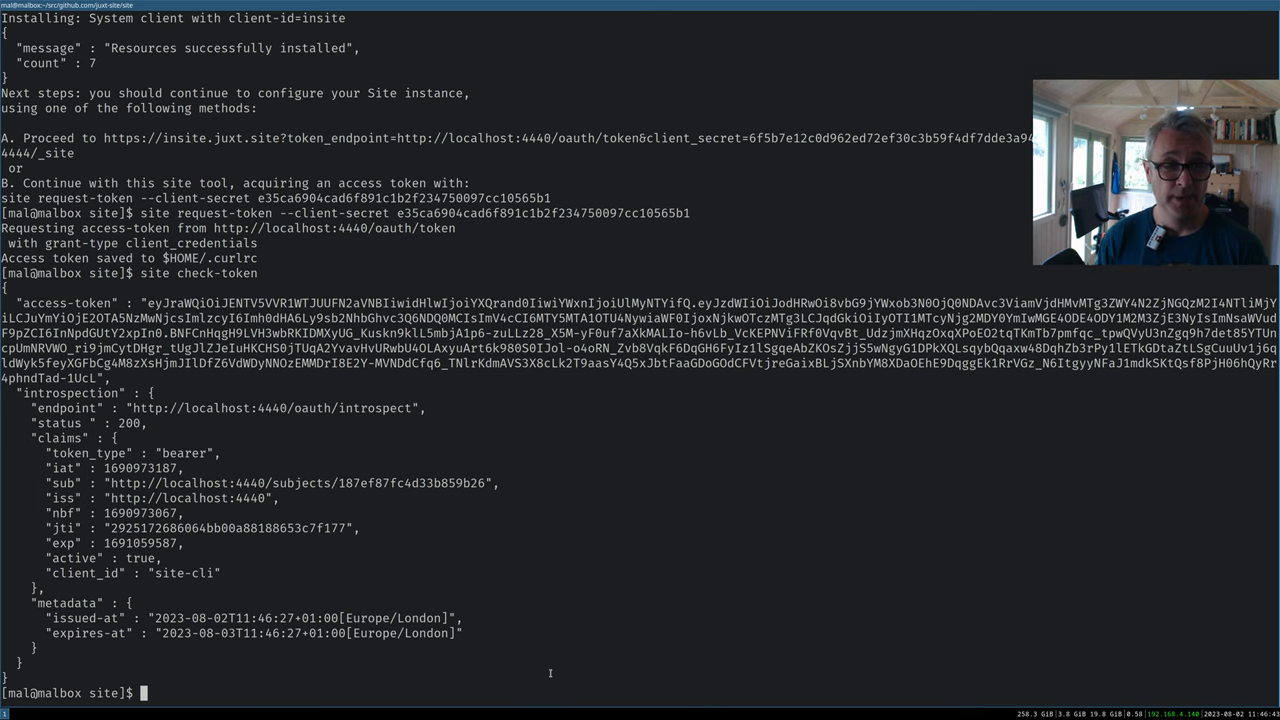
# - Install the juxt/site/system-api-openapi package into the Site instance
pyautogui.write('site')
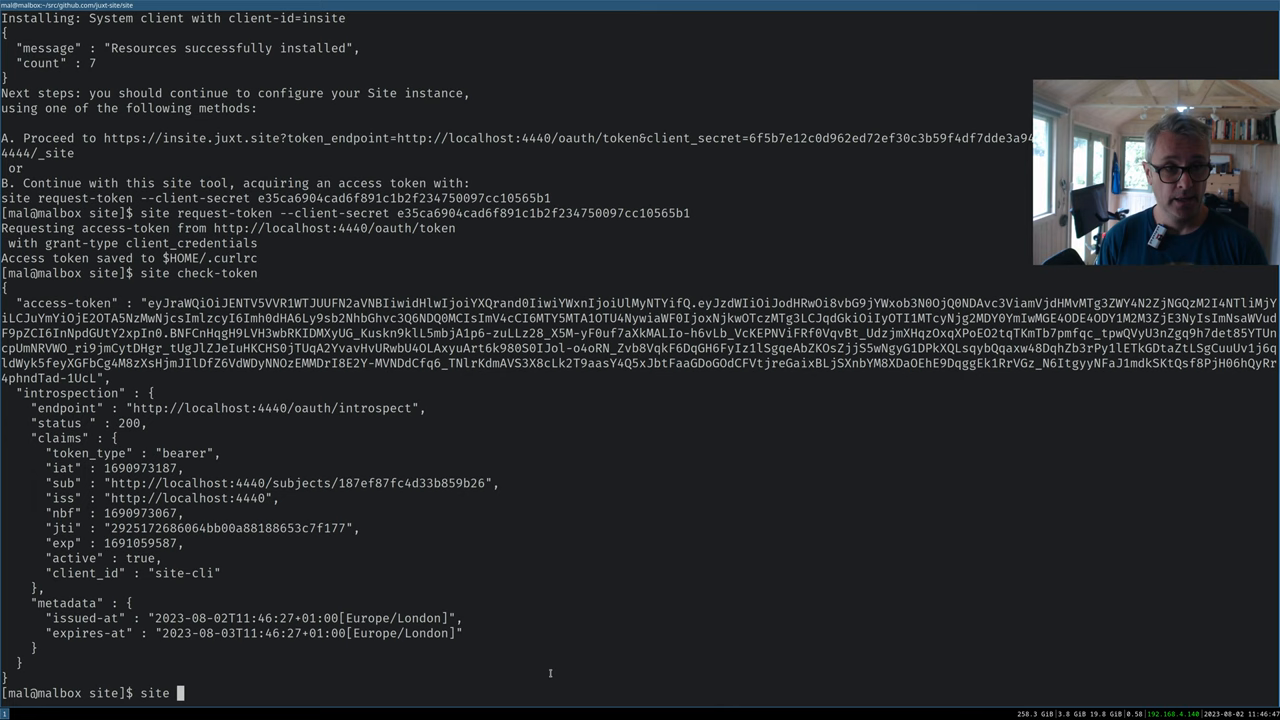
pyautogui.write('install')
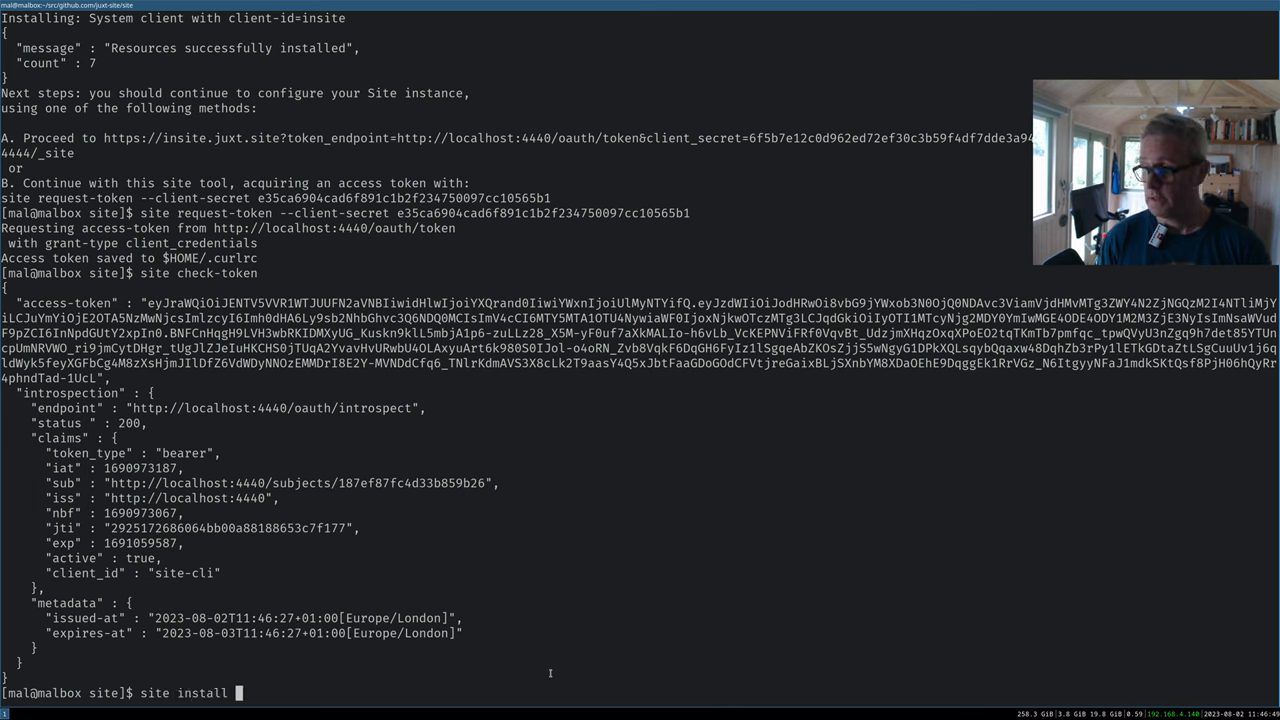
pyautogui.write('juxt/site/s')
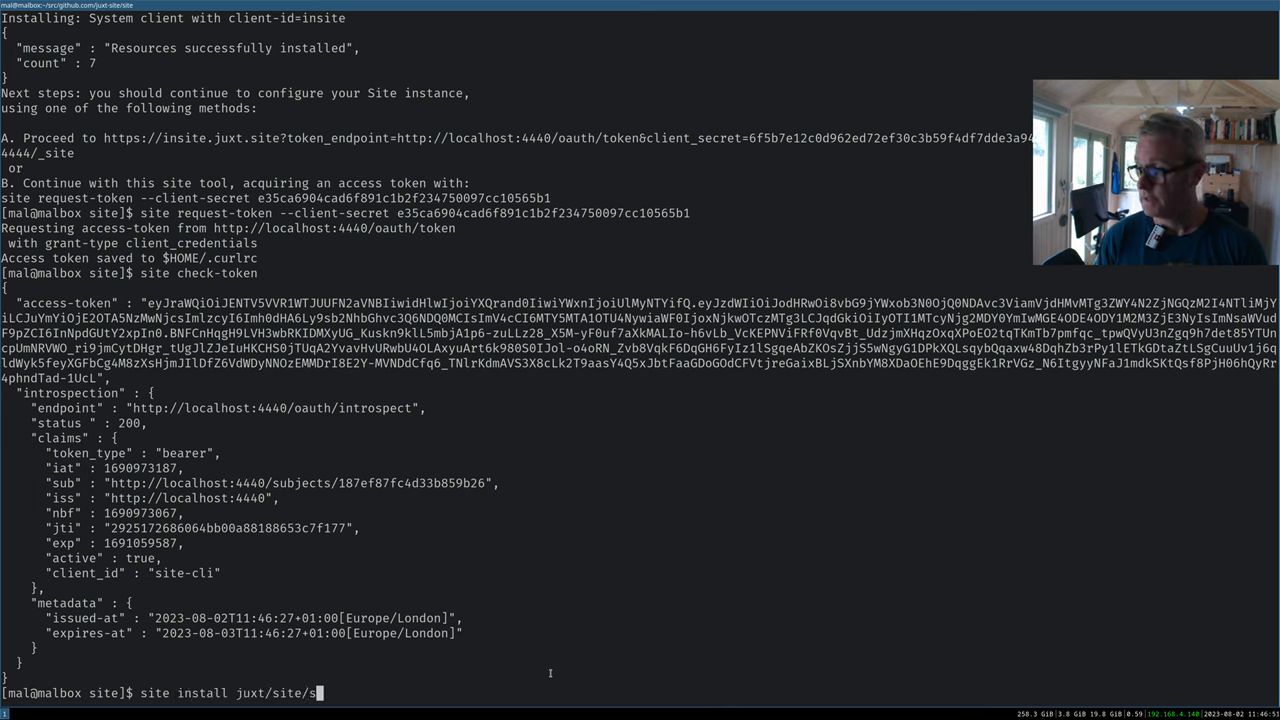
pyautogui.write('ystem-')
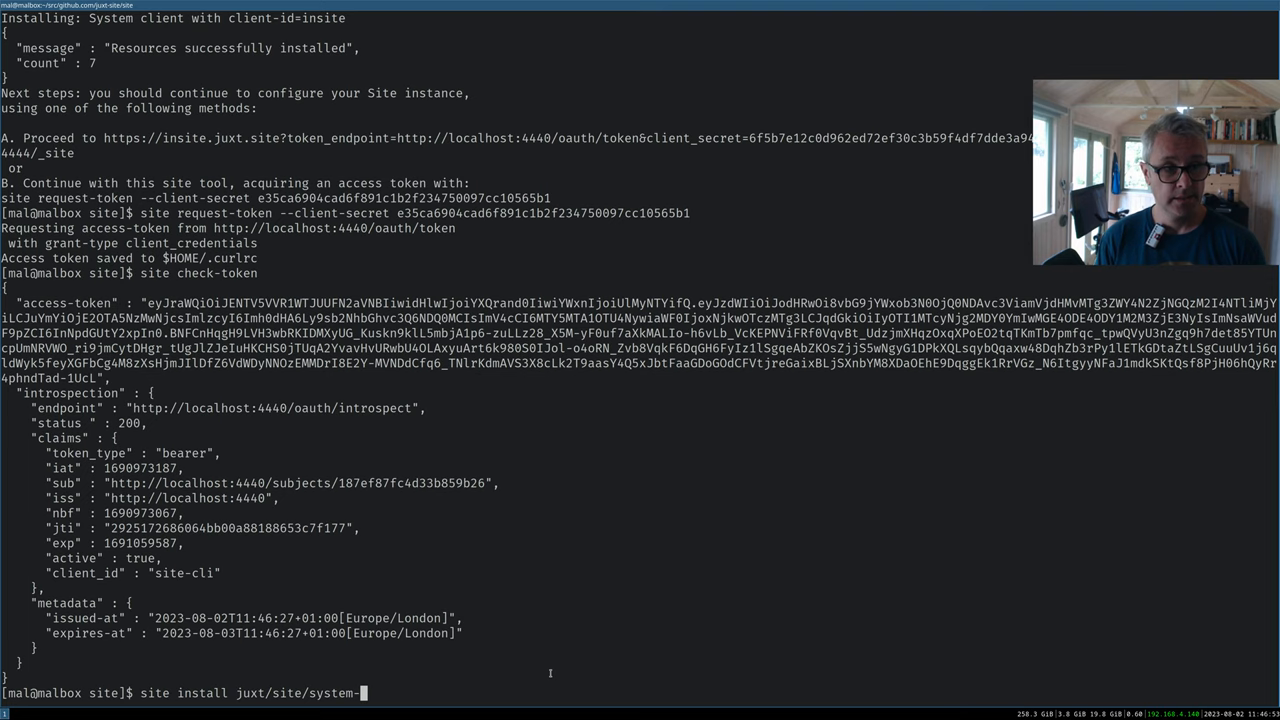
pyautogui.write('api-openapi')
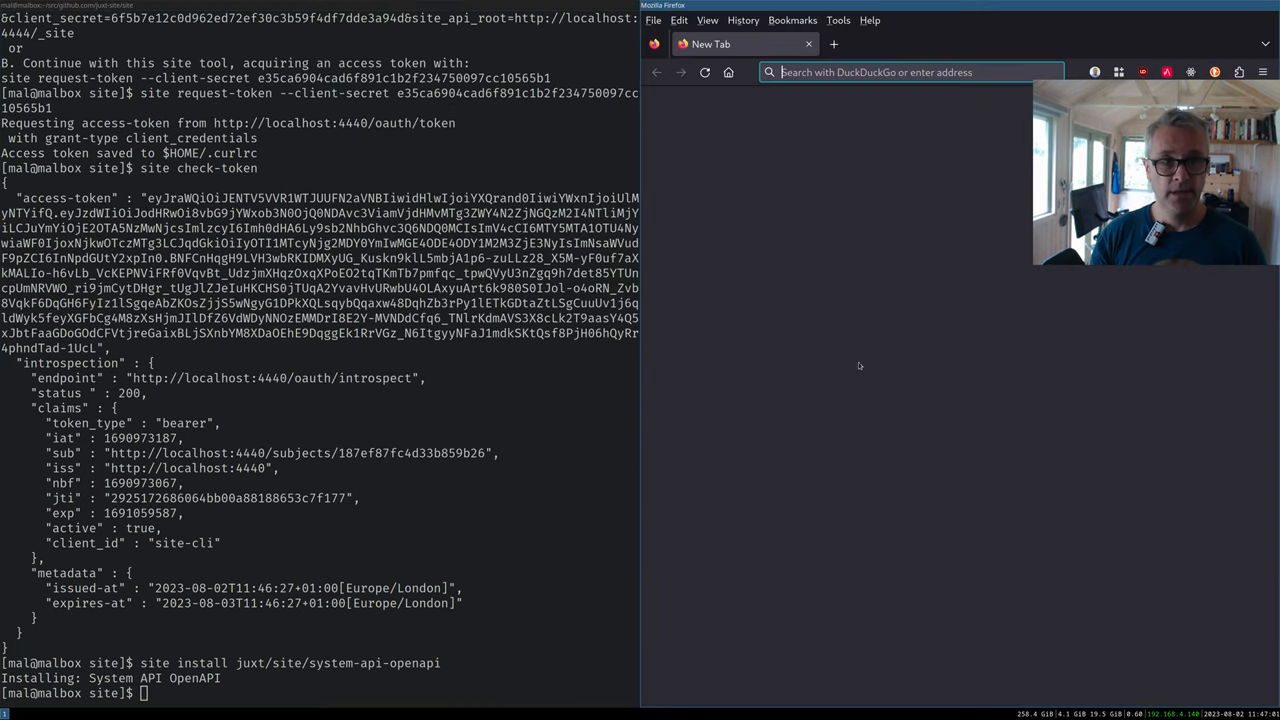
pyautogui.write('petstore.swagger.io')
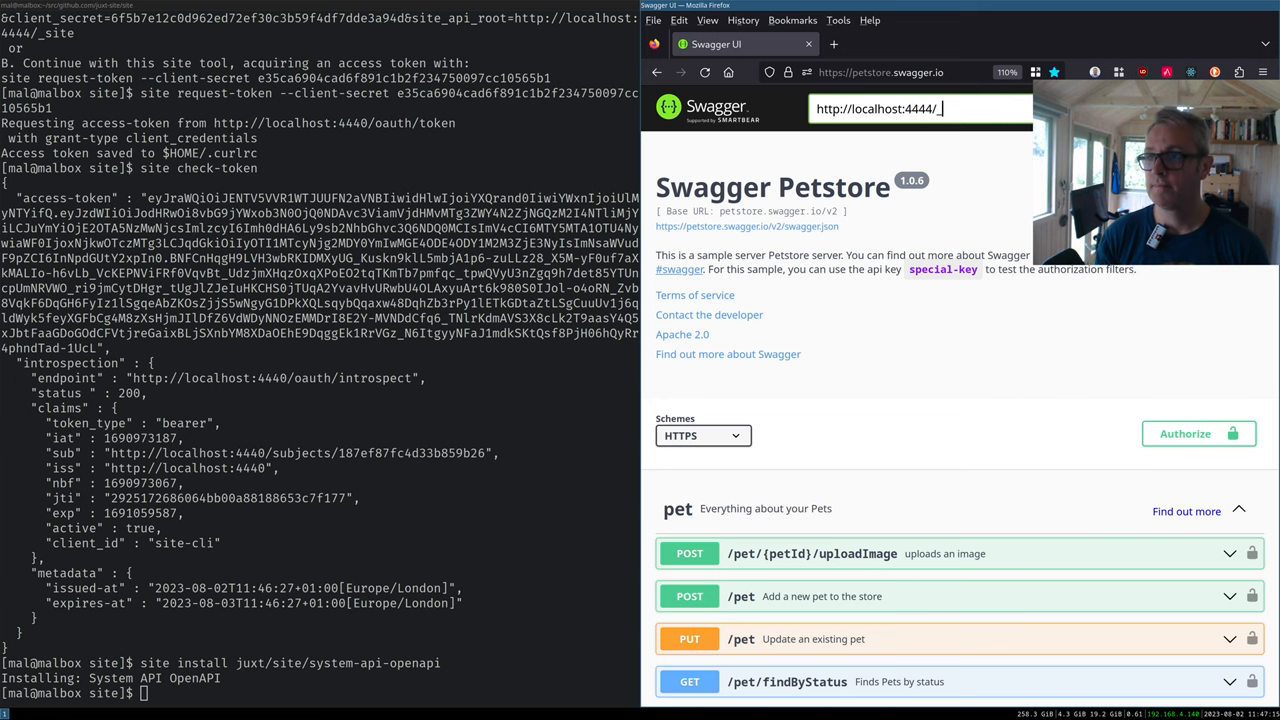
pyautogui.write('_site/openapi.j')
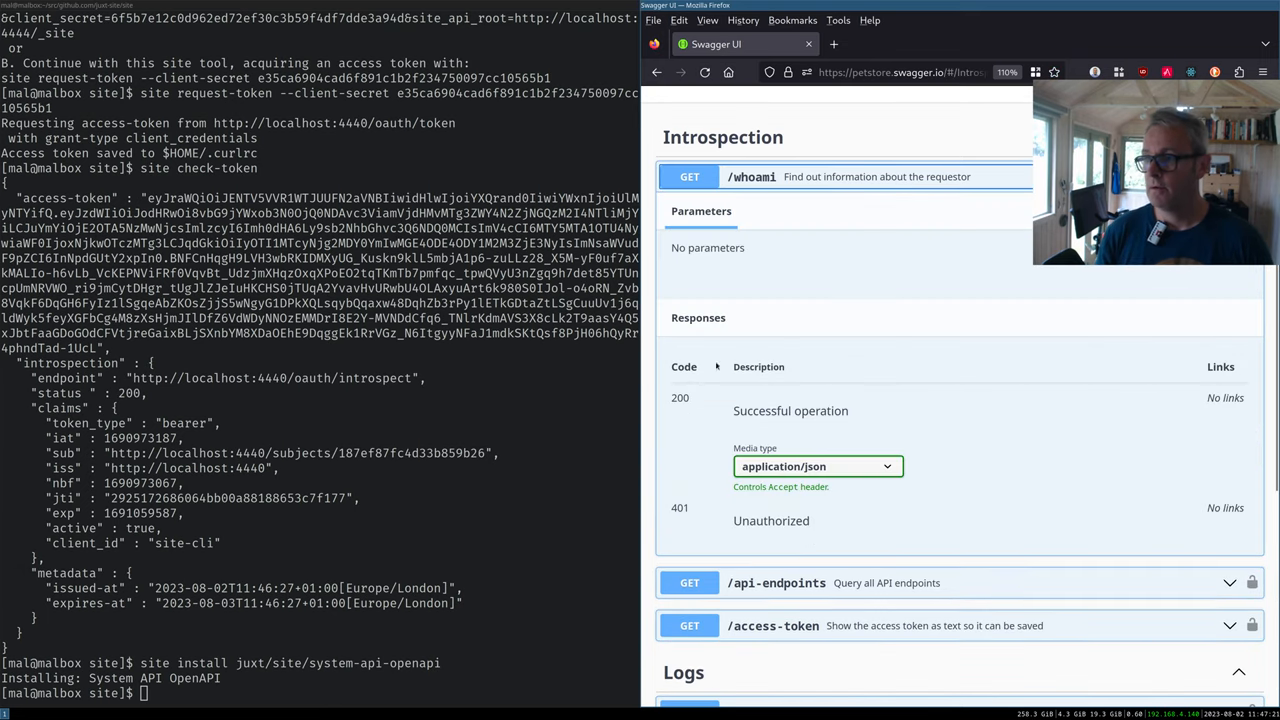
pyautogui.click(812, 302)
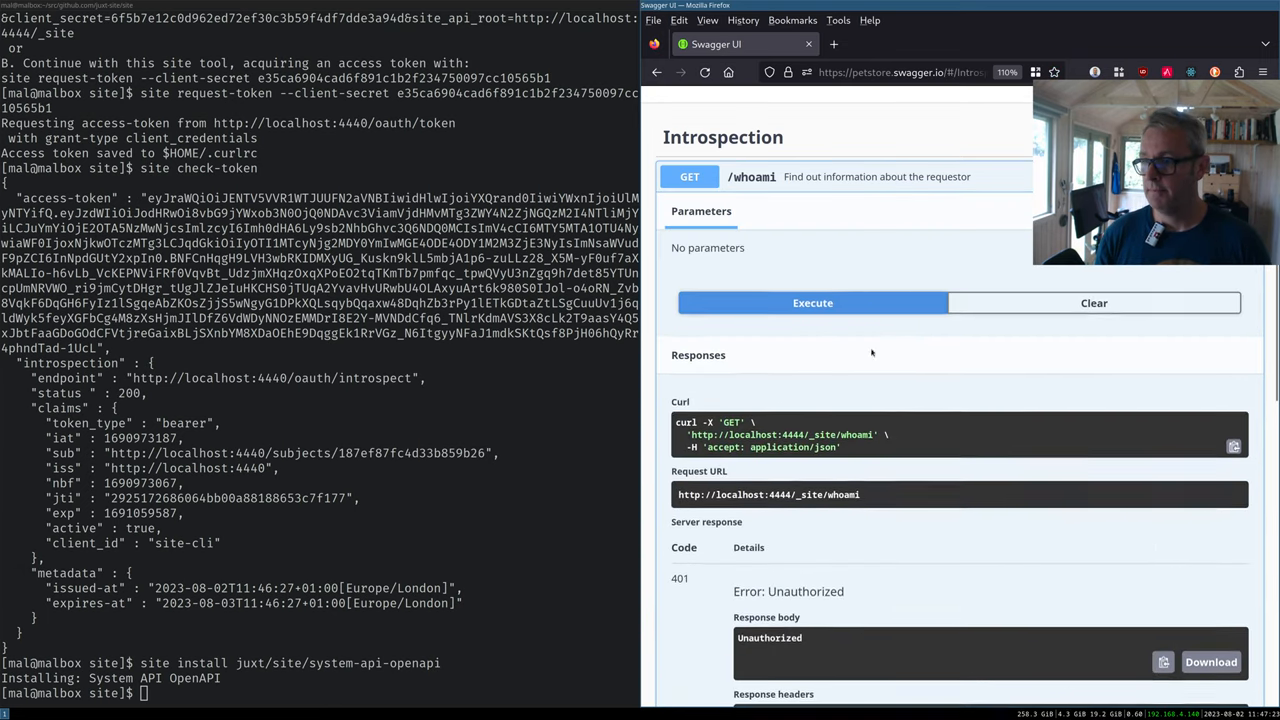
pyautogui.scroll(-3)
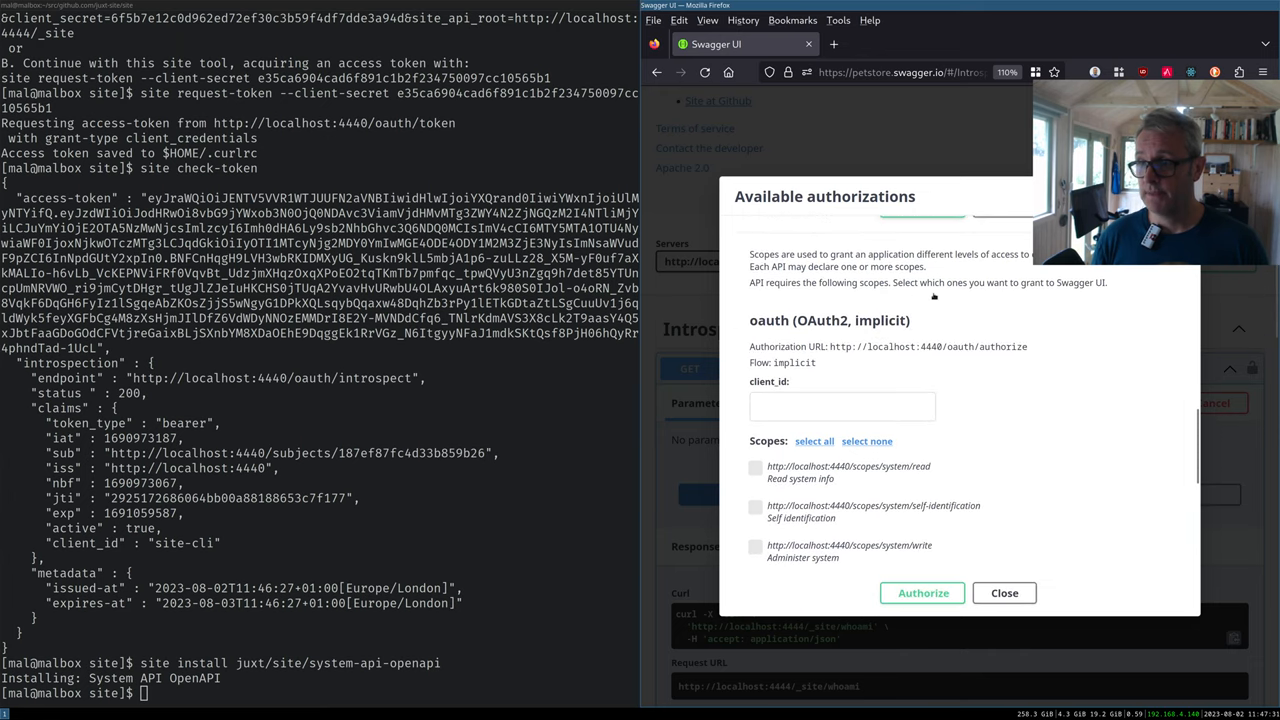
# - Authorize as client_id swagger-ui with all three scopes selected, landing on a Not Found page
pyautogui.click(814, 442)
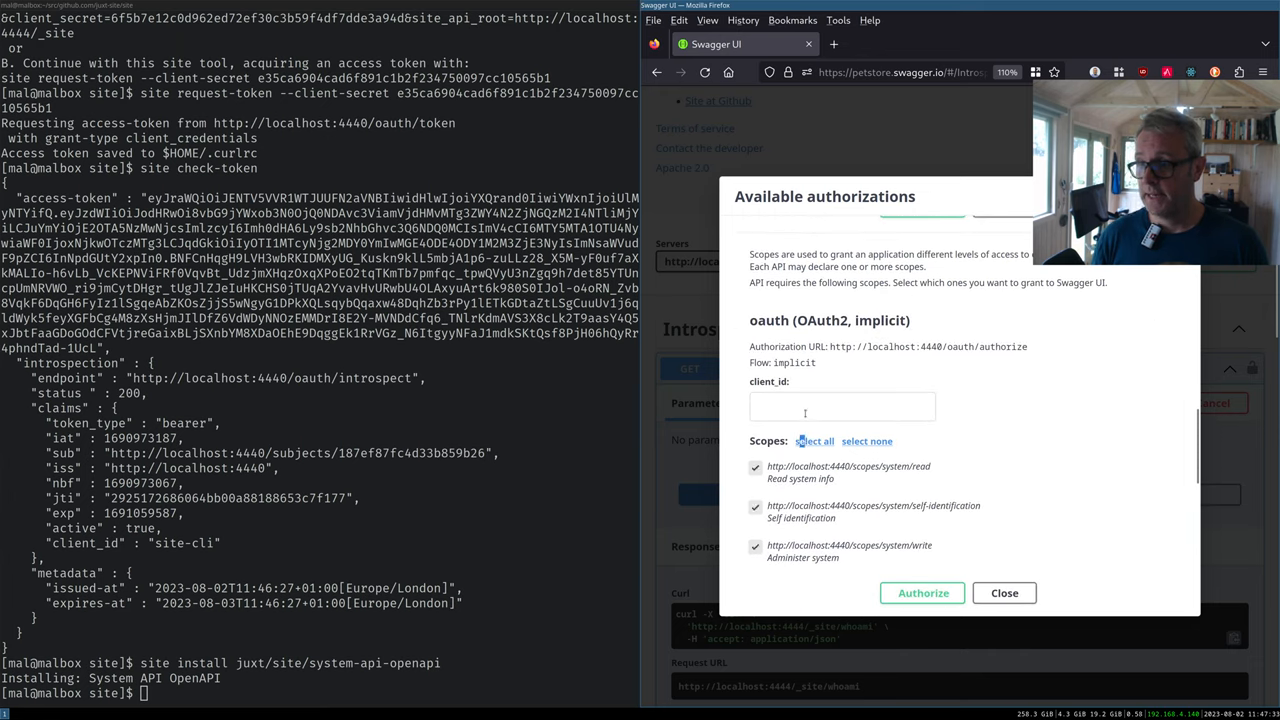
pyautogui.write('swagger-ui')
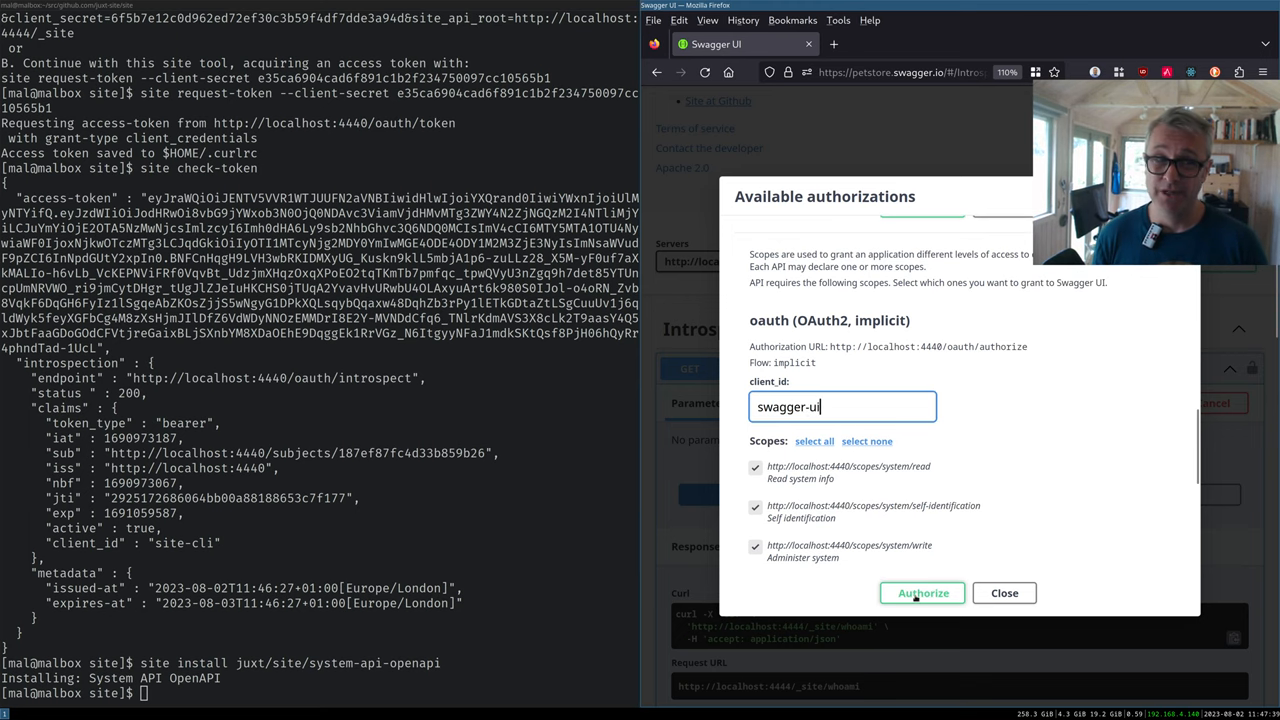
pyautogui.click(920, 592)
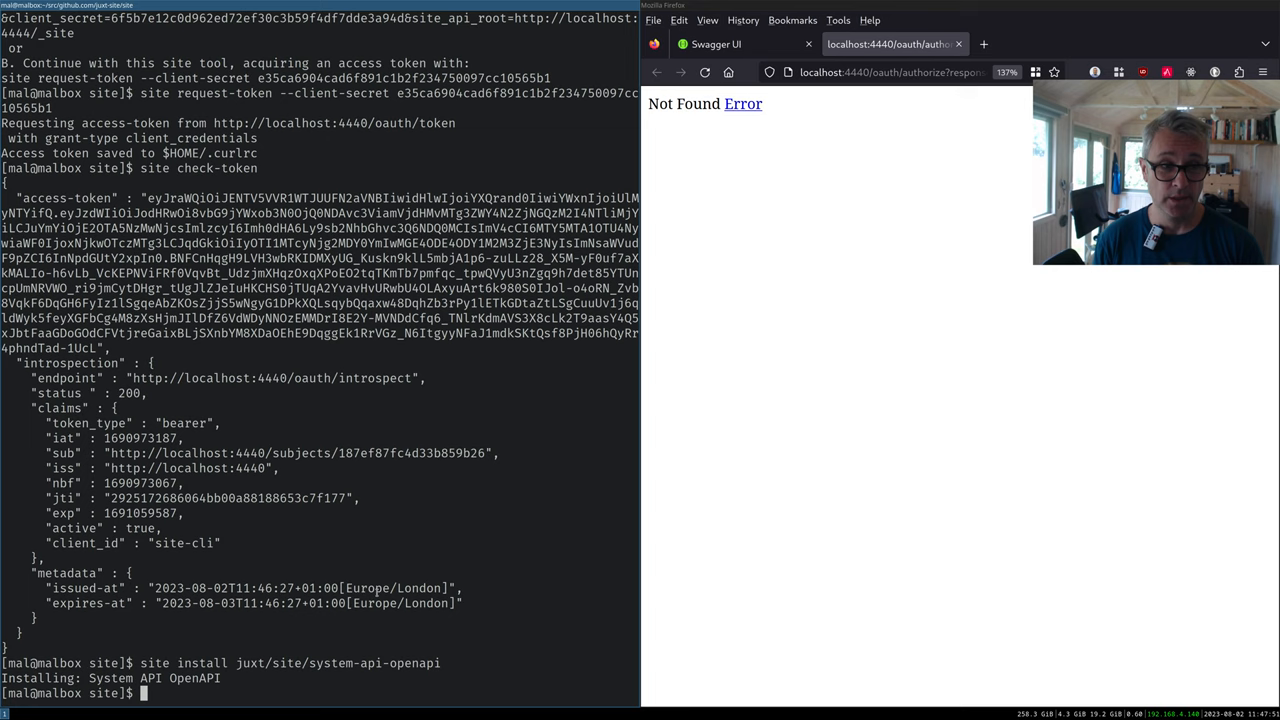
# - Install juxt/site/oauth-authorization-endpoint and reload the browser's authorization page
pyautogui.write('site install')
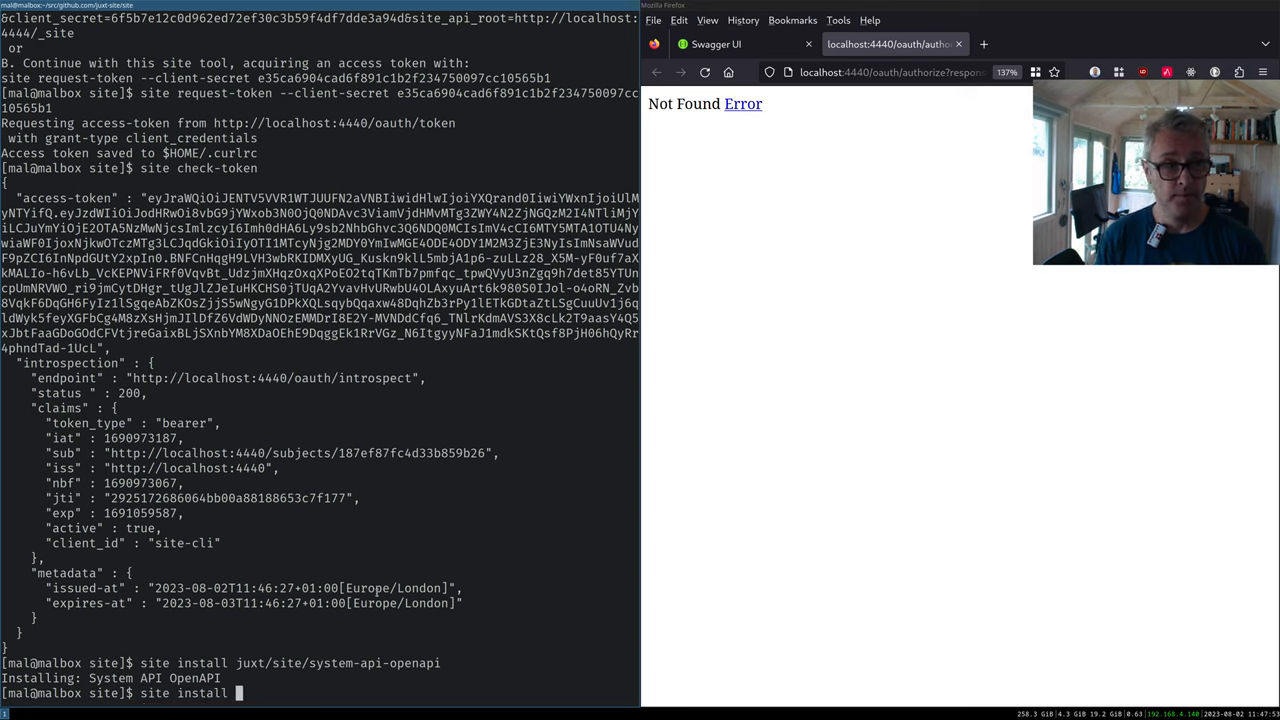
pyautogui.write('juxt/sit/')
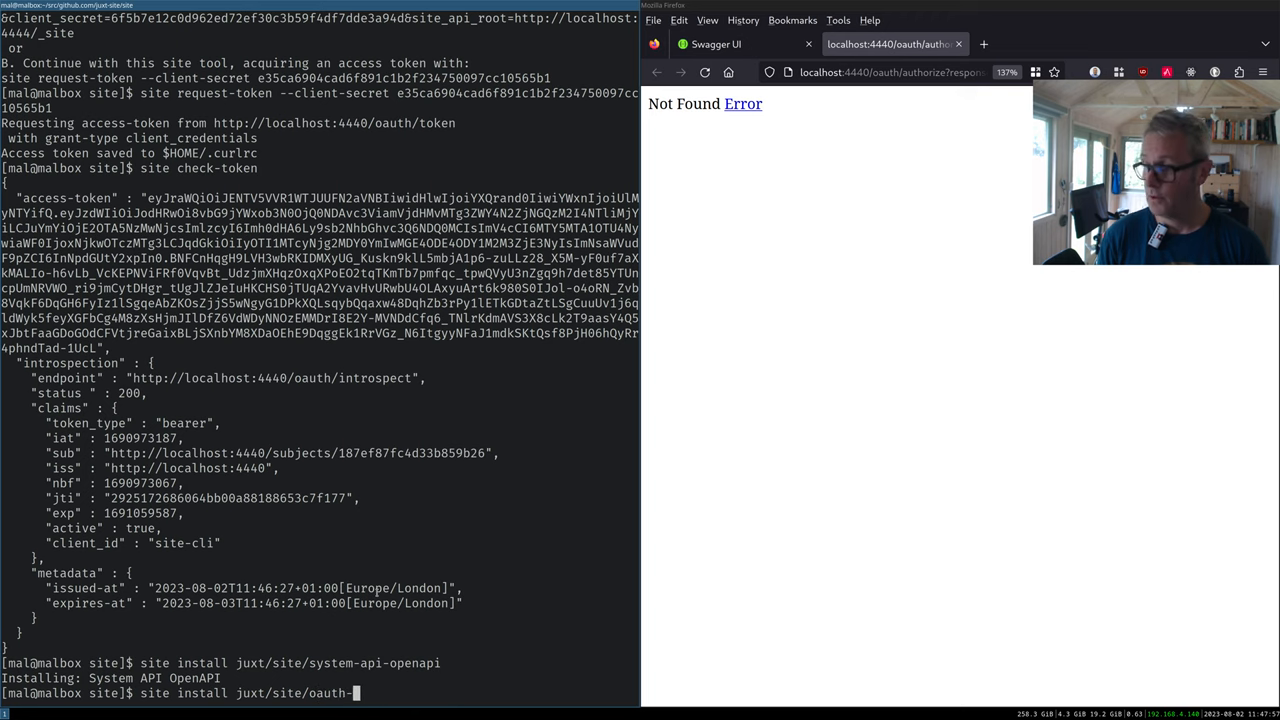
pyautogui.write('authorization-endpoint')
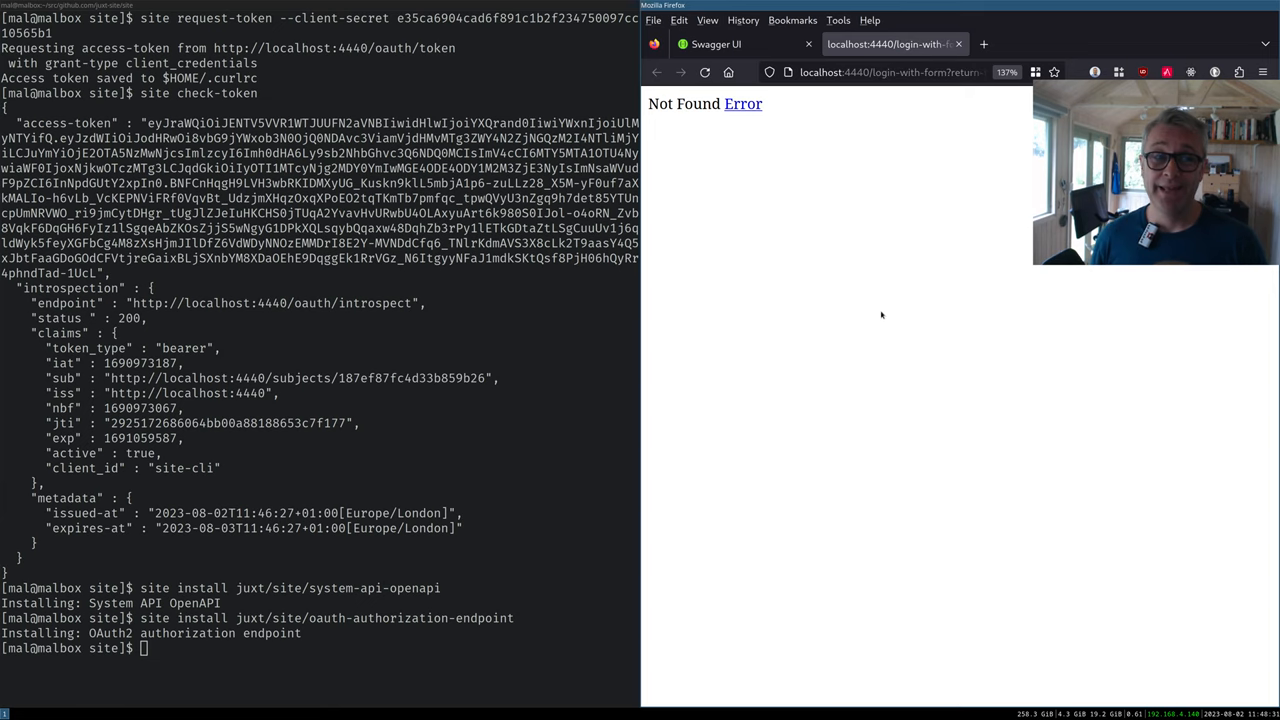
pyautogui.click(888, 72)
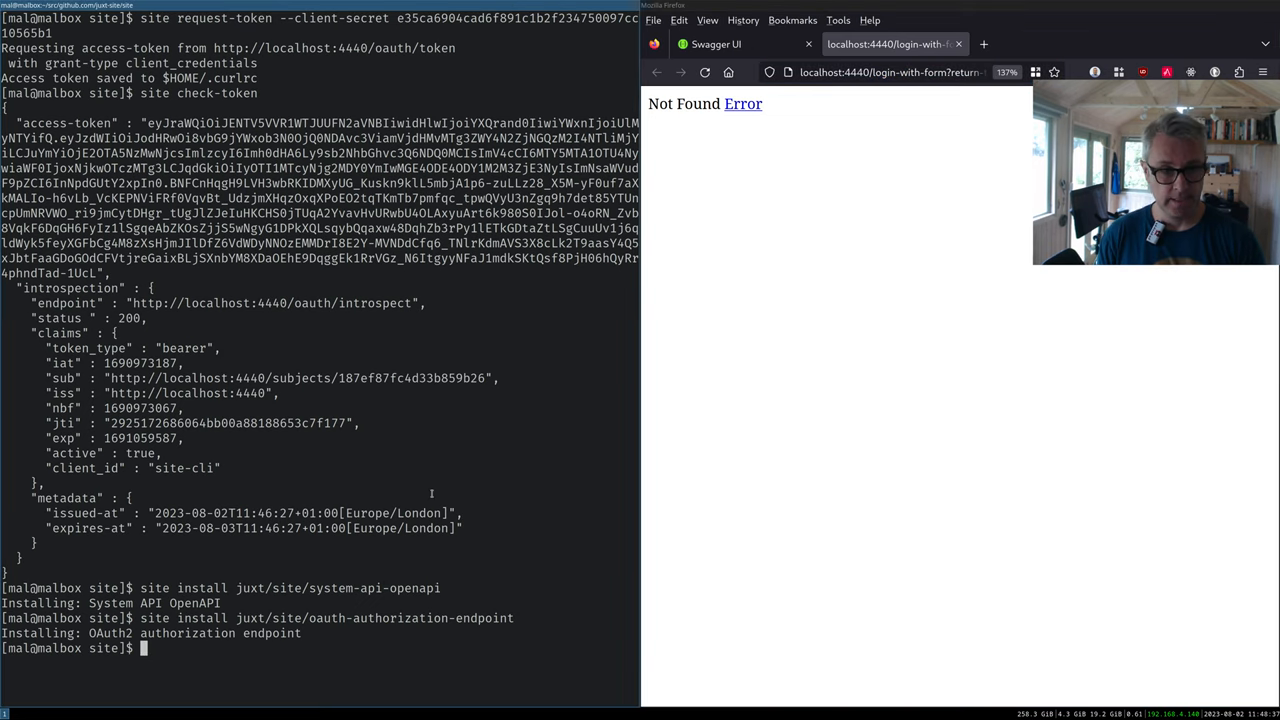
# - Install juxt/site/login-form so the authorization redirect shows a username/password page
pyautogui.write('site install')
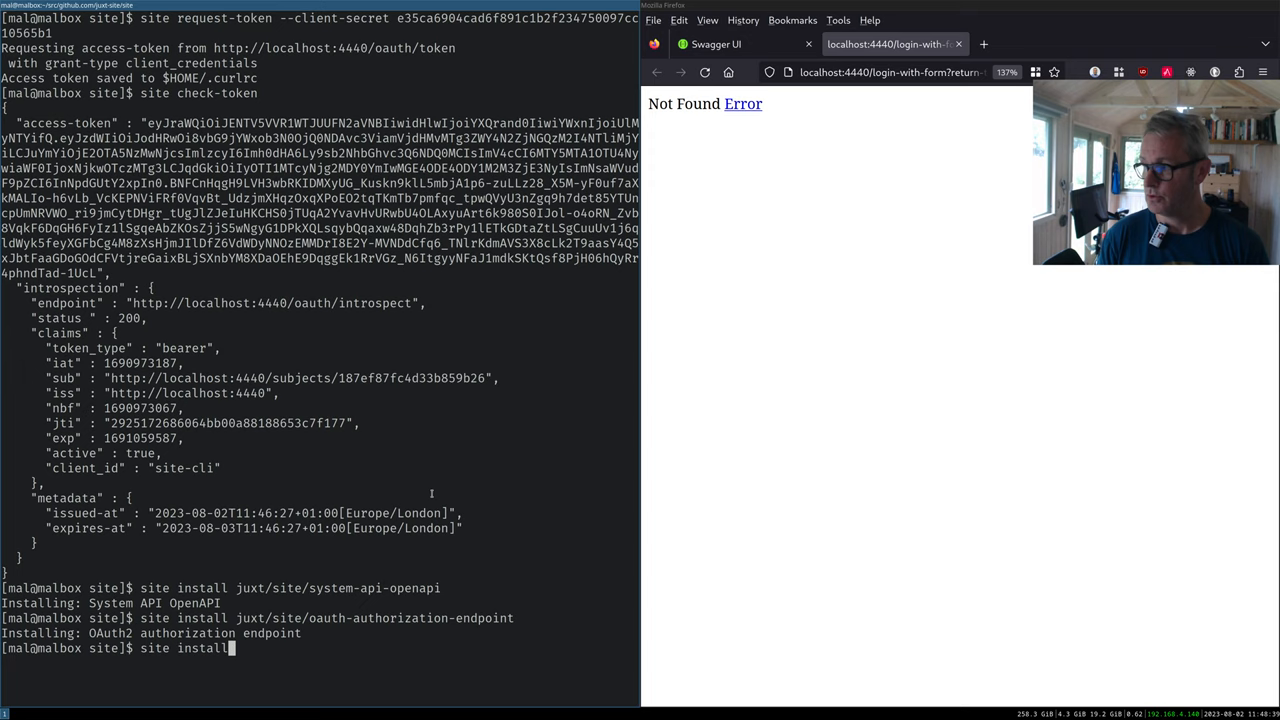
pyautogui.write('juxt/site/')
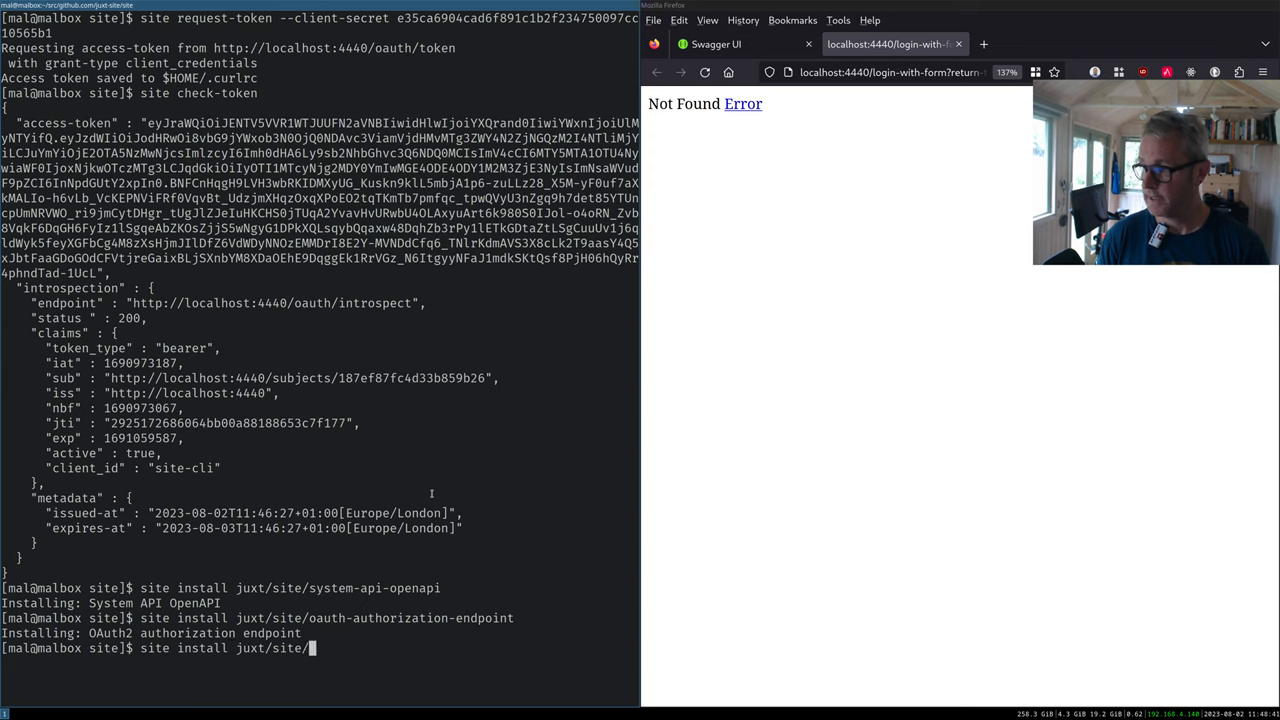
pyautogui.write('login-form')
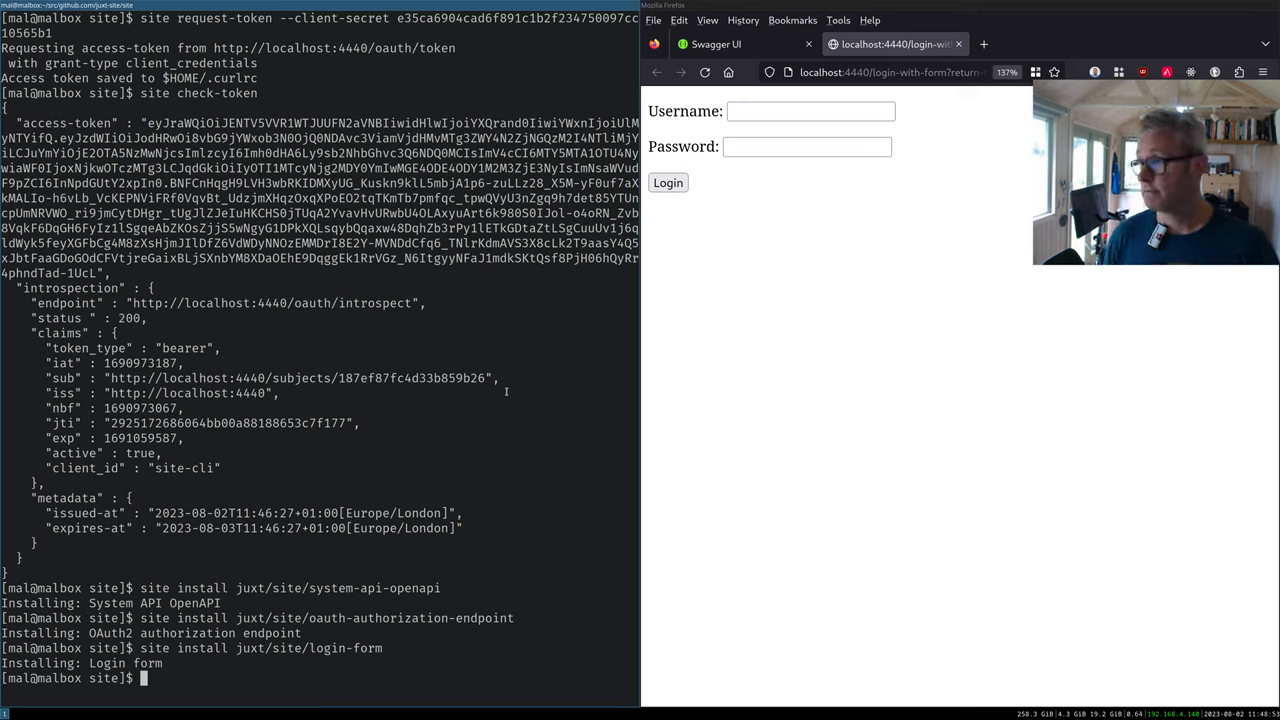
pyautogui.write('site')
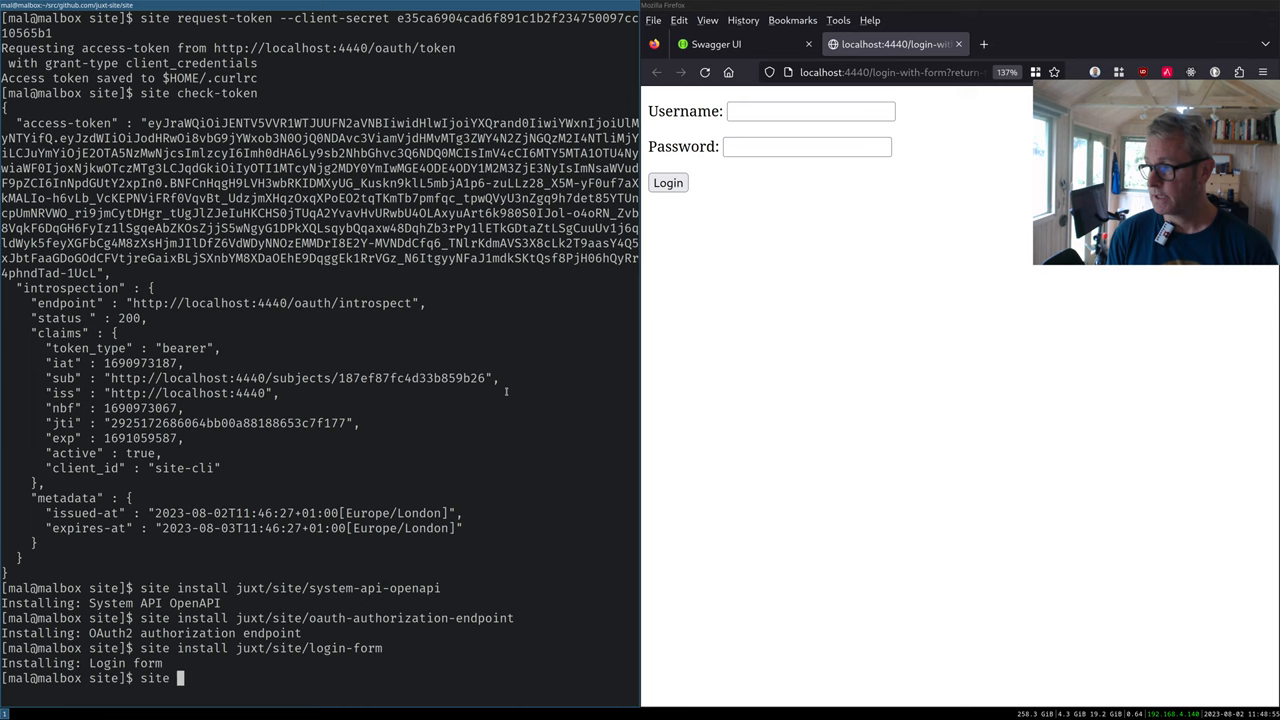
pyautogui.write('register-user --u')
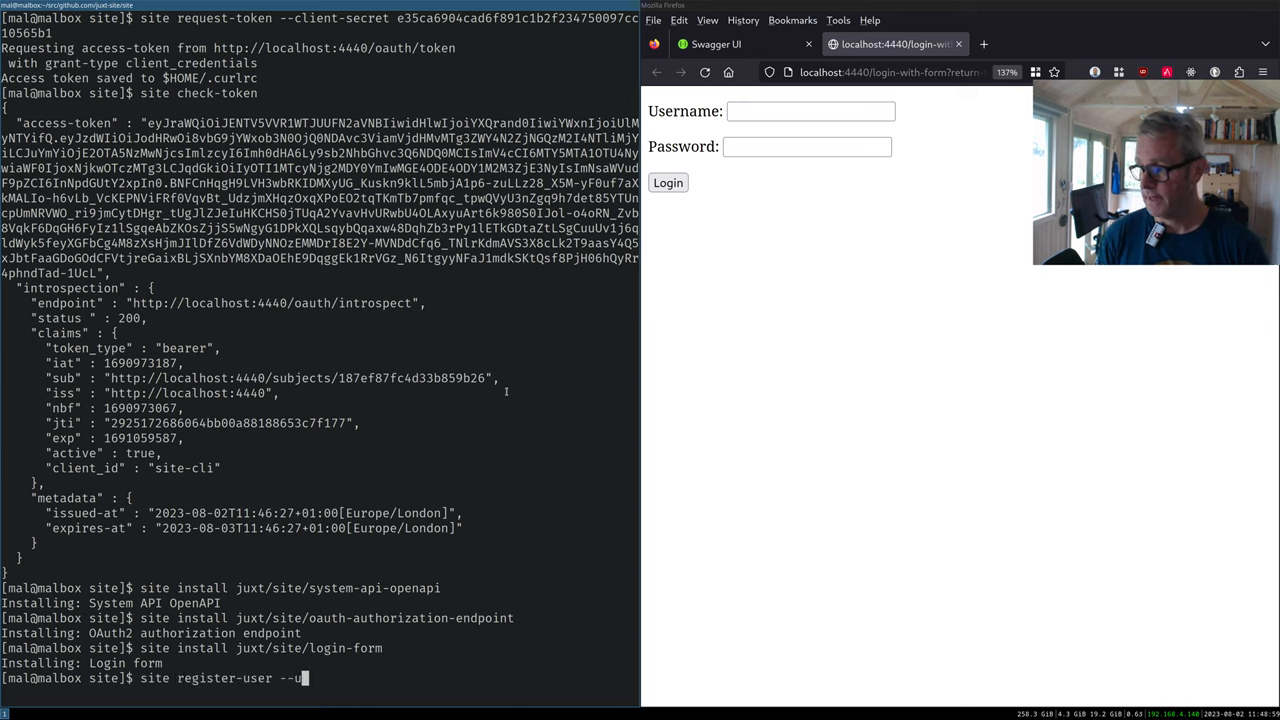
pyautogui.write('sername mal --fullname "')
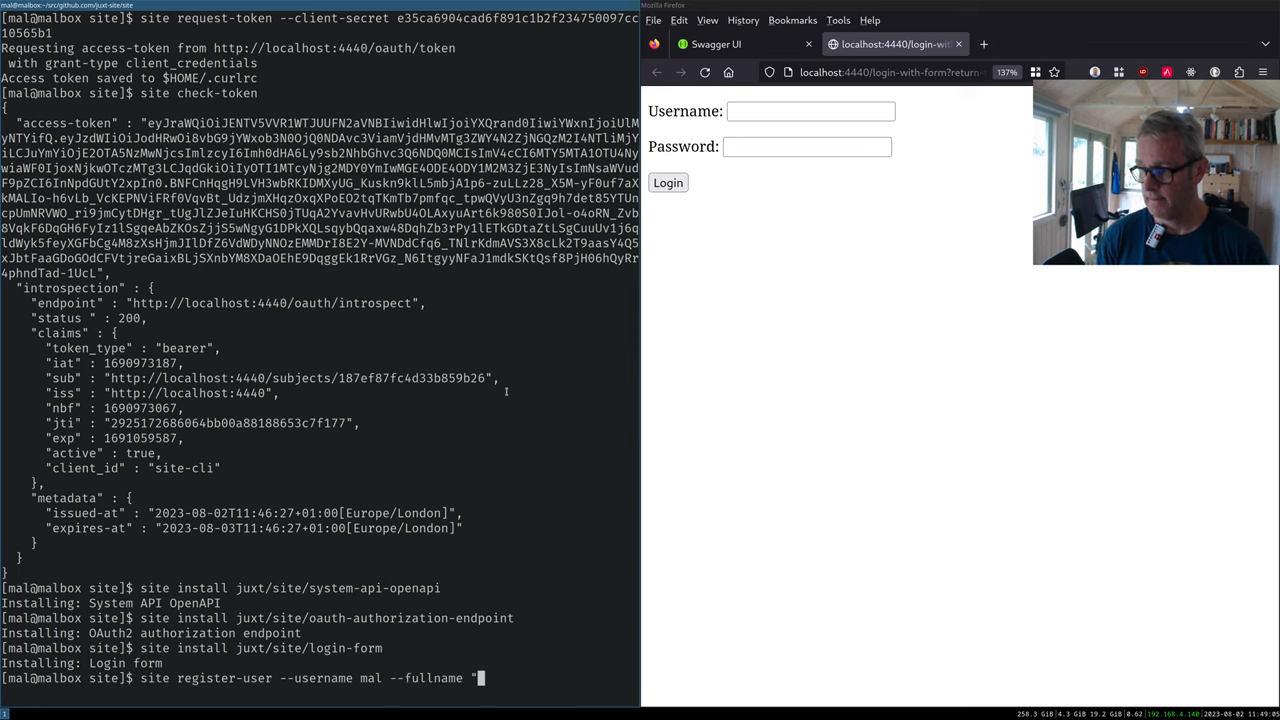
pyautogui.write('Malcolm Sparks')
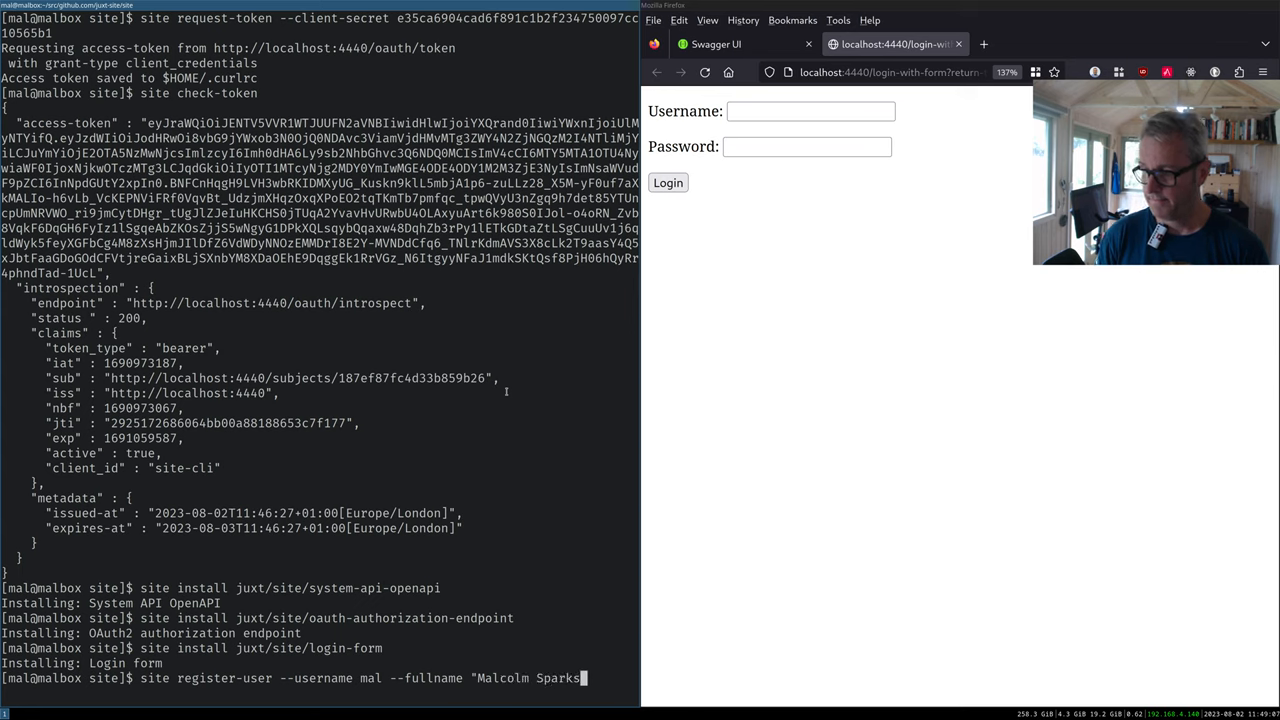
pyautogui.write('--email')
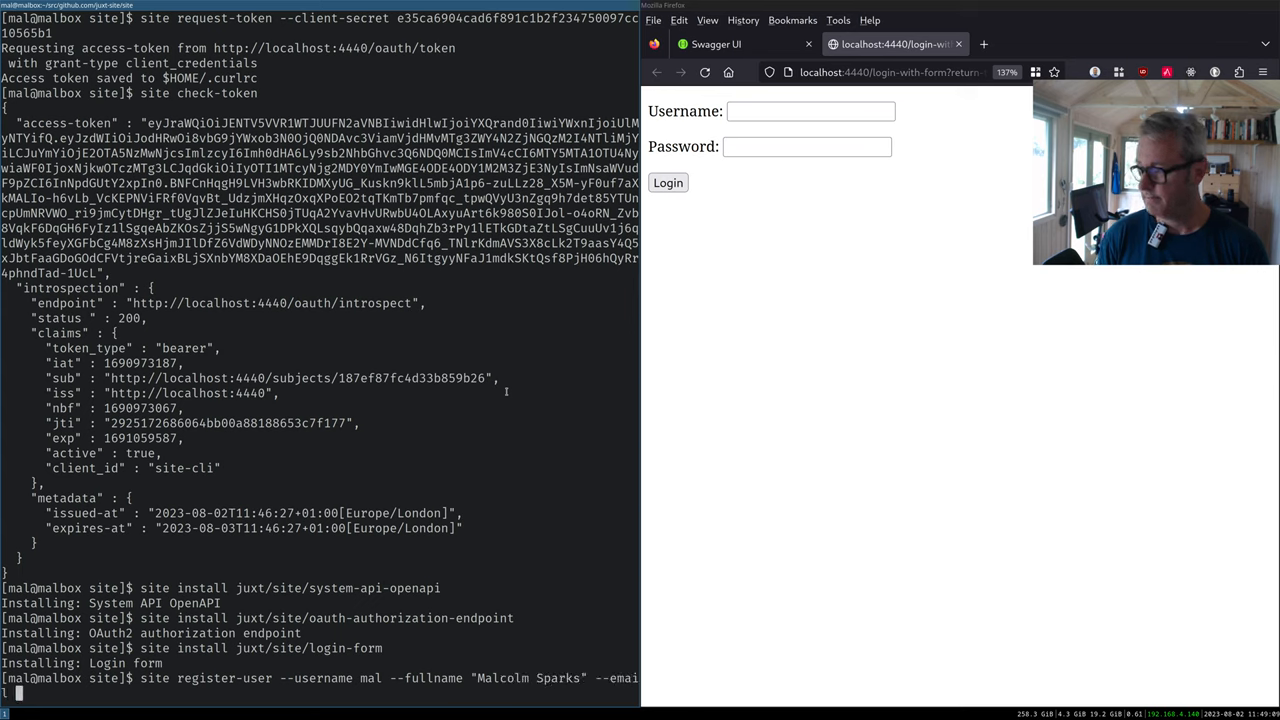
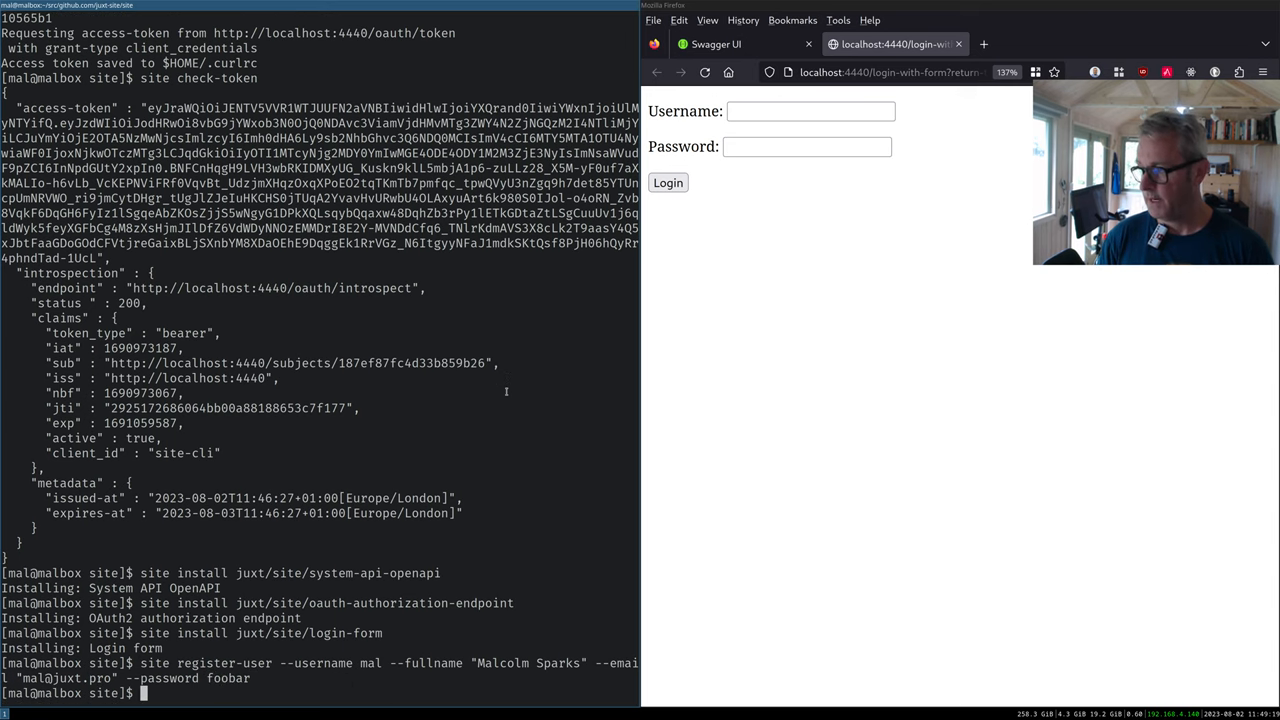
pyautogui.write('s')
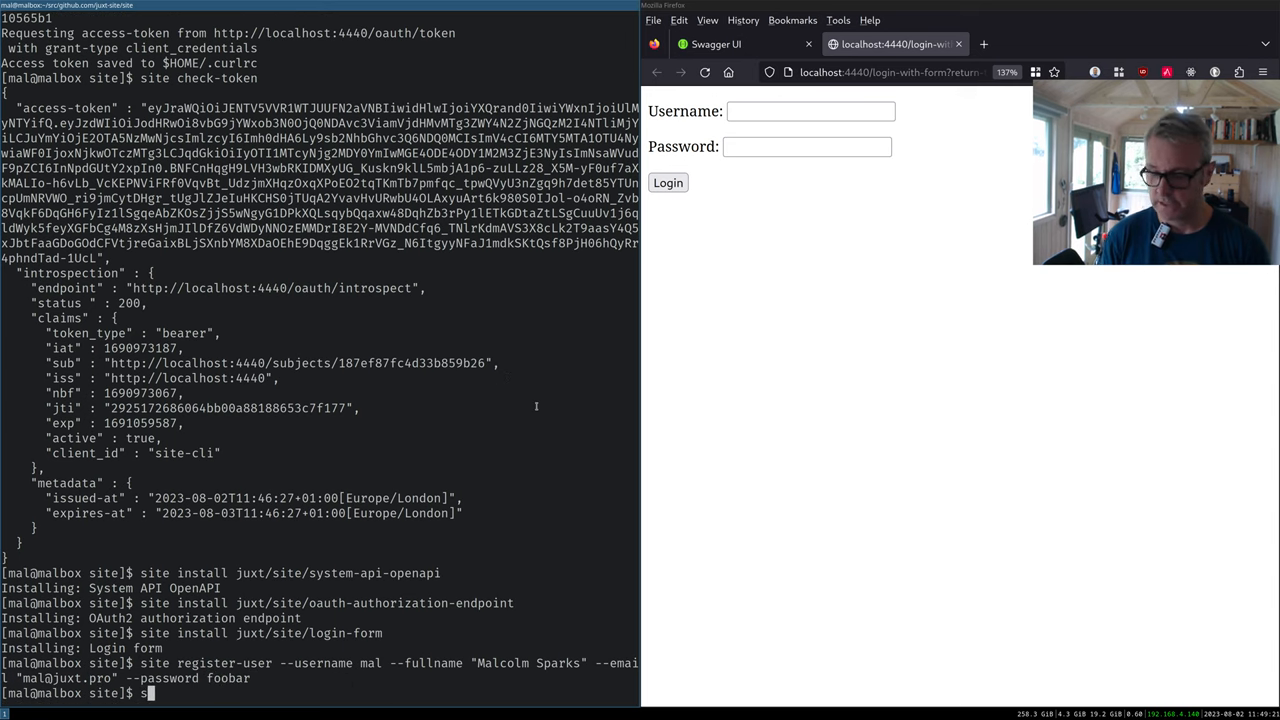
pyautogui.write('ite whoami')
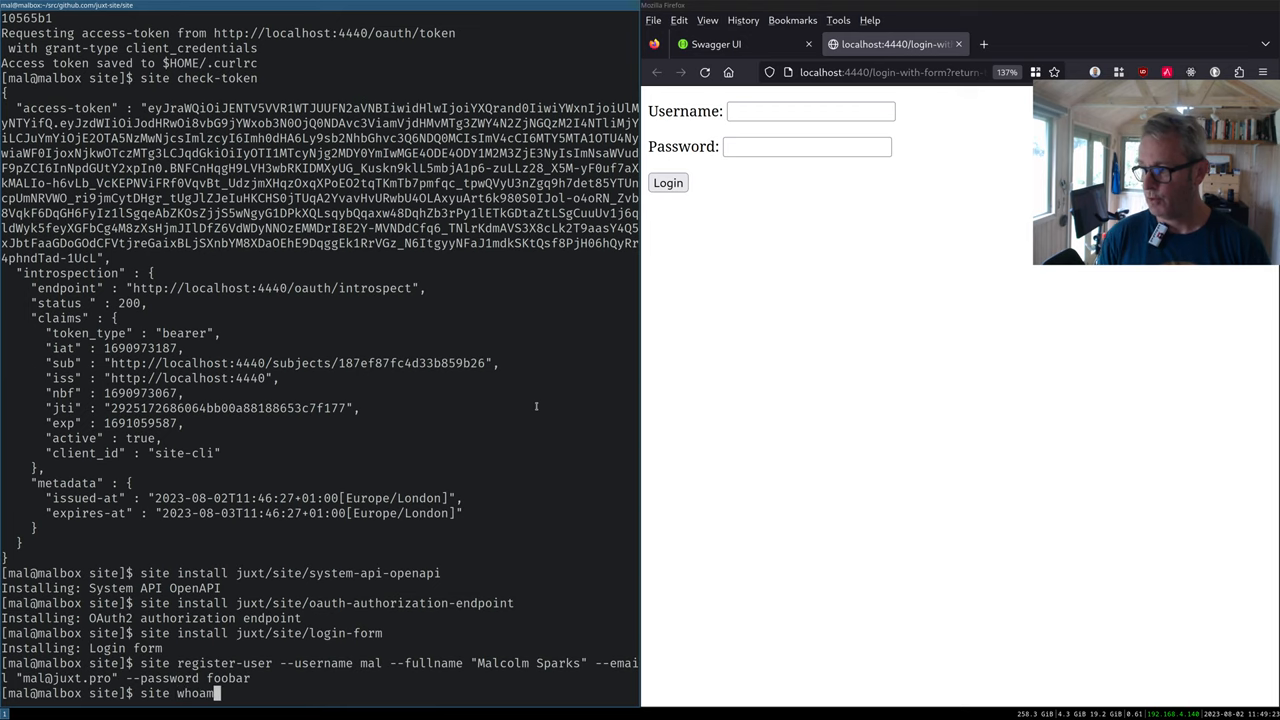
# - Confirm whoami returns site-cli, then assign user mal the Admin role
pyautogui.press('Return')
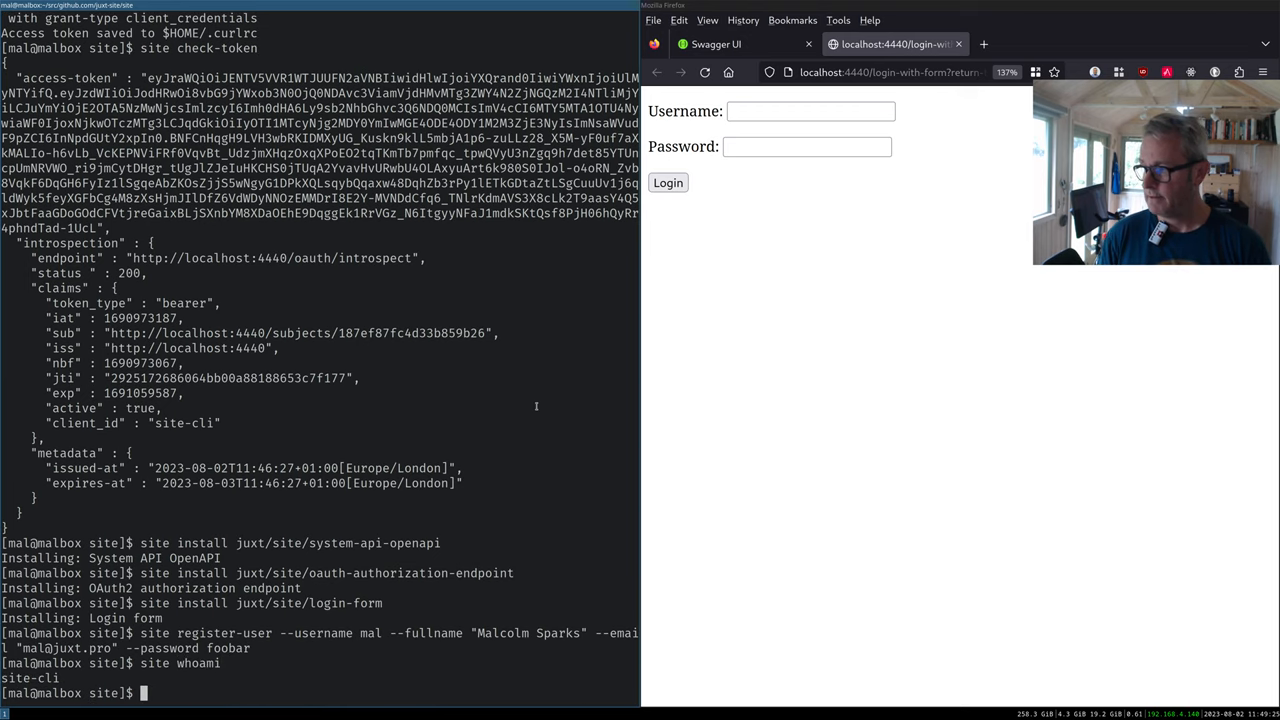
pyautogui.write('site assign-user-role')
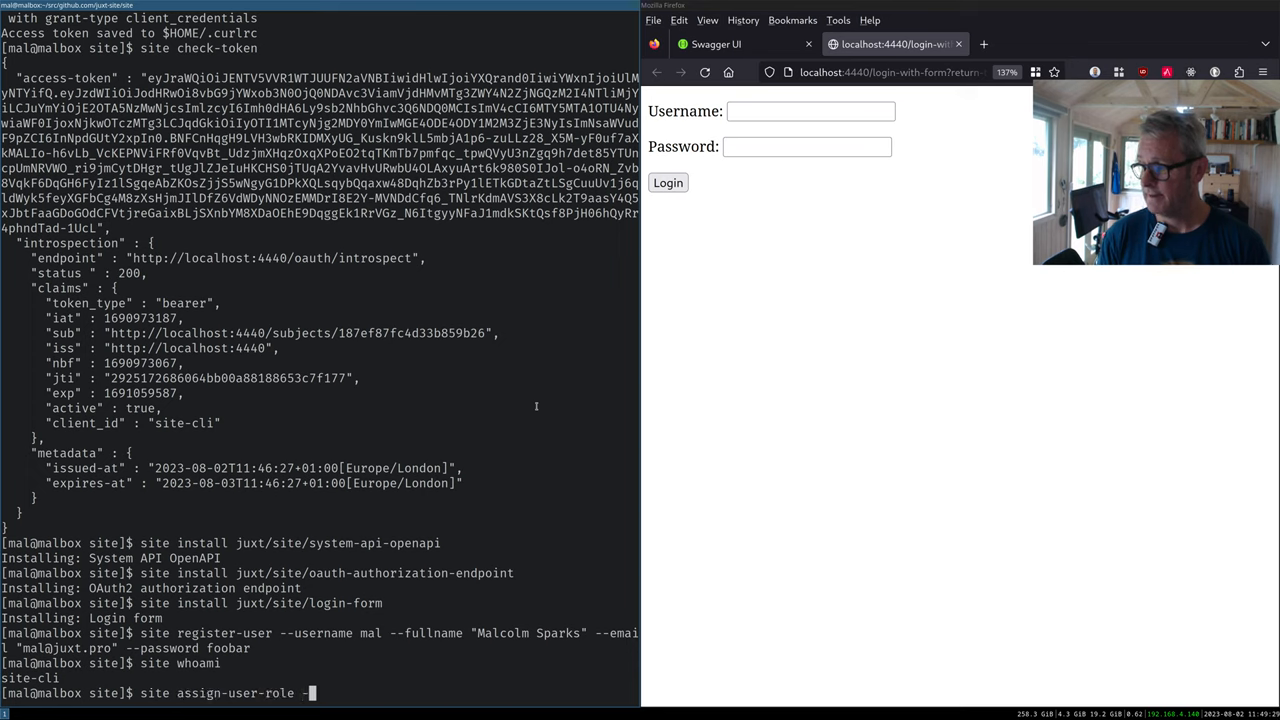
pyautogui.write('--username mal --role')
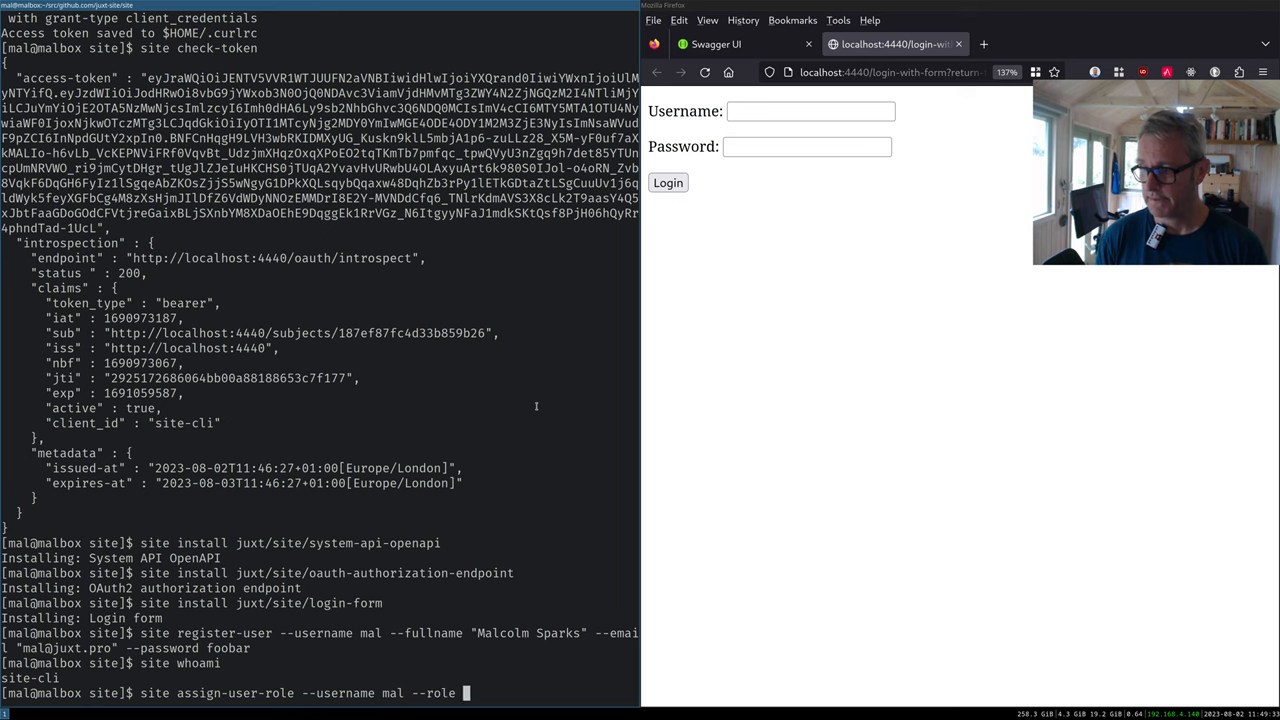
pyautogui.write('Admin')
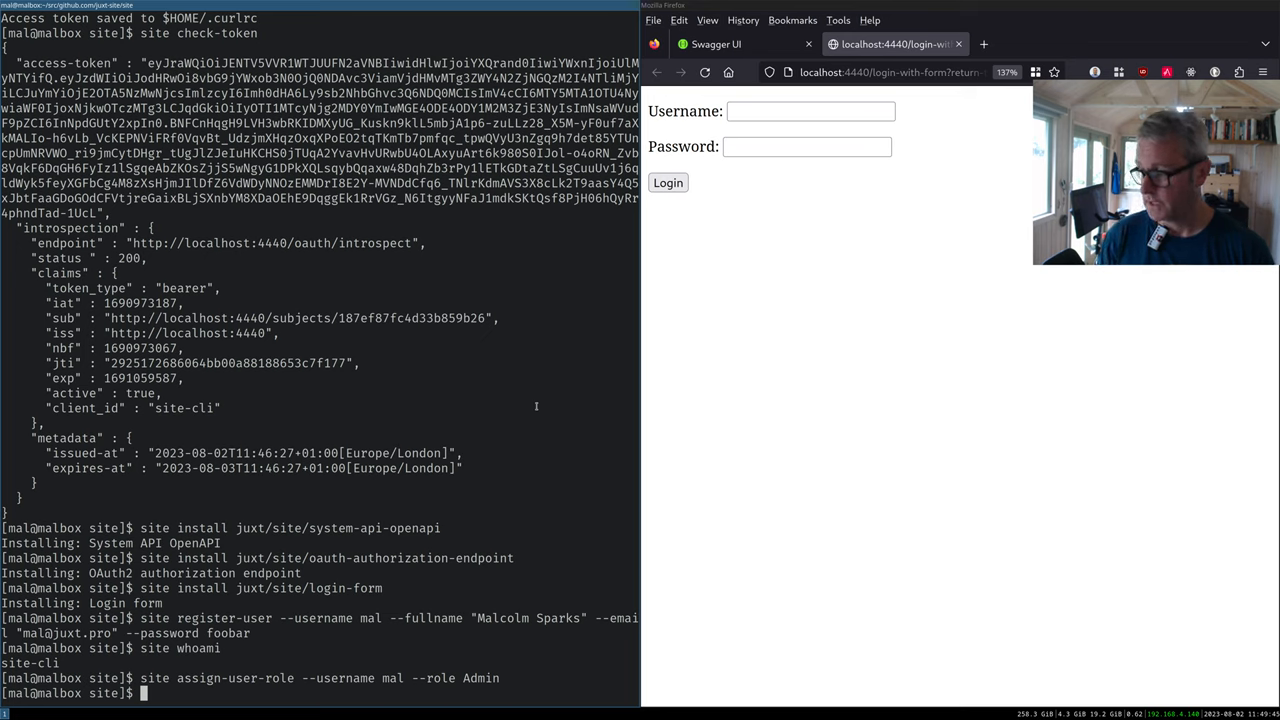
pyautogui.write('site request-toke')
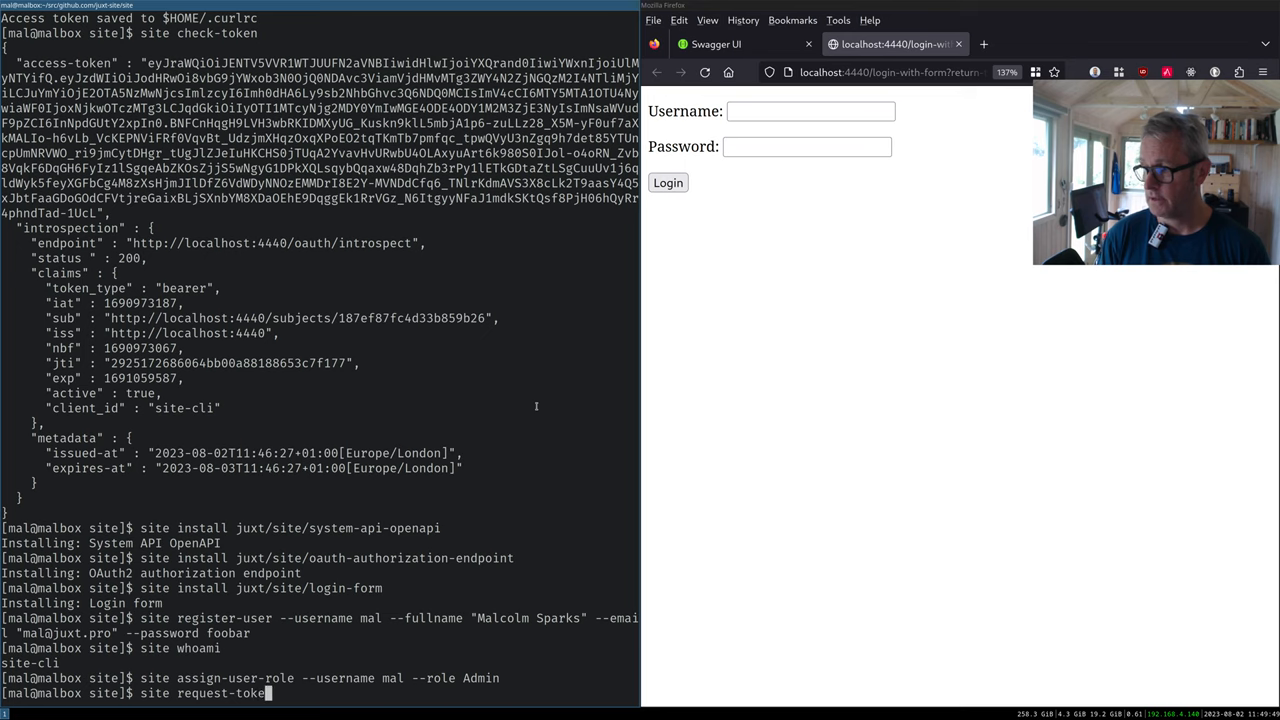
# - Request a password-grant token for user mal, then check the token and whoami as mal
pyautogui.write('-')
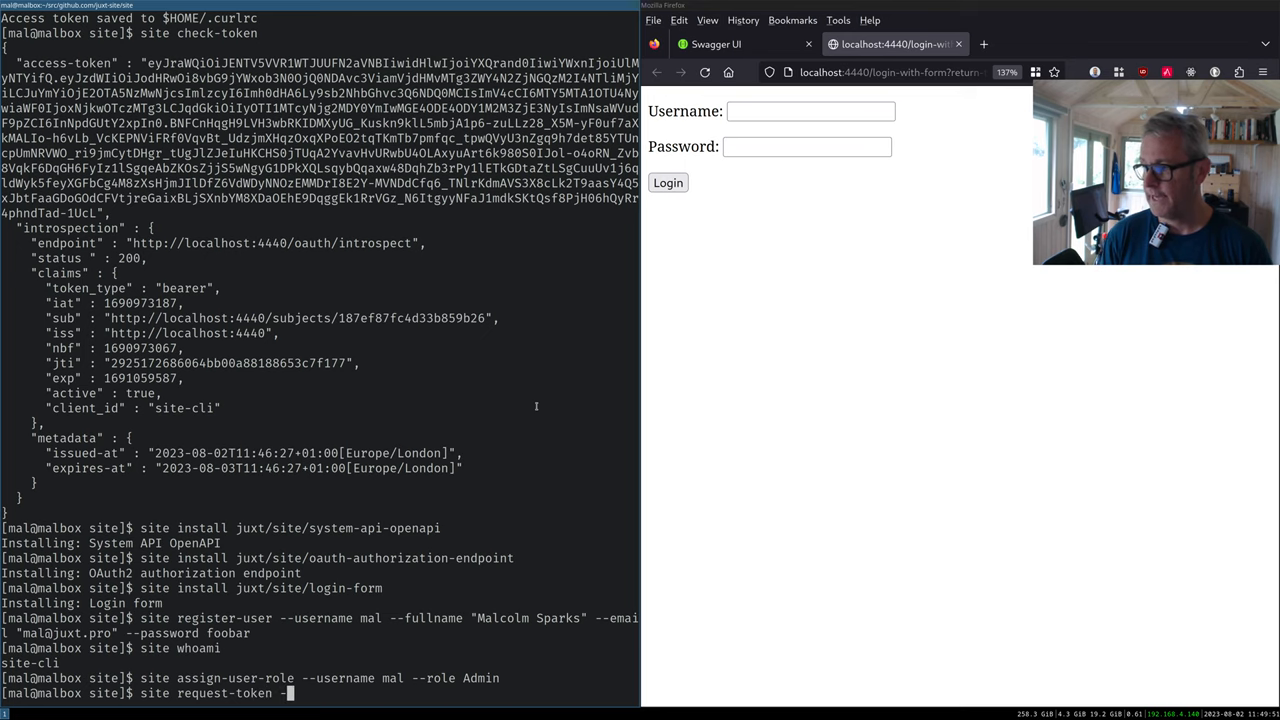
pyautogui.write('--username mal')
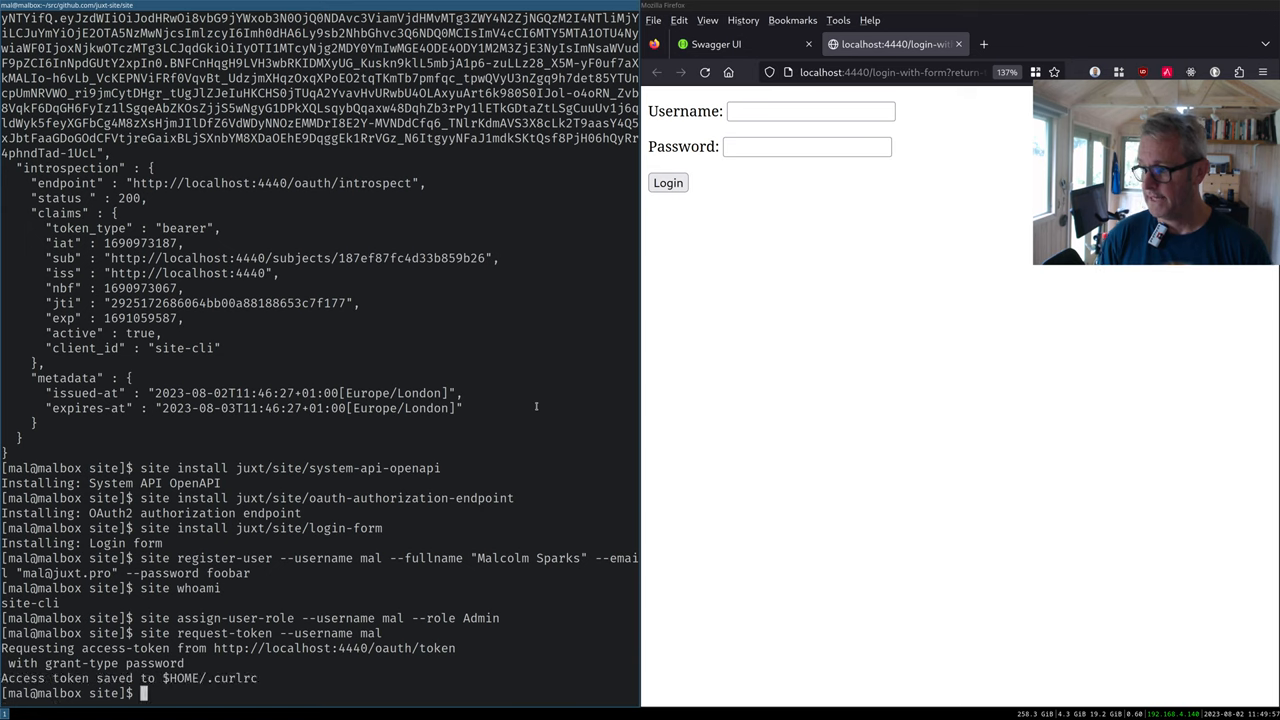
pyautogui.write('site check-token')
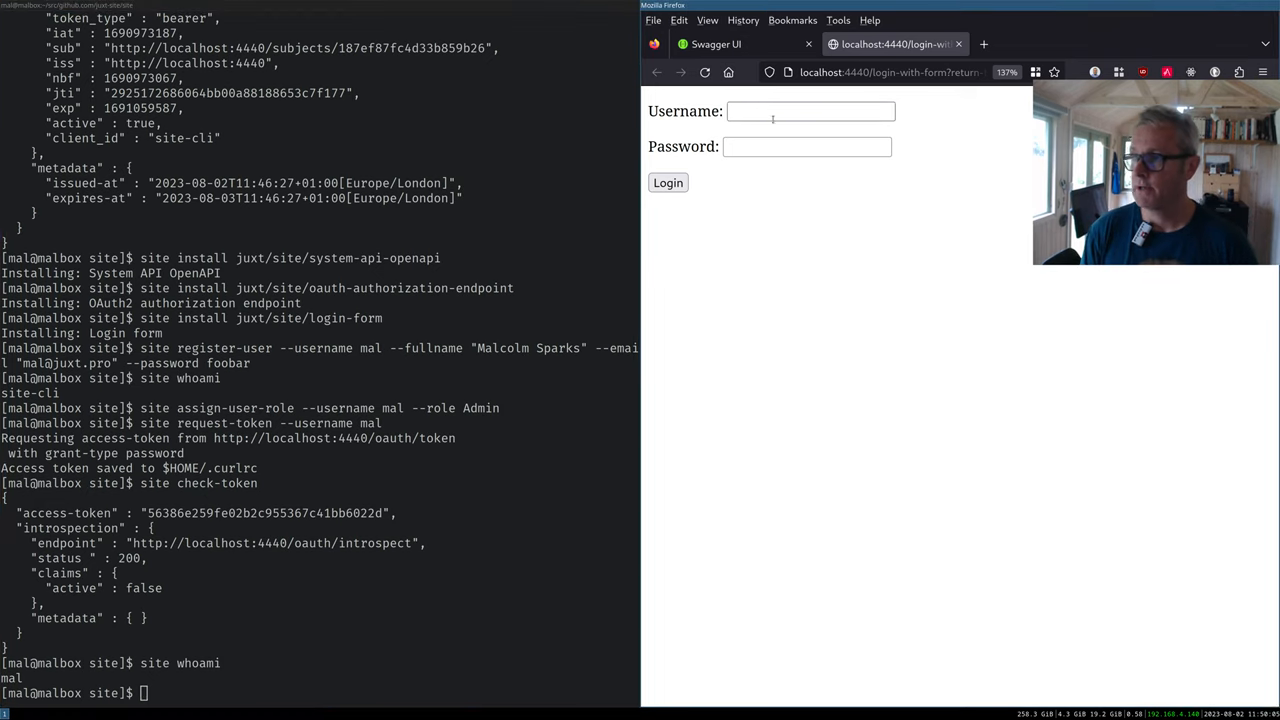
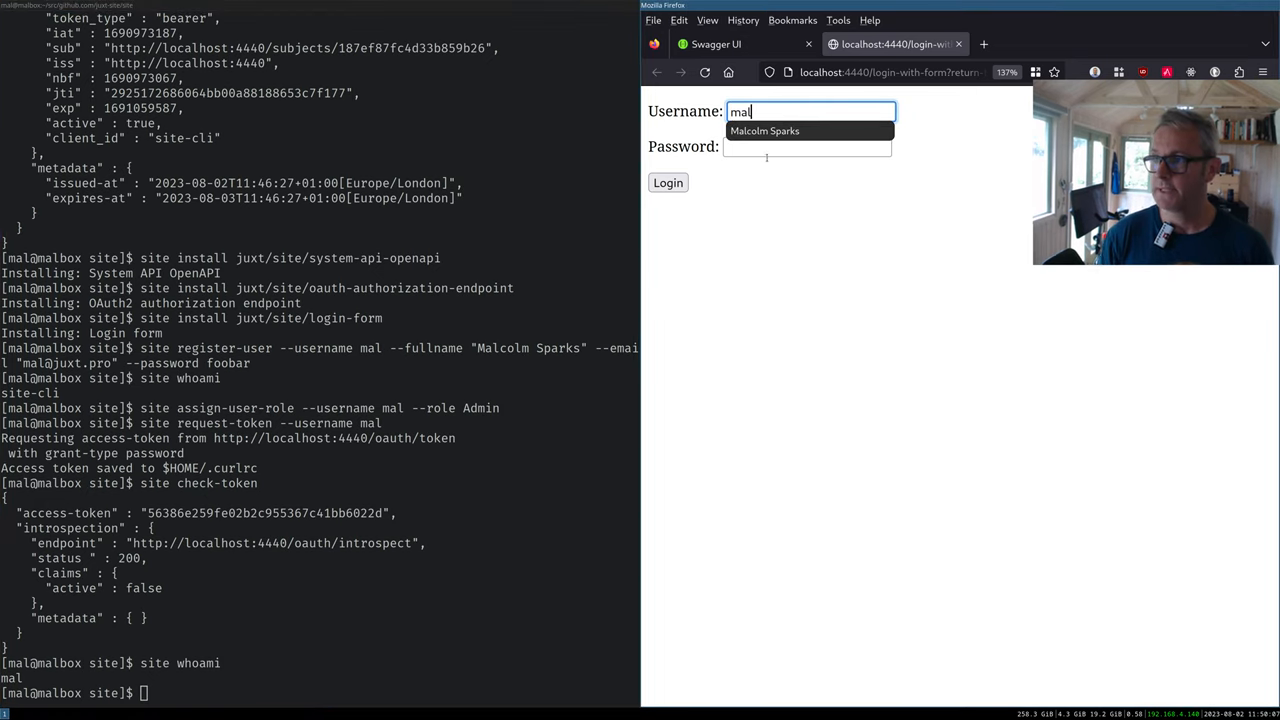
# - Run site install juxt/site/system-client to add the System client resources to the site
pyautogui.click(806, 146)
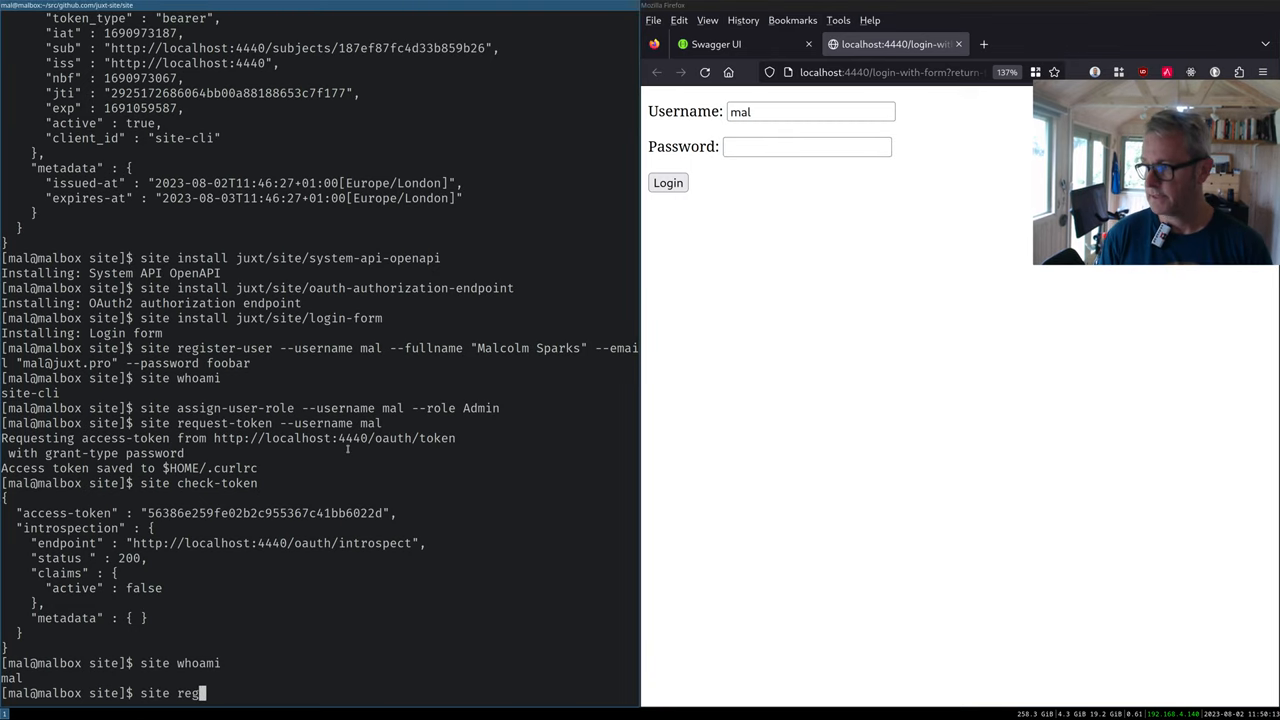
pyautogui.write('install')
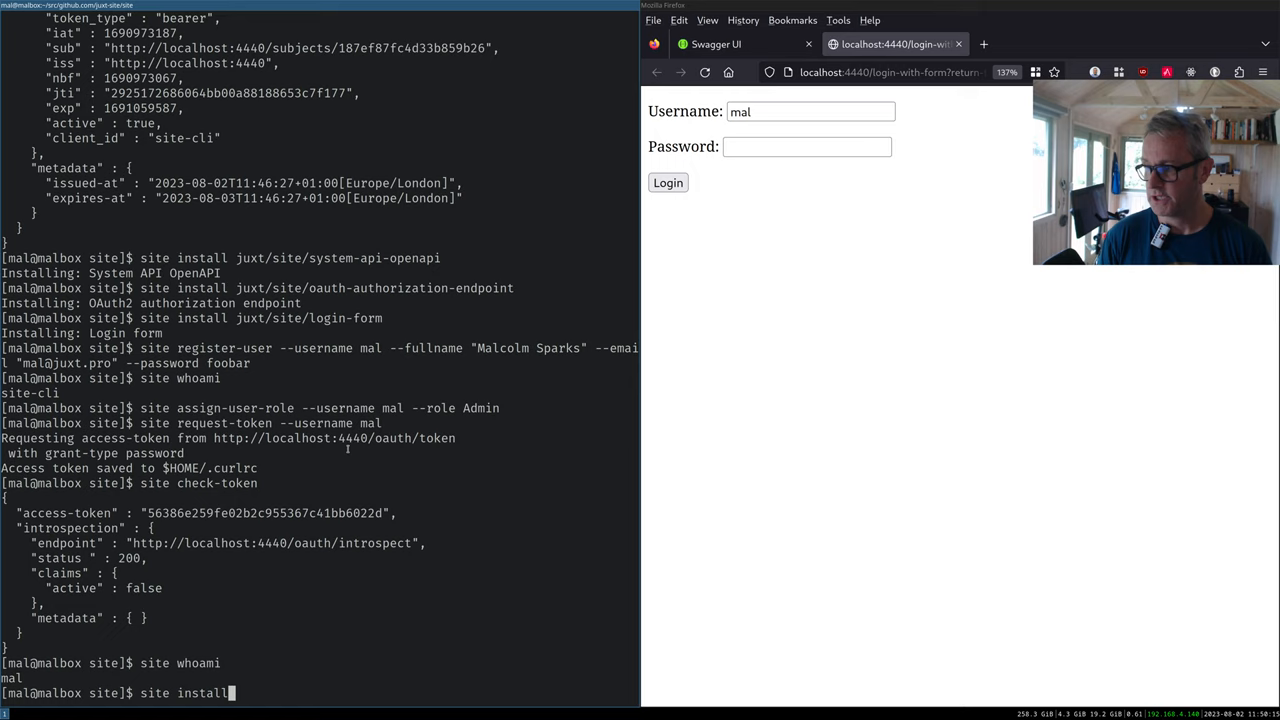
pyautogui.write('juxt/si')
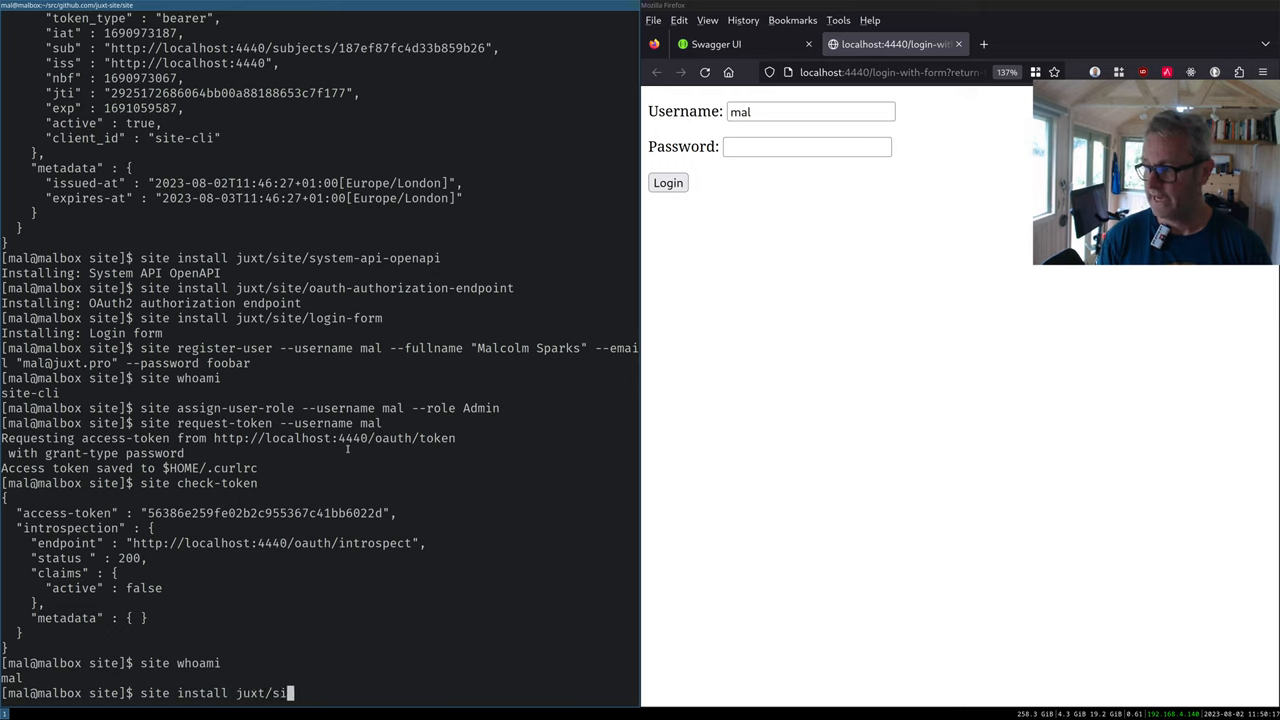
pyautogui.write('te/system')
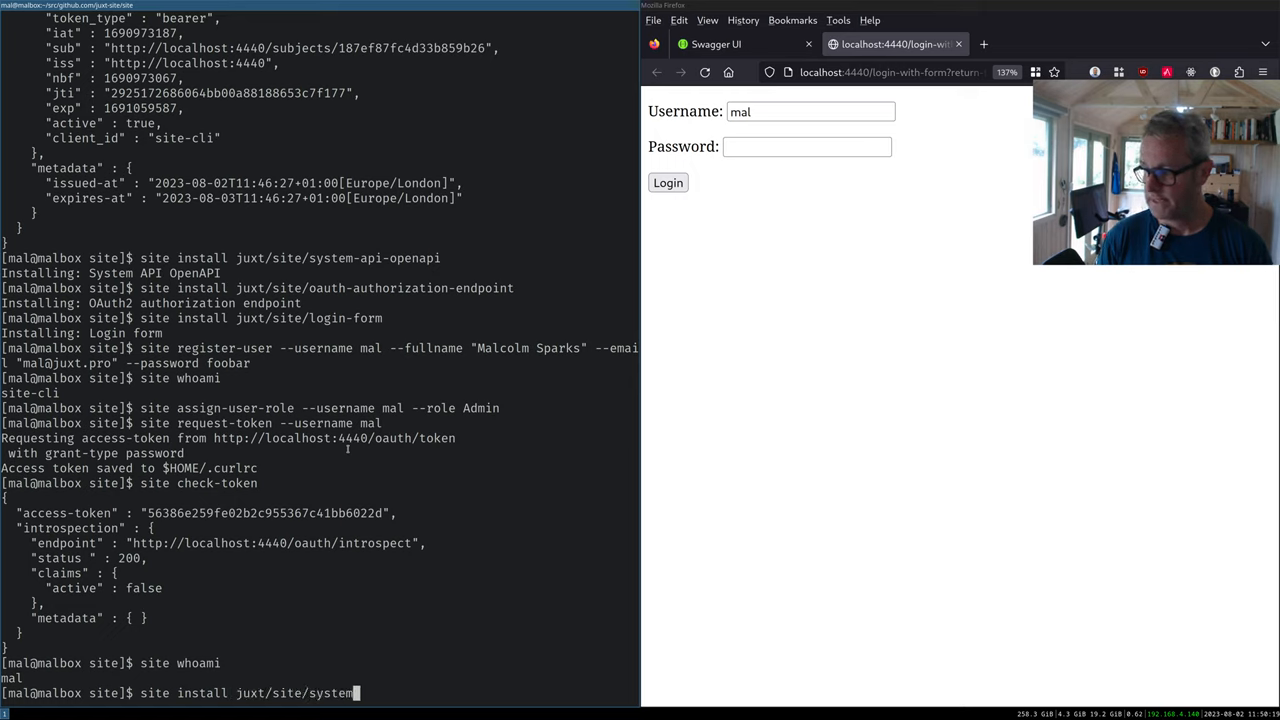
pyautogui.write('-client')
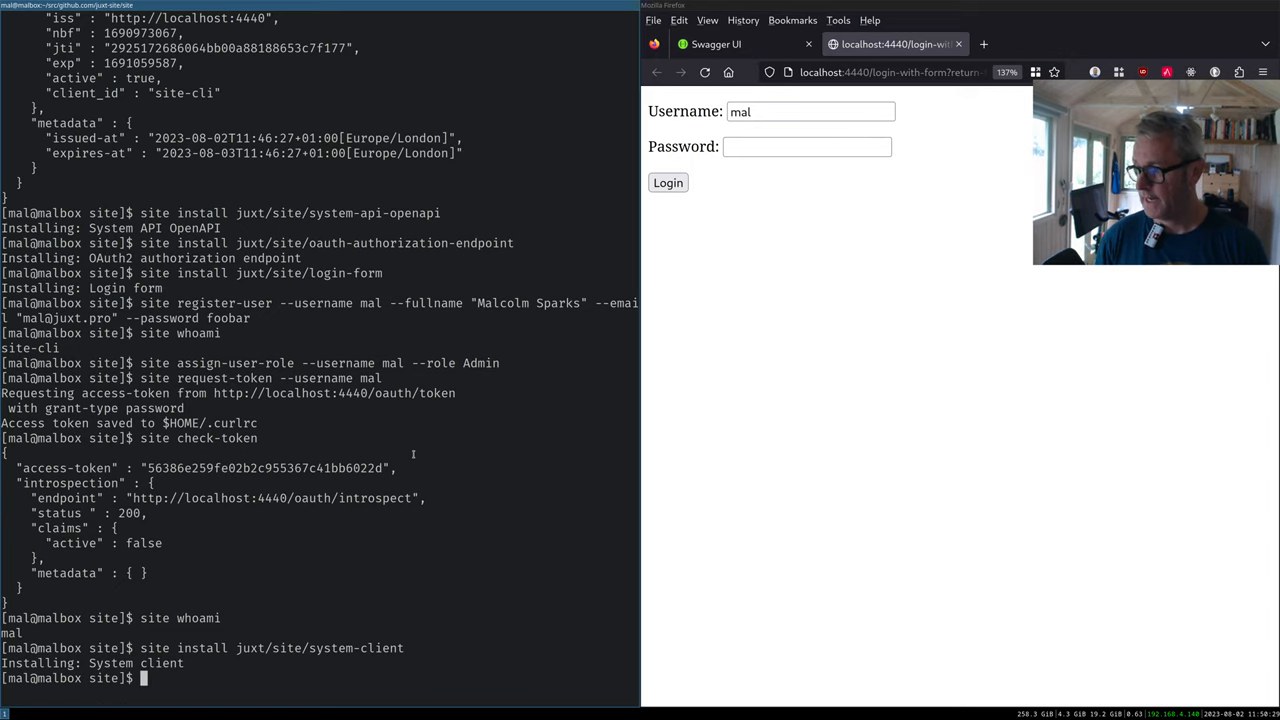
pyautogui.write('•')
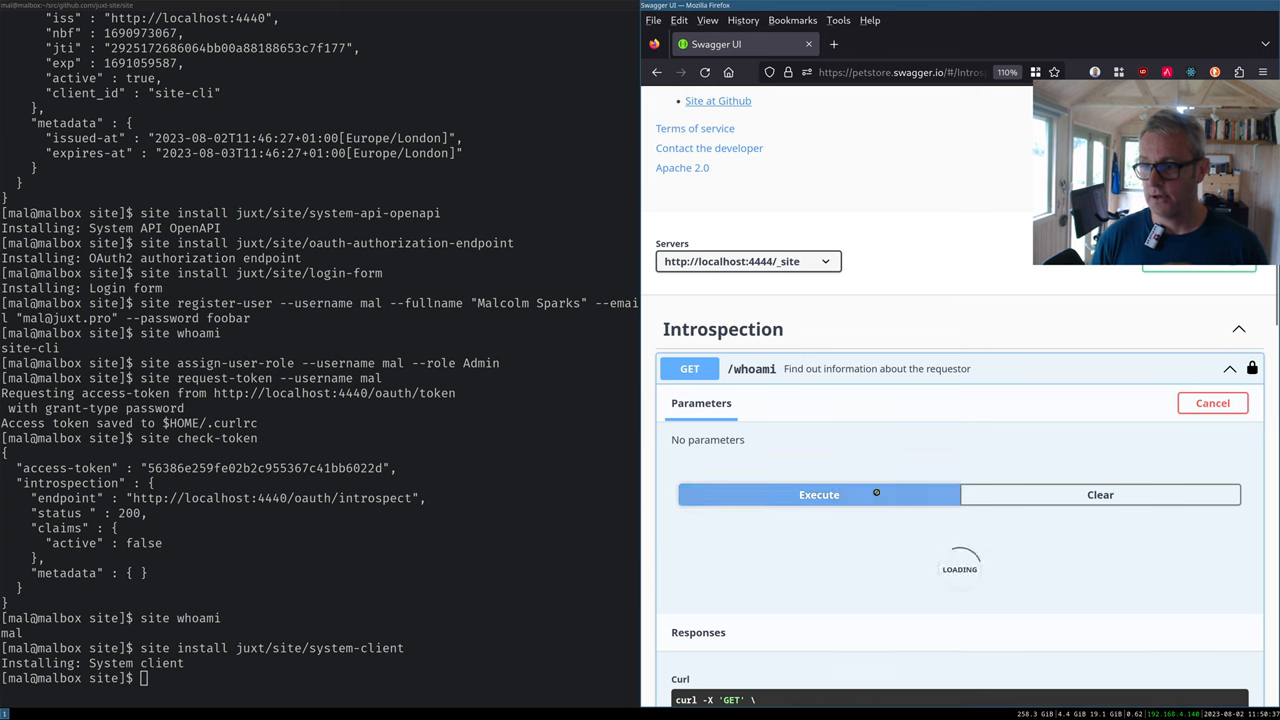
# - Execute GET /whoami in Swagger UI and review the 200 response showing mal's Admin role
pyautogui.click(820, 494)
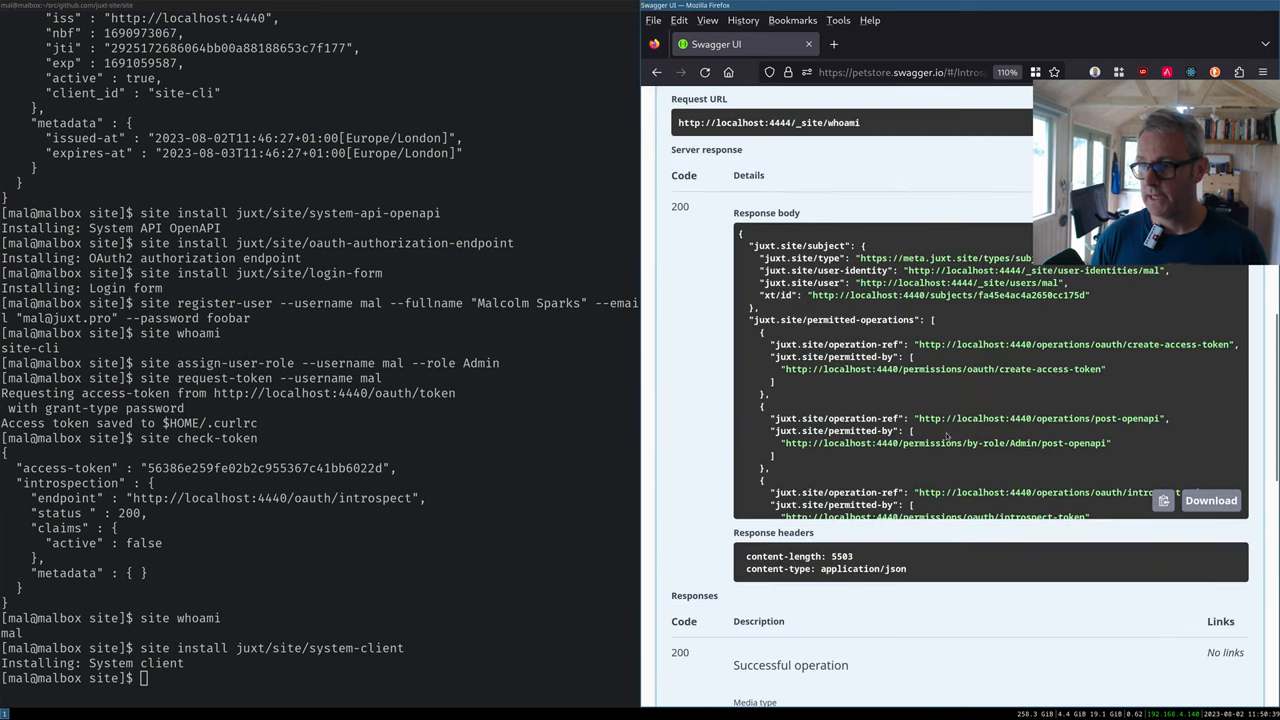
pyautogui.scroll(-3)
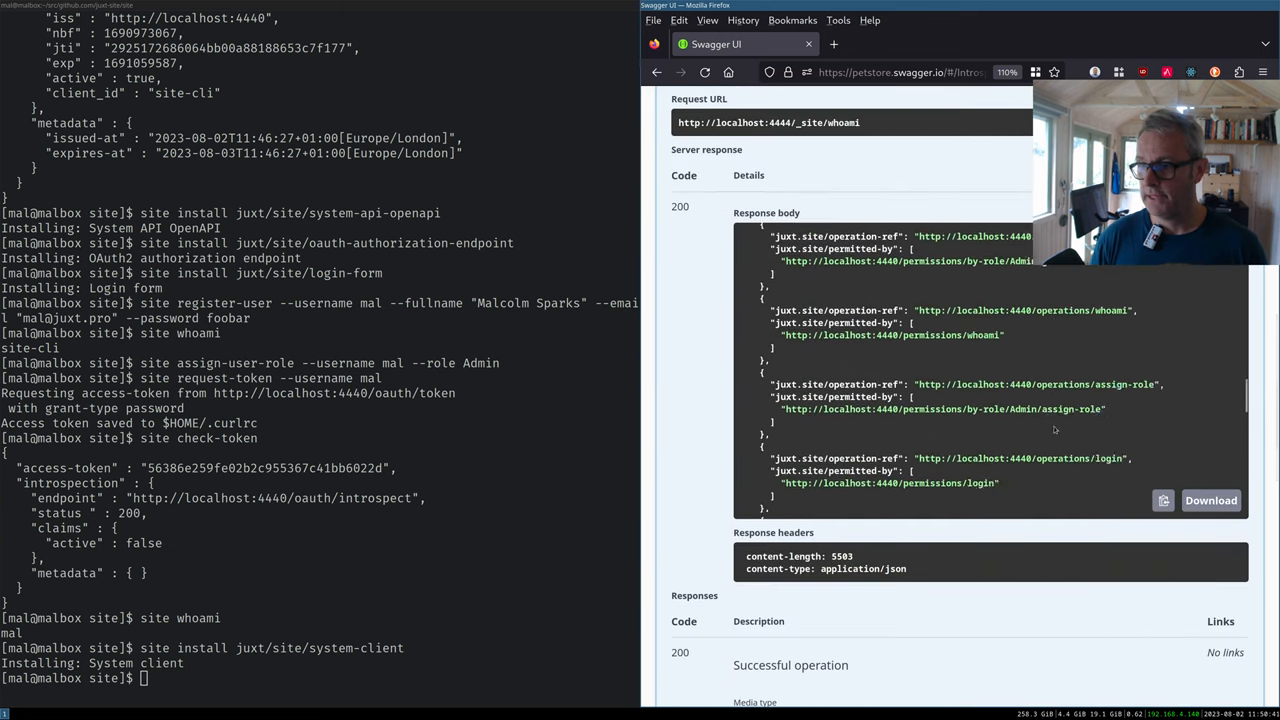
pyautogui.scroll(-3)
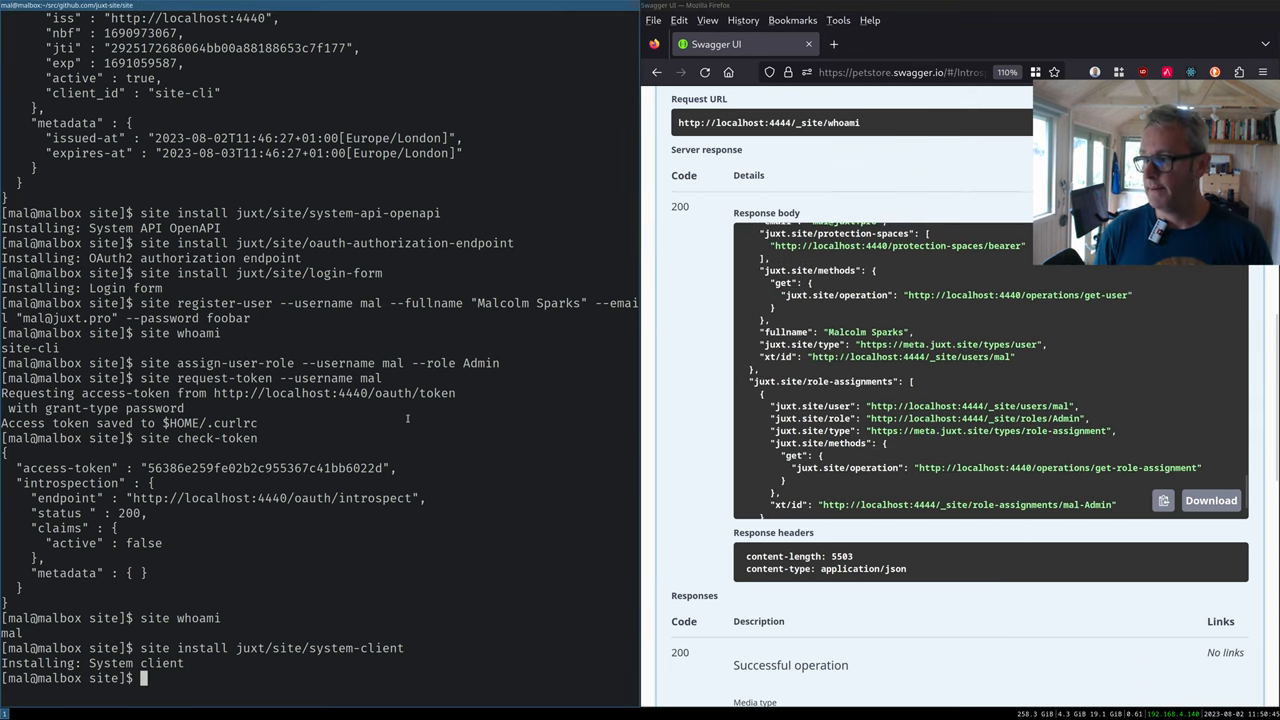
# - Run site whoami and site api-endpoints to print the user's details and the site's endpoints
pyautogui.write('site whoami')
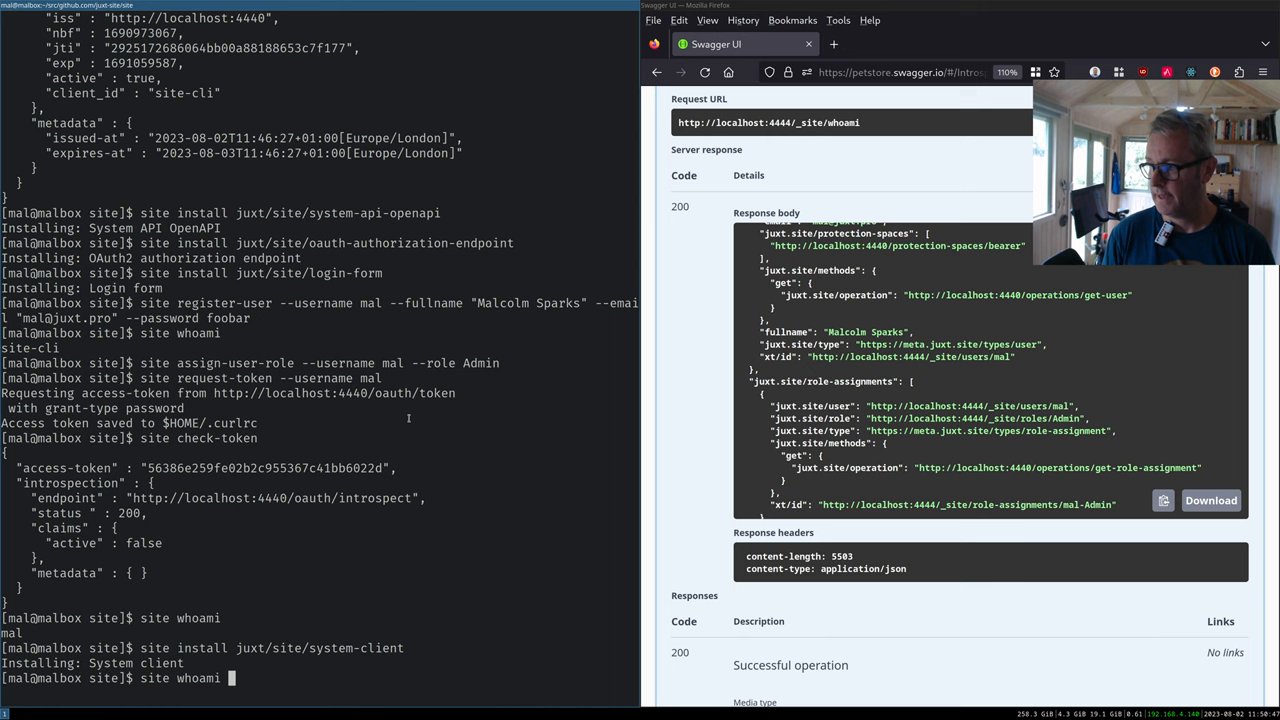
pyautogui.press('Return')
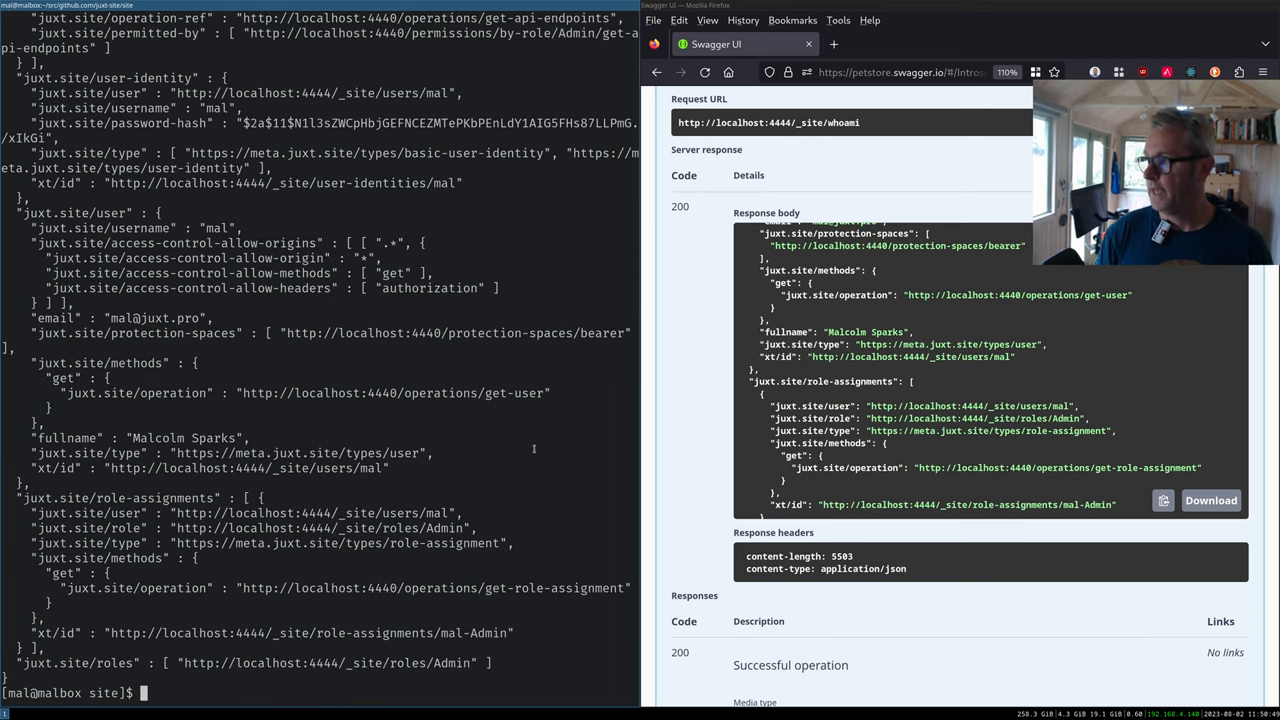
pyautogui.scroll(-3)
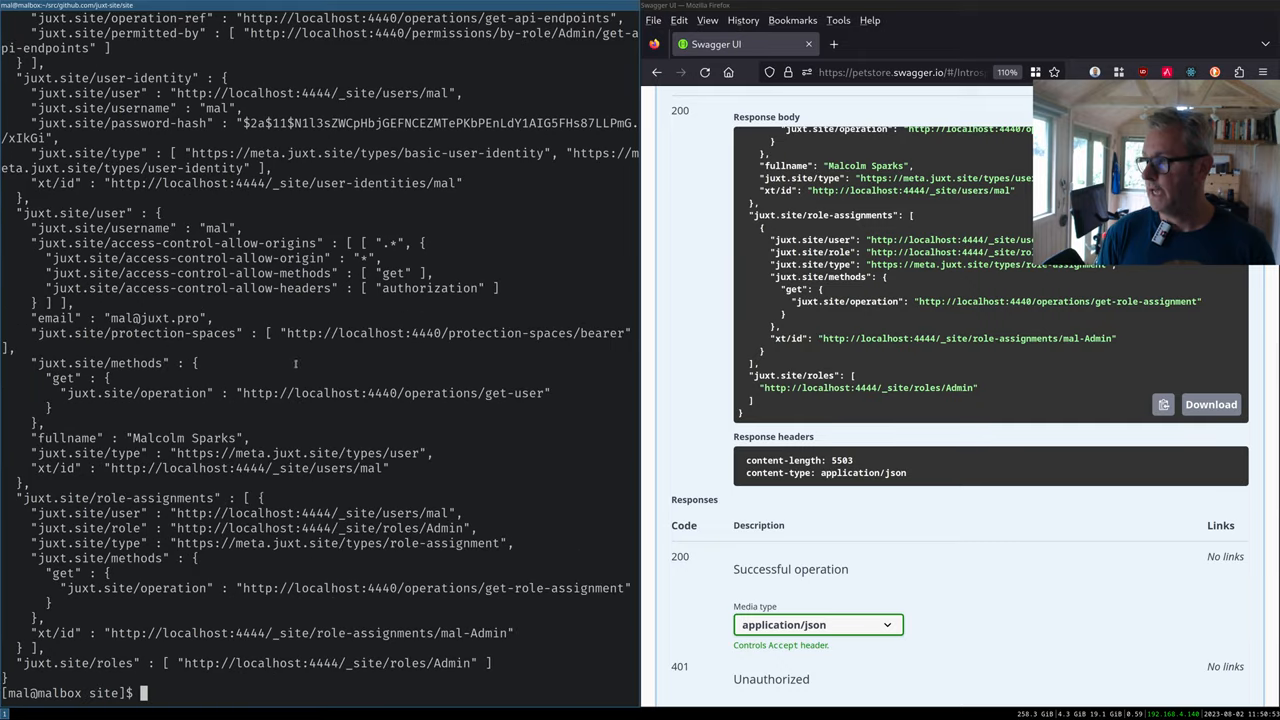
pyautogui.write('site api-endpoints')
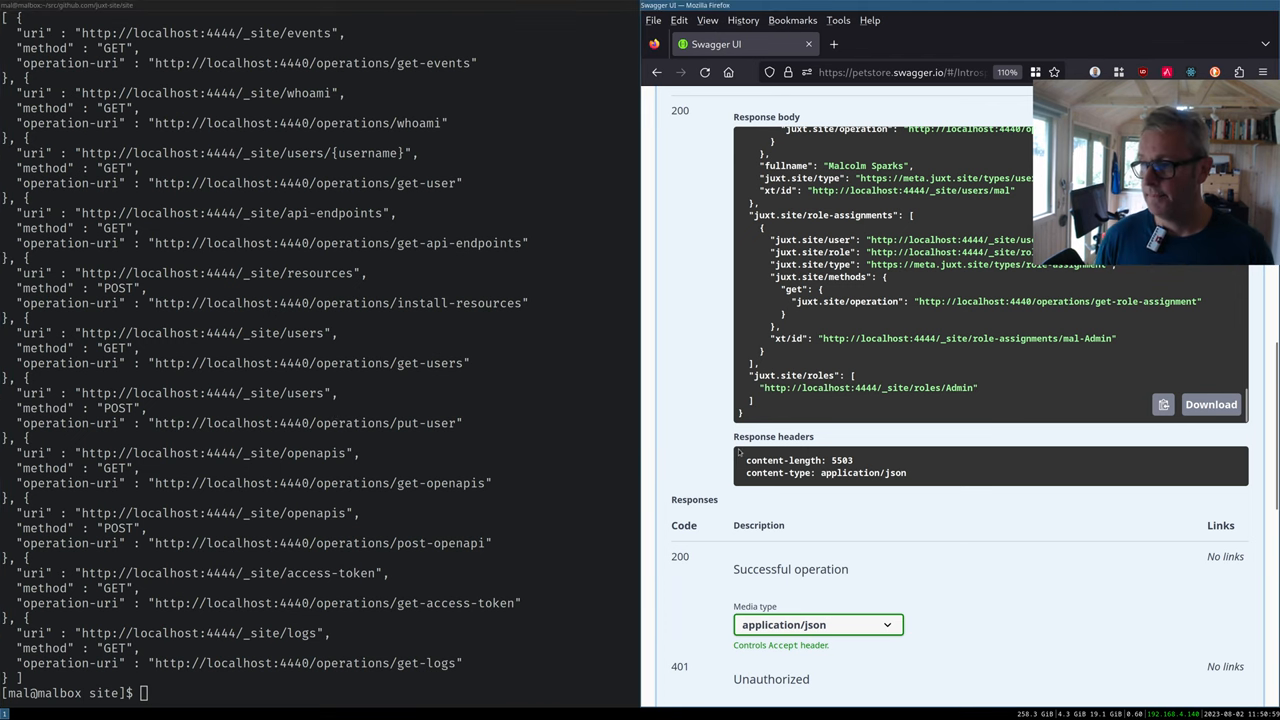
pyautogui.scroll(-3)
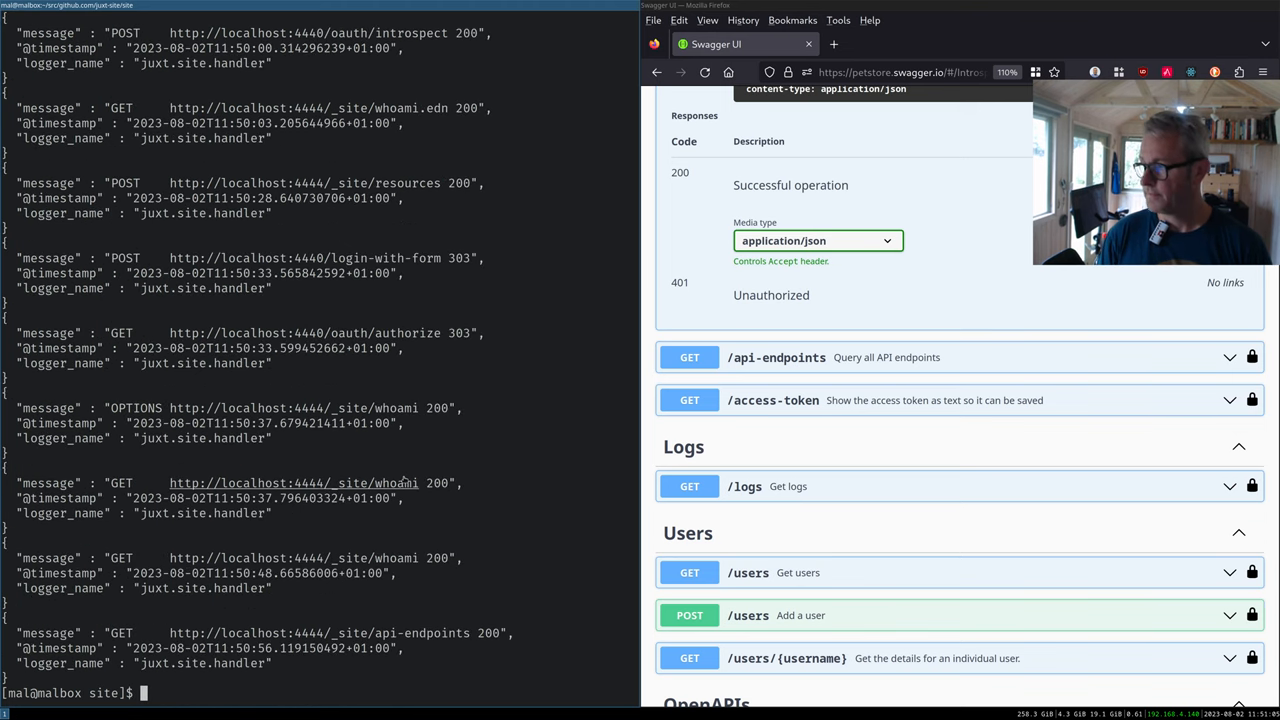
pyautogui.write('site event')
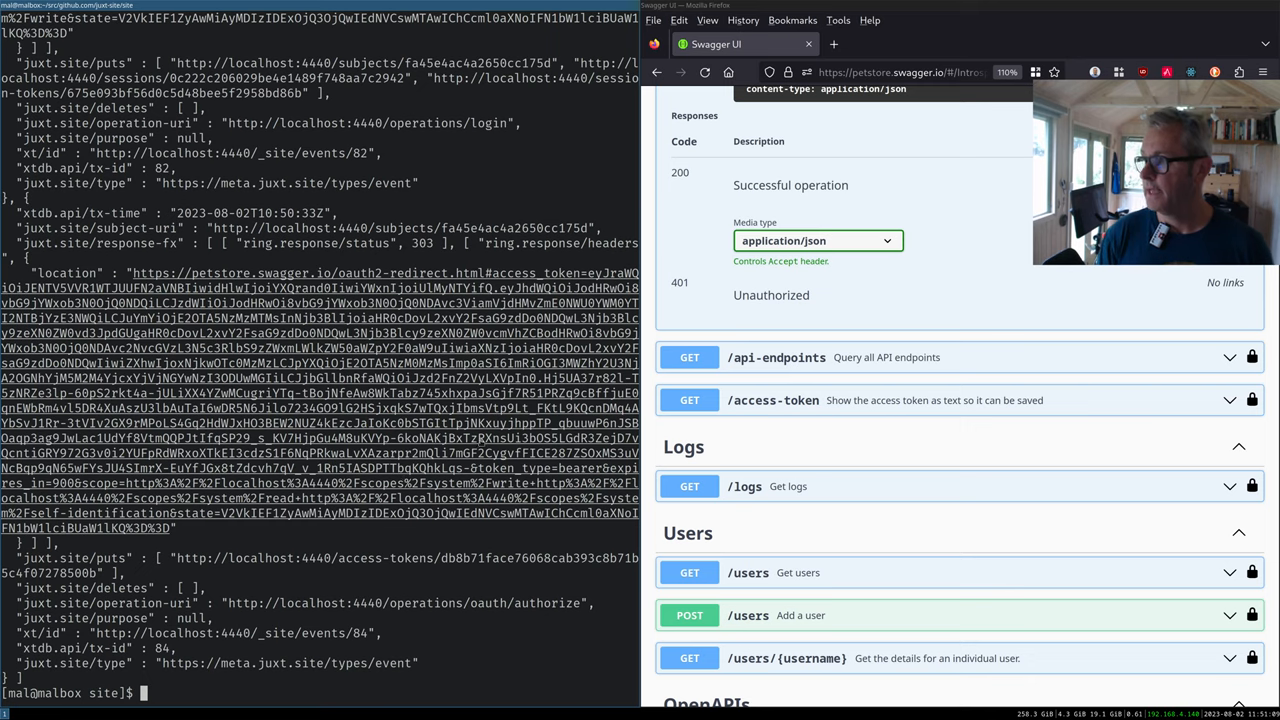
pyautogui.scroll(-3)
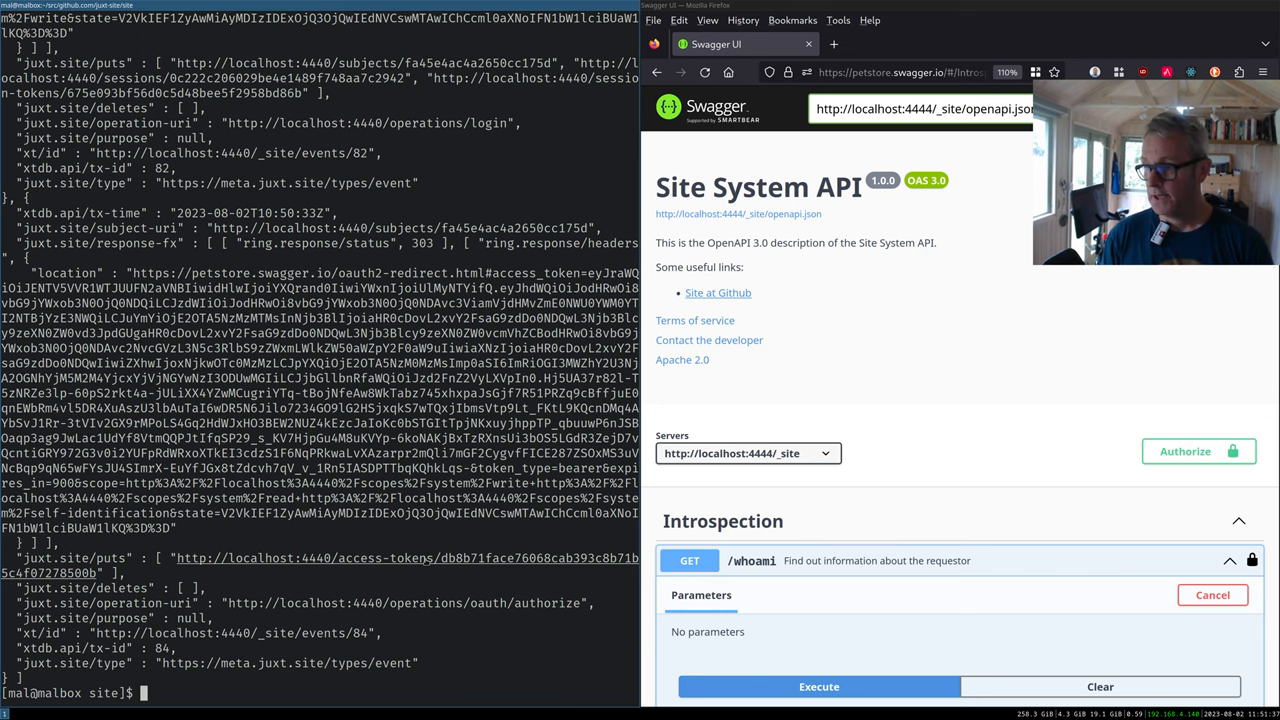
# - Run site install-openapi demo/petstore/openapi.json, installing the Swagger Petstore OpenAPI 3.0 API
pyautogui.scroll(-3)
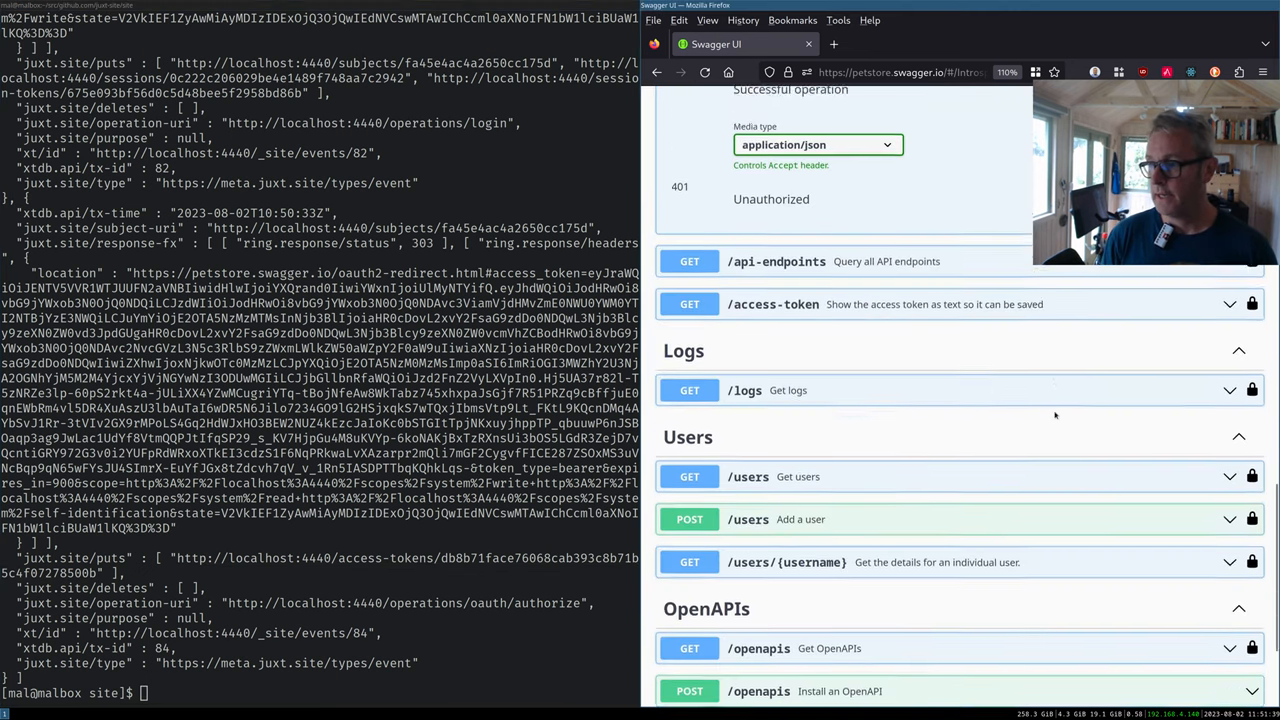
pyautogui.scroll(-3)
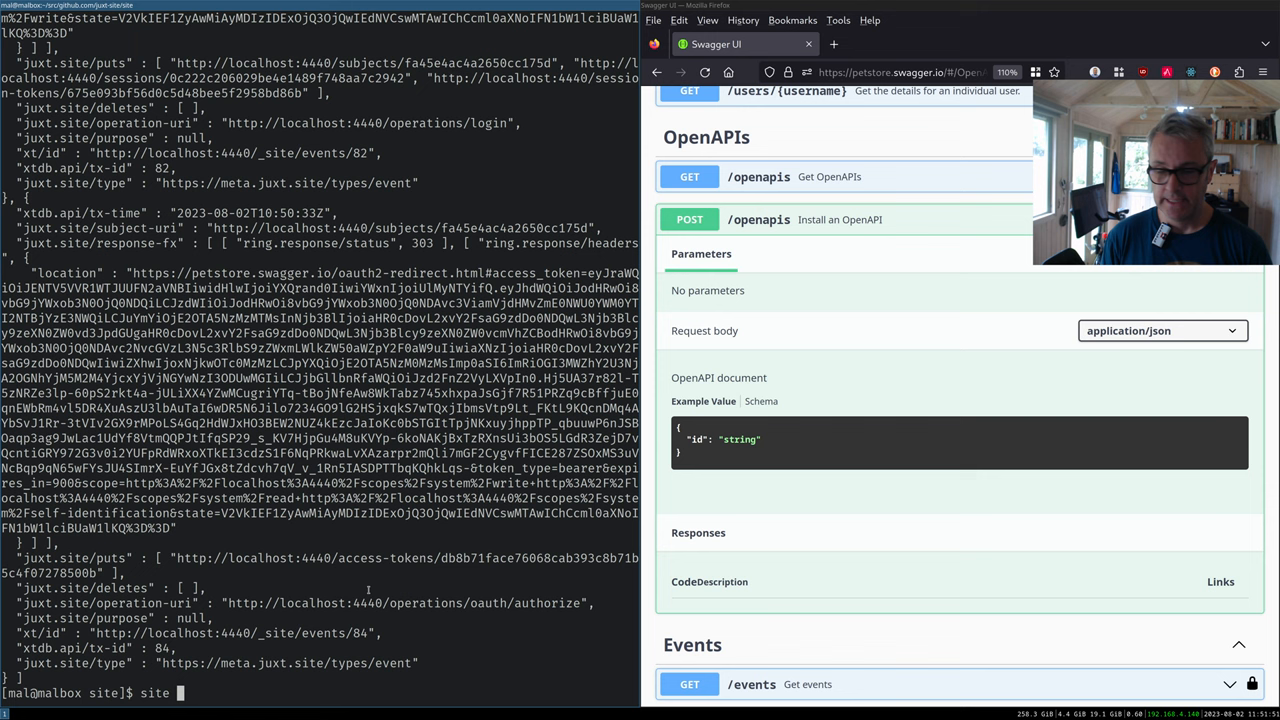
pyautogui.write('install')
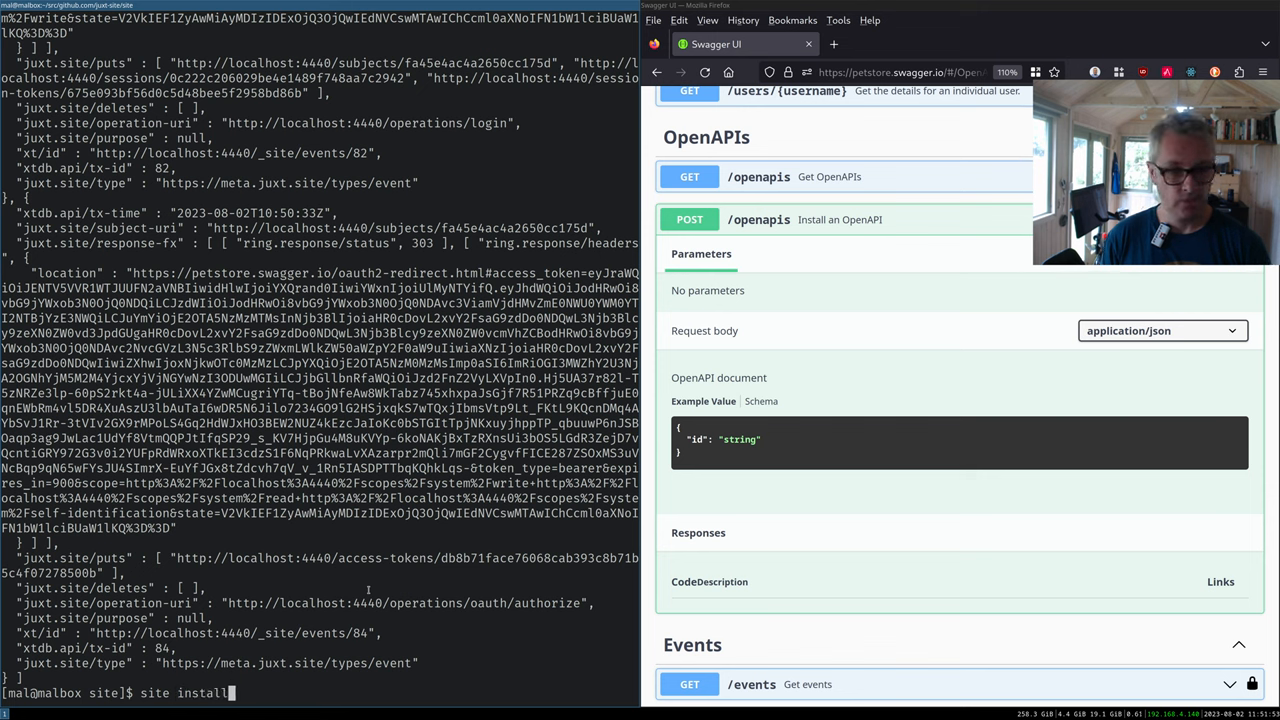
pyautogui.write('-openapi')
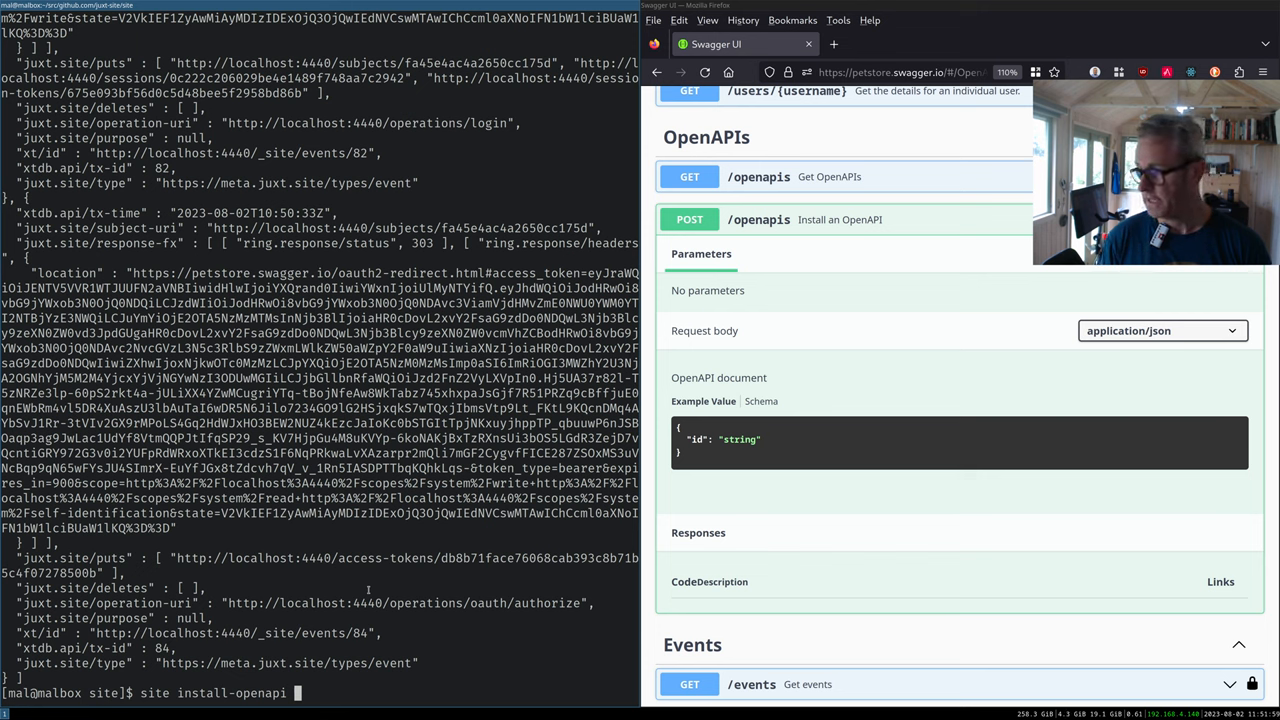
pyautogui.write('demo/petstore/o')
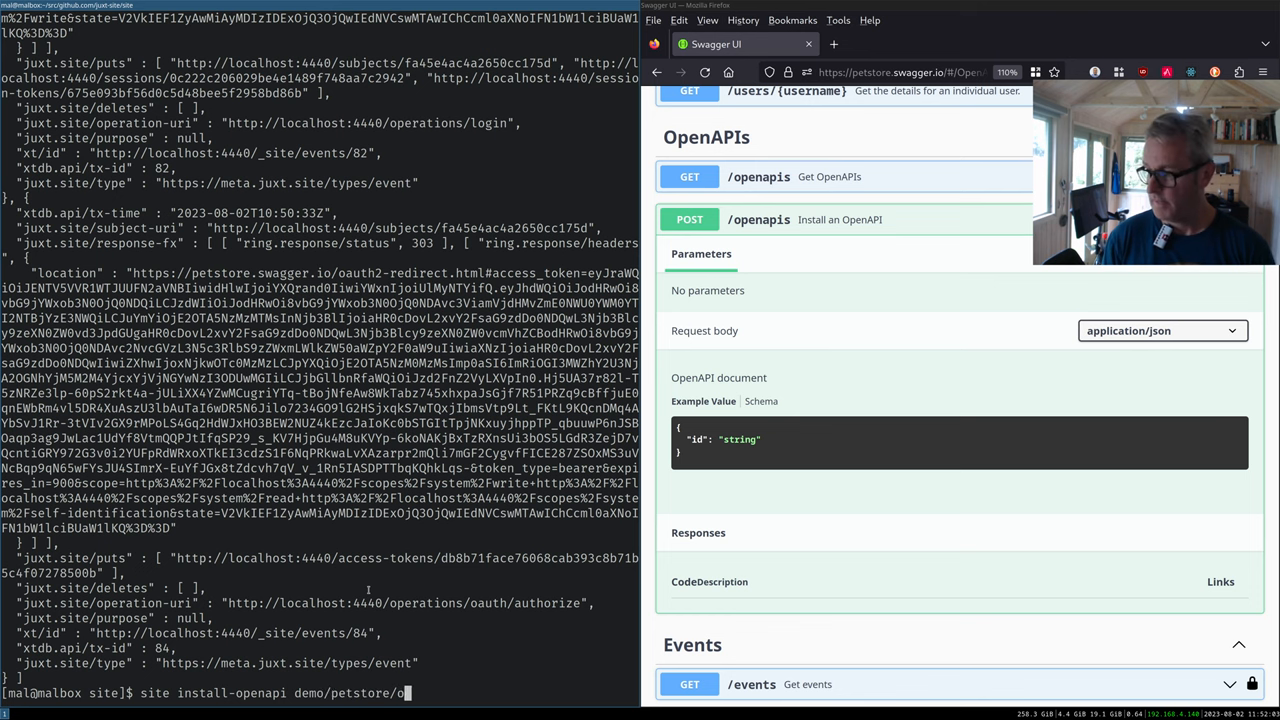
pyautogui.write('penapi.json')
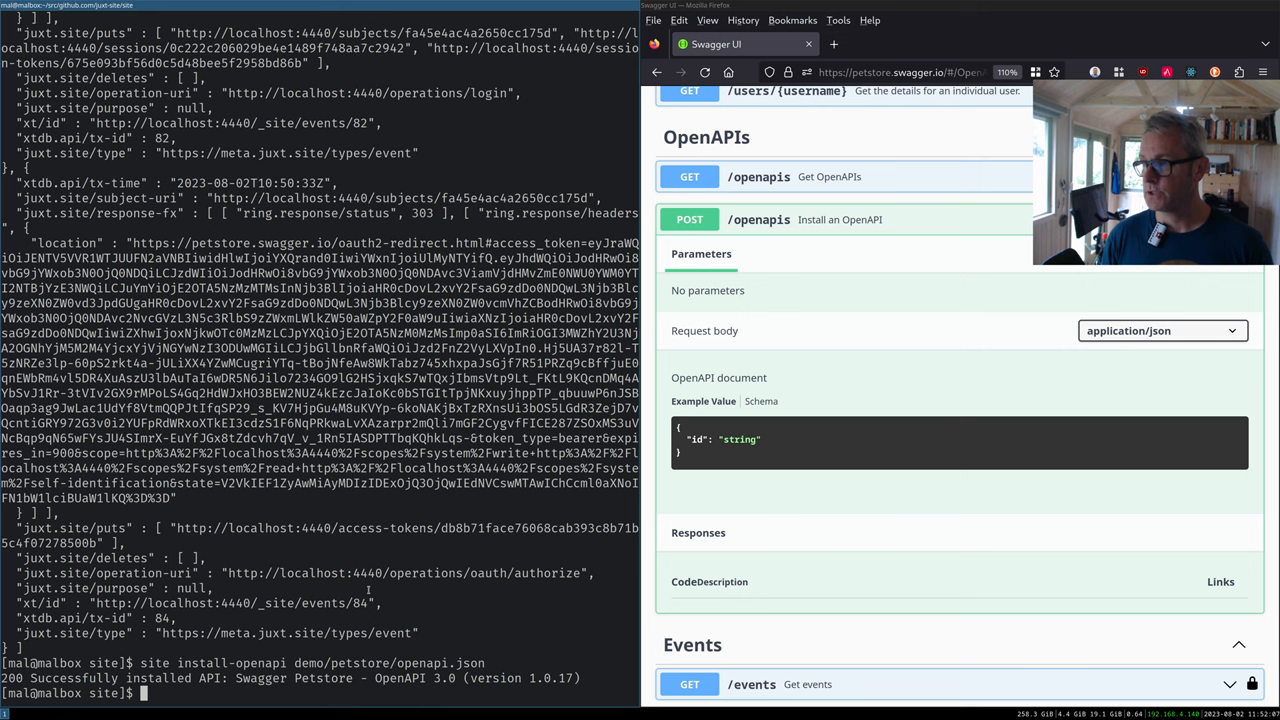
pyautogui.scroll(-3)
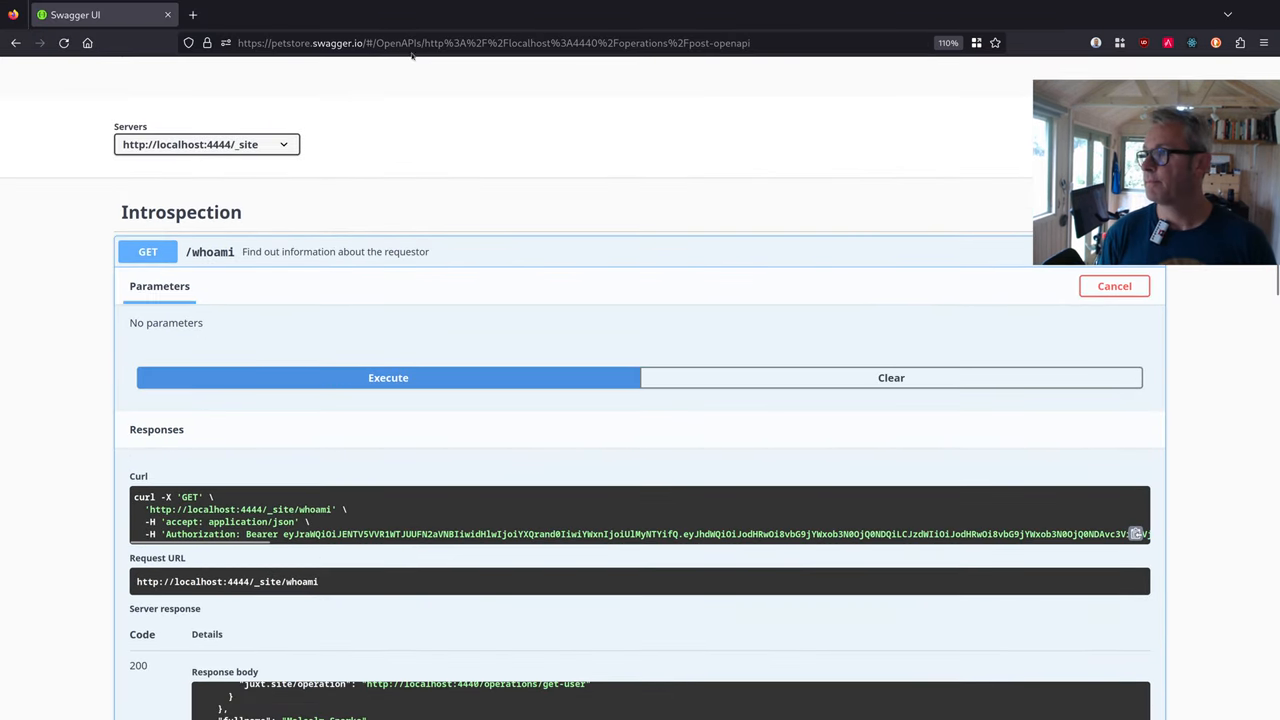
# - Load the localhost Petstore docs in Swagger UI, view the petstore_auth dialog, and dismiss it unauthorized
pyautogui.scroll(3)
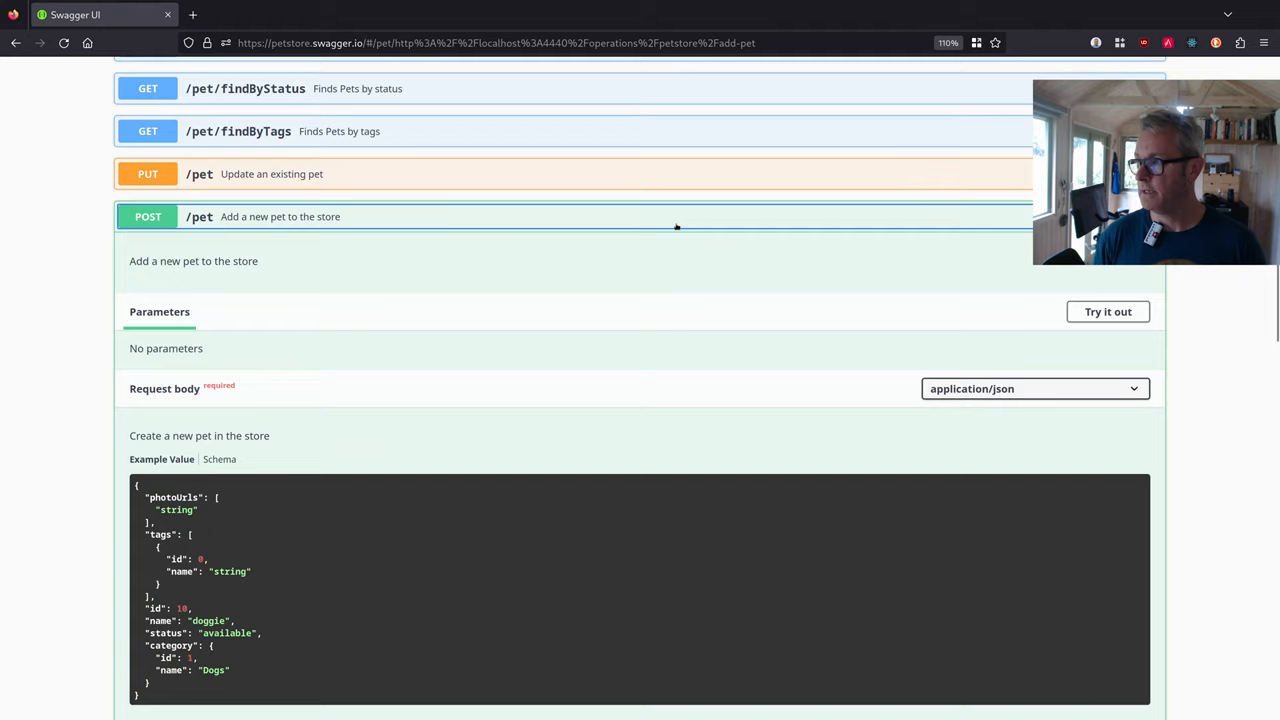
pyautogui.scroll(-3)
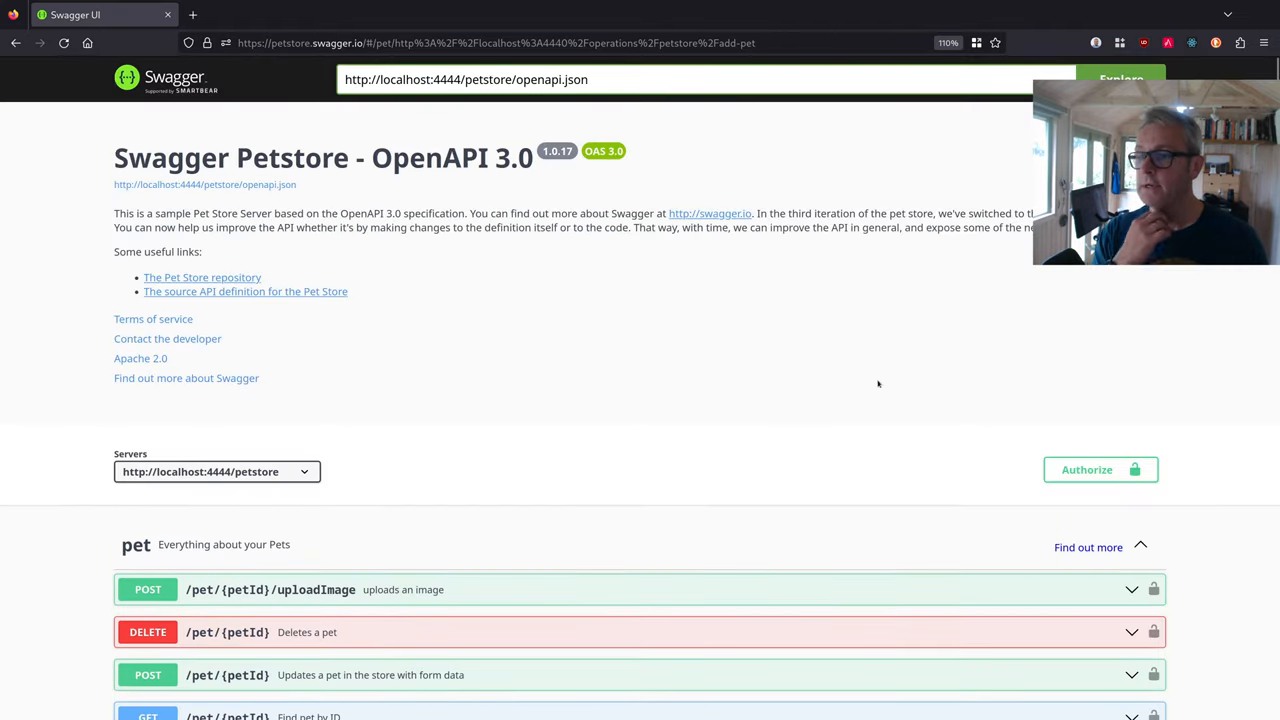
pyautogui.scroll(-3)
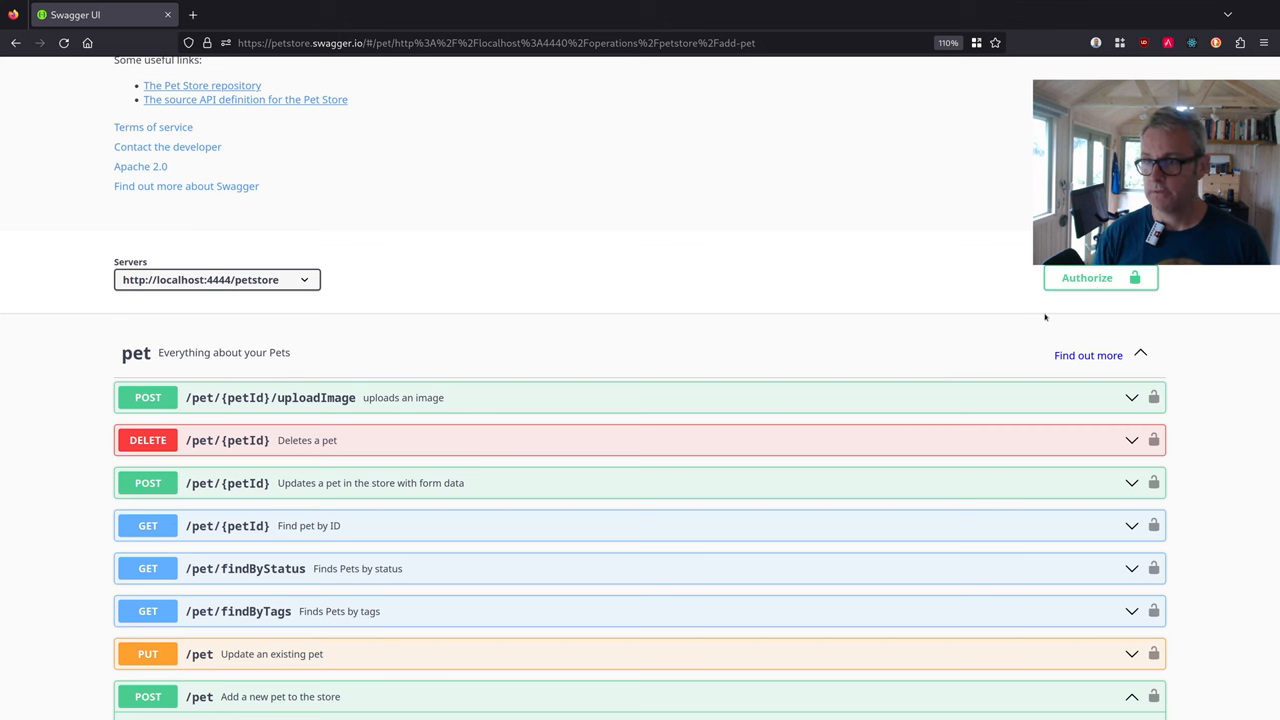
pyautogui.click(1092, 276)
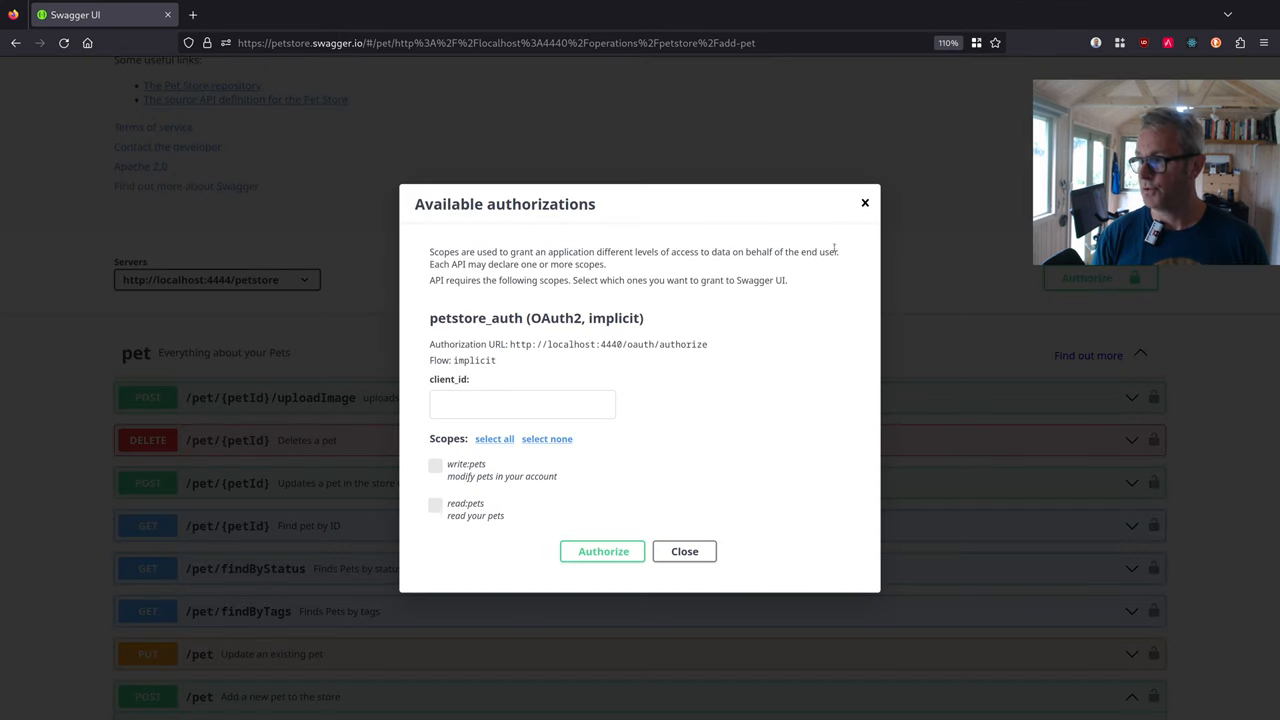
pyautogui.click(684, 552)
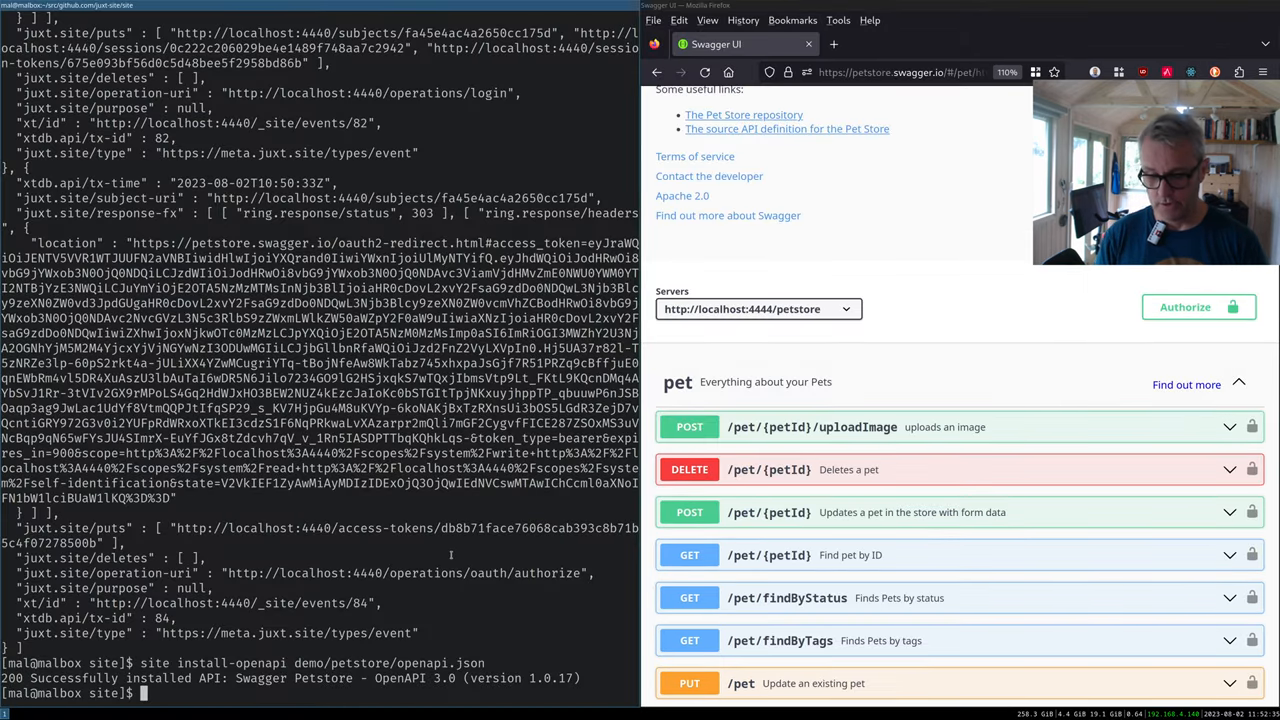
pyautogui.write('site register-user')
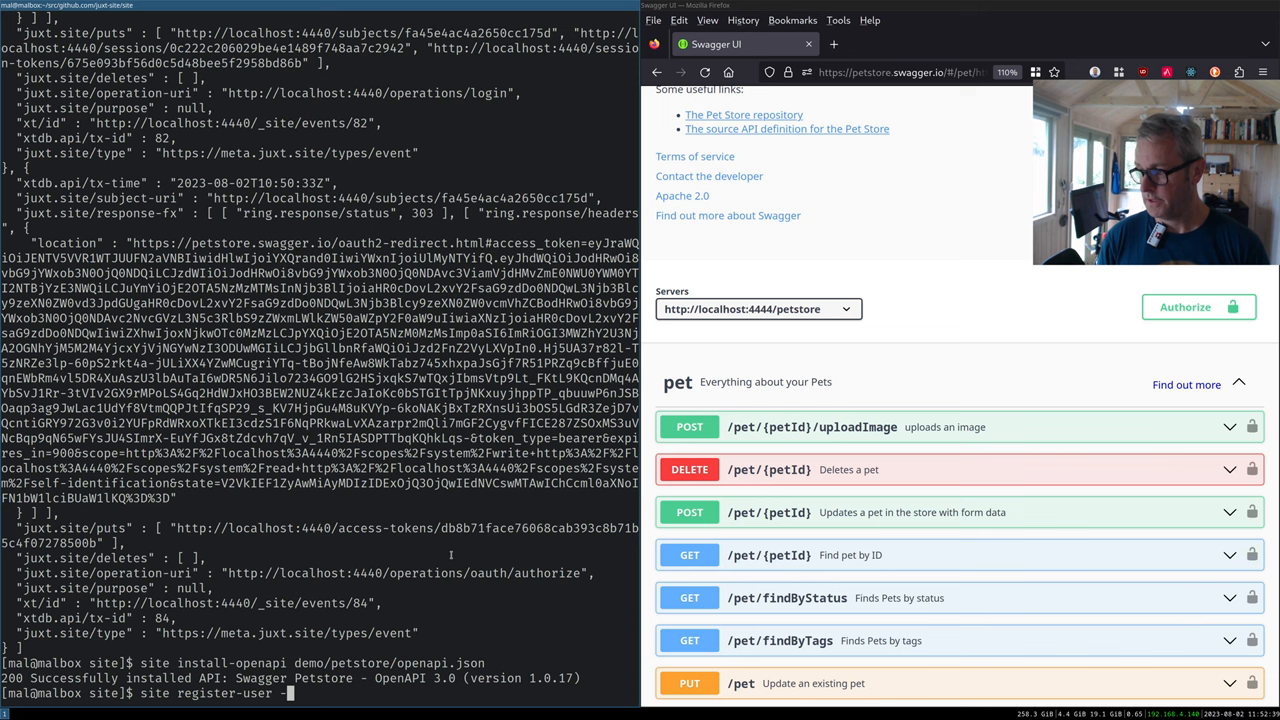
pyautogui.write('--alice')
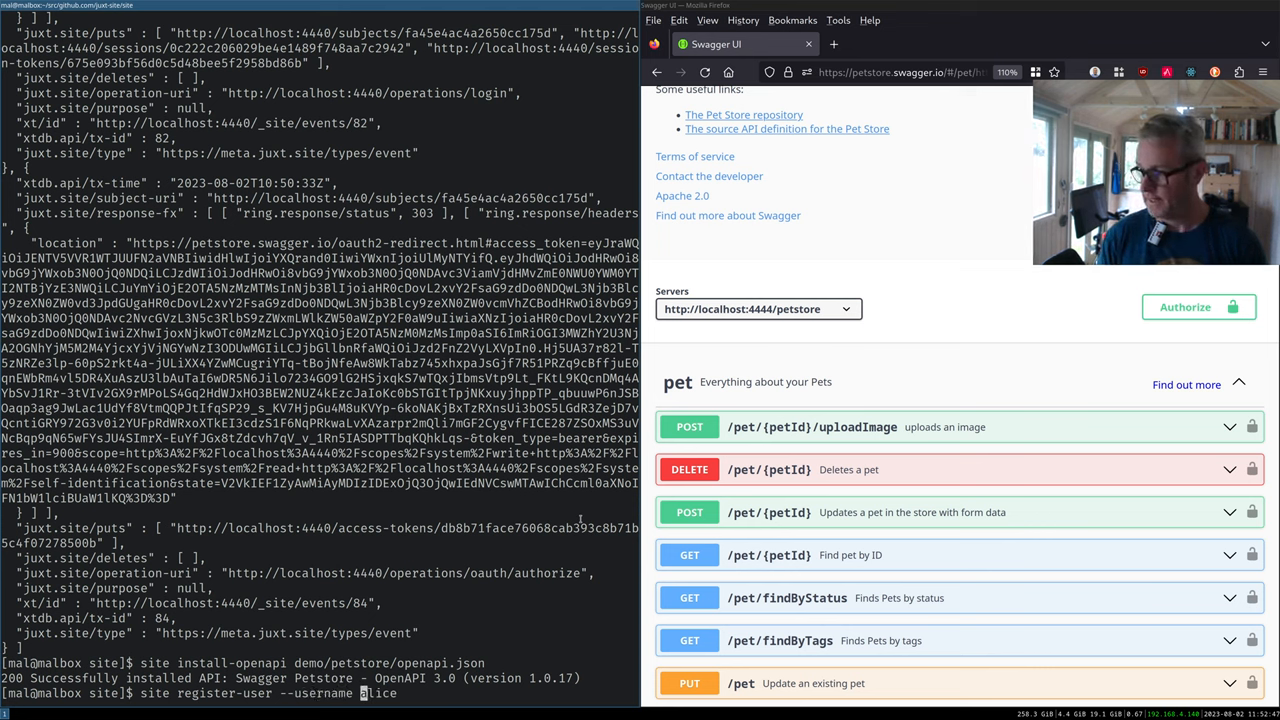
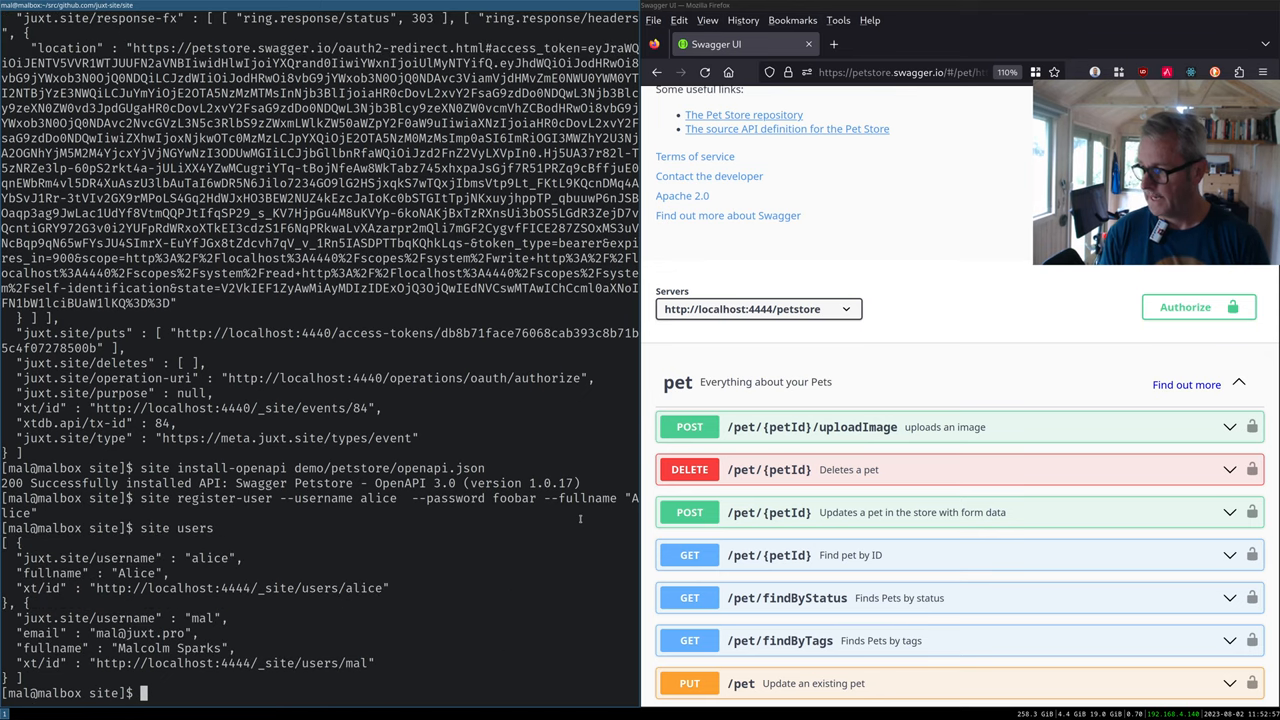
# - Assign alice the PetstoreOwner role with site assign-user-role
pyautogui.write('site')
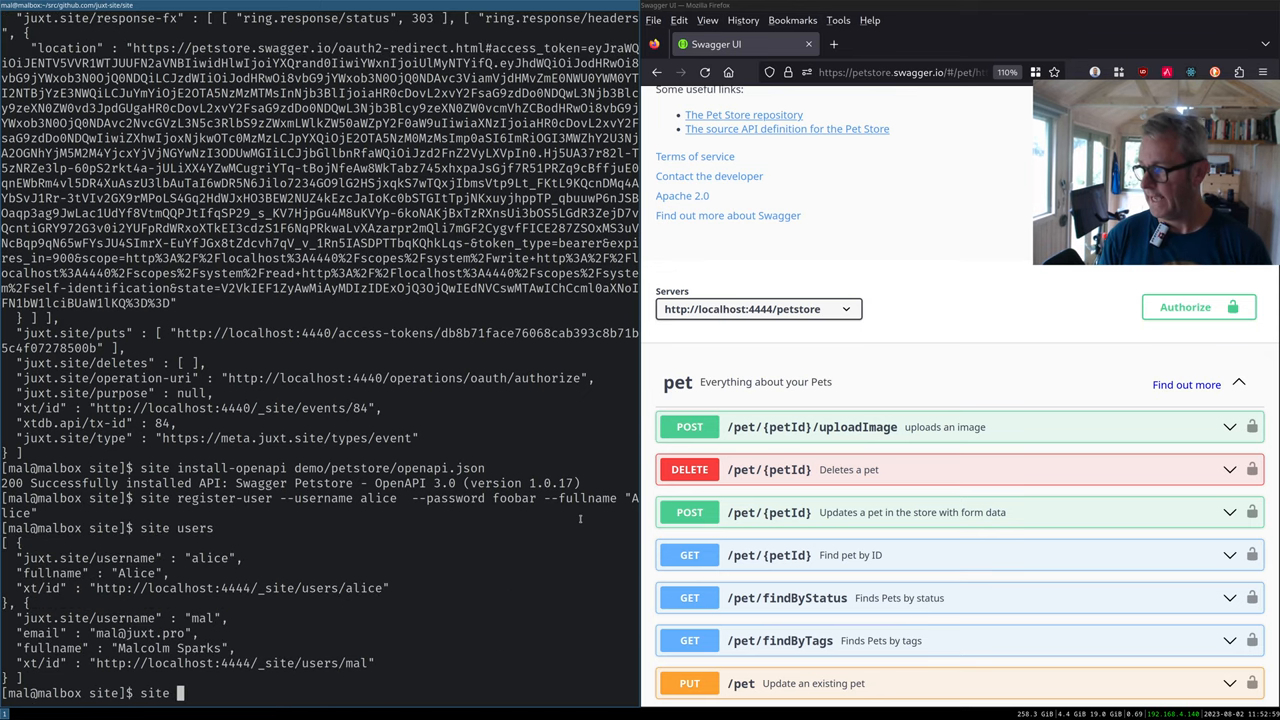
pyautogui.write('assign-user-role')
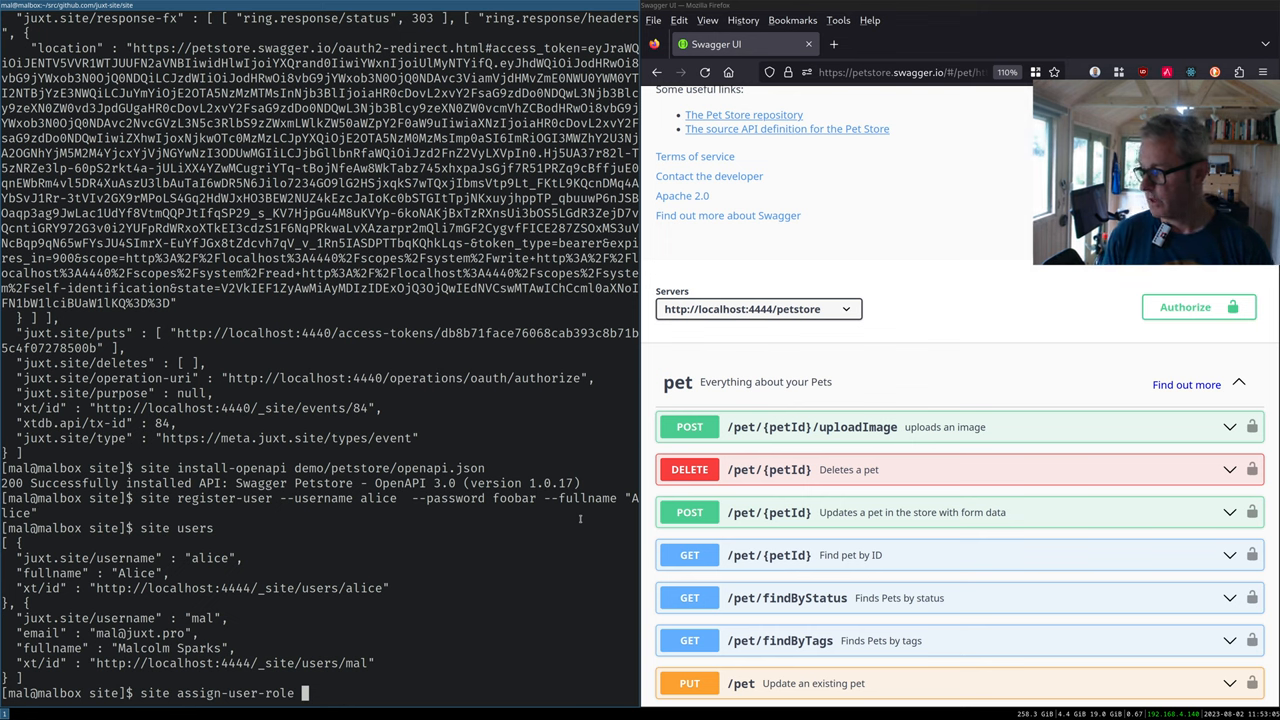
pyautogui.write('--username alice --role PetstoreOwner')
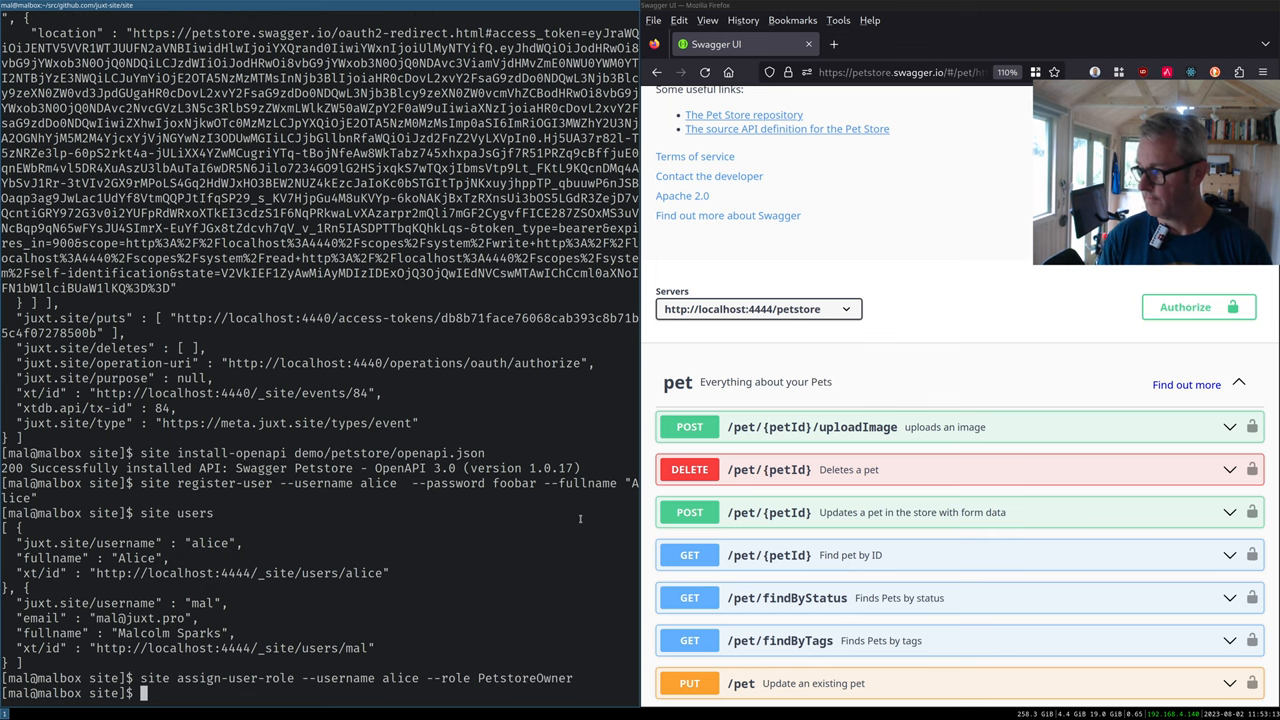
pyautogui.write('site find')
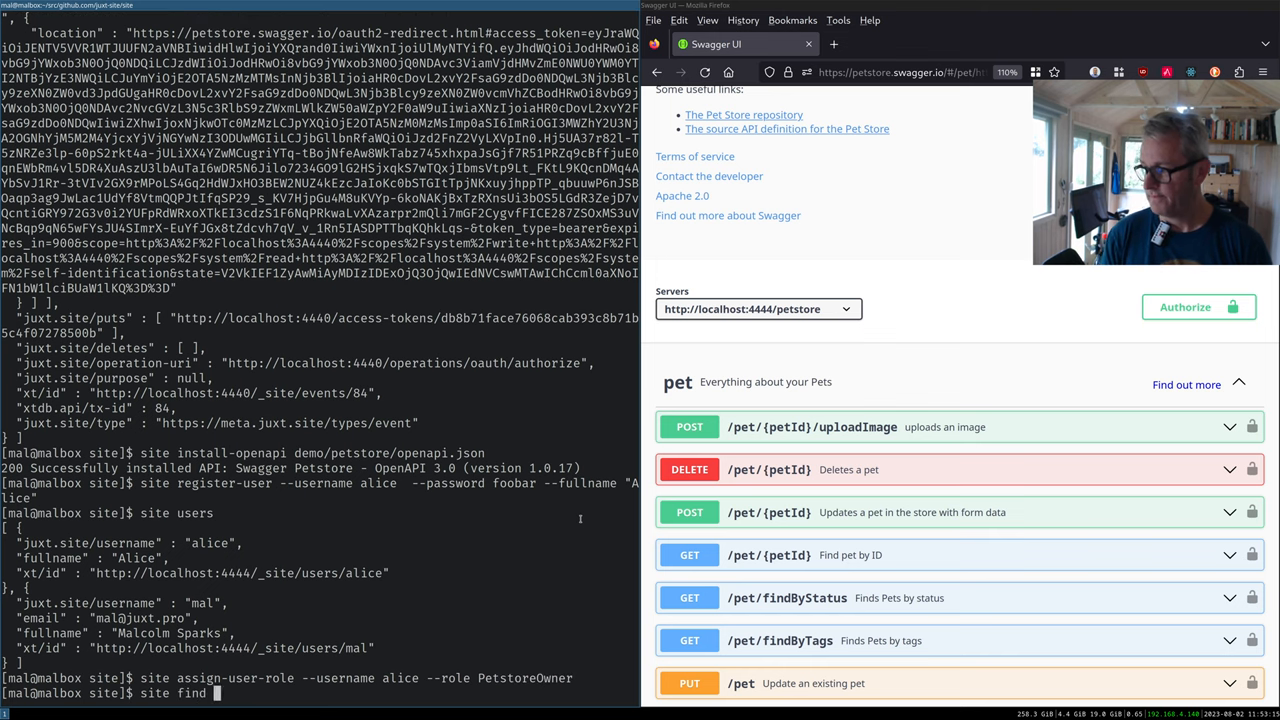
# - Find PetstoreOwner to confirm alice's role, then execute POST /pet with the example doggie, getting a 500 error
pyautogui.write('PetstoreOwner')
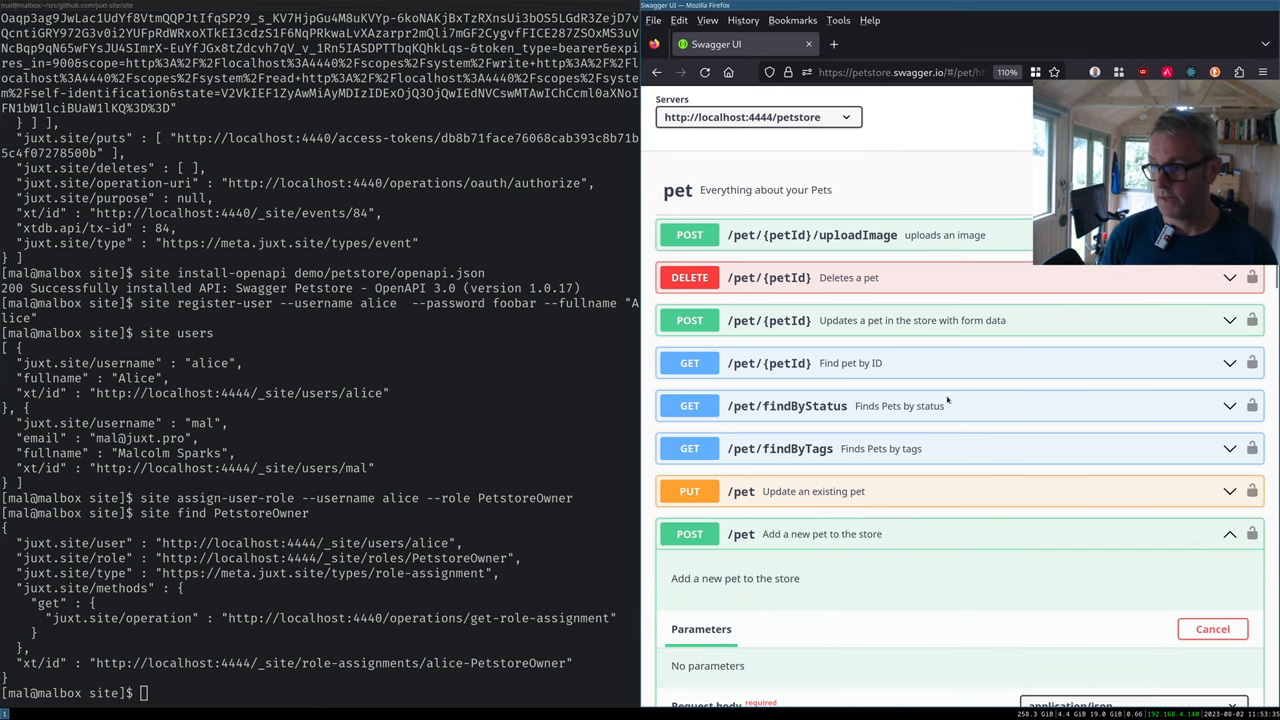
pyautogui.scroll(-3)
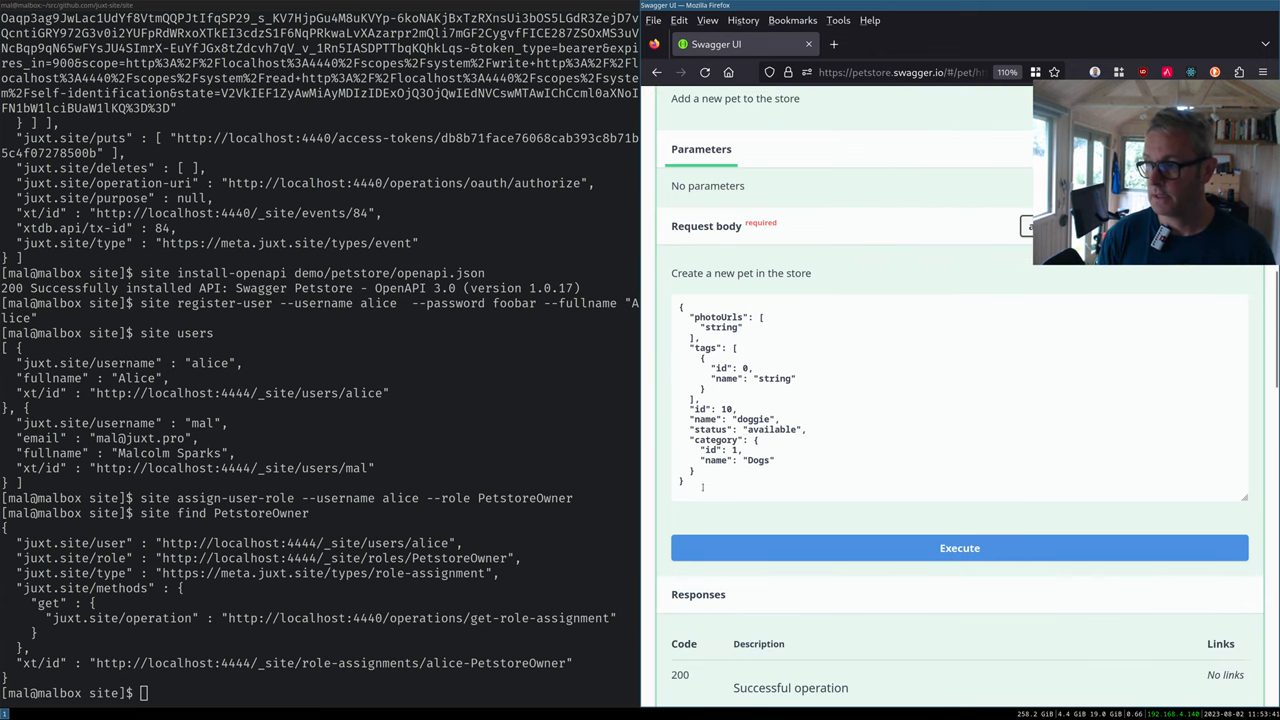
pyautogui.scroll(-3)
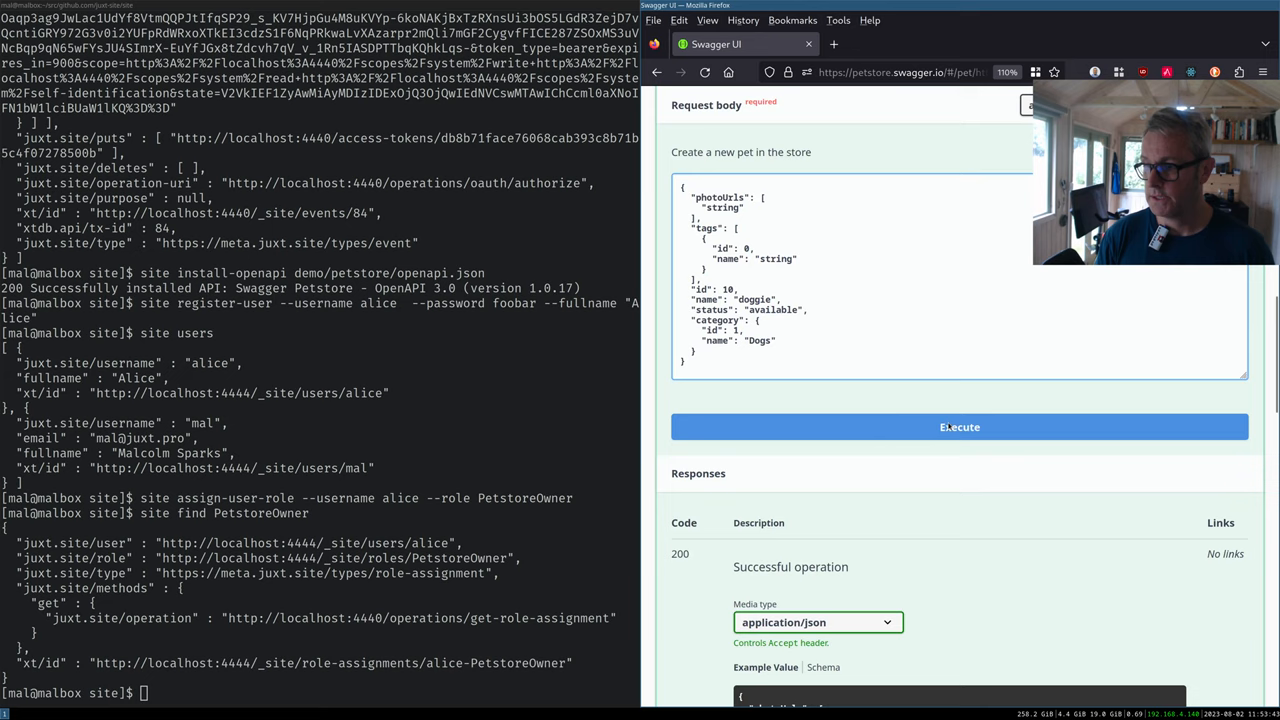
pyautogui.click(960, 428)
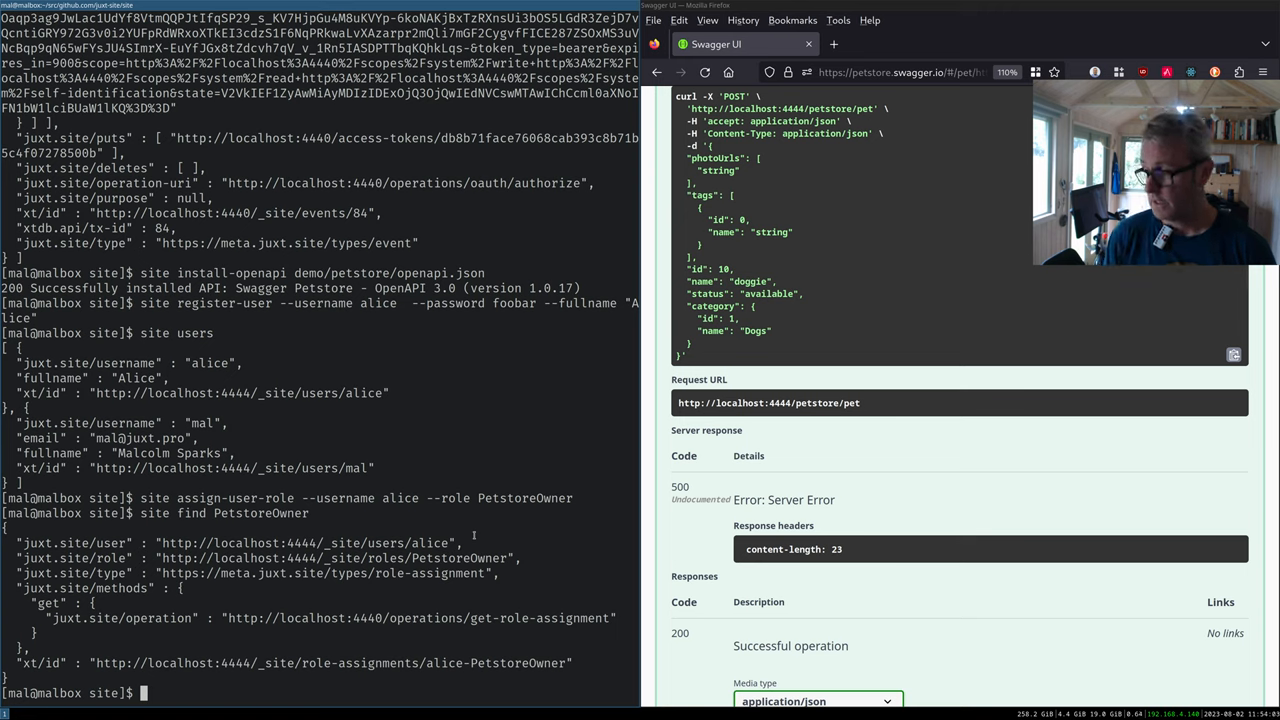
pyautogui.write('site install')
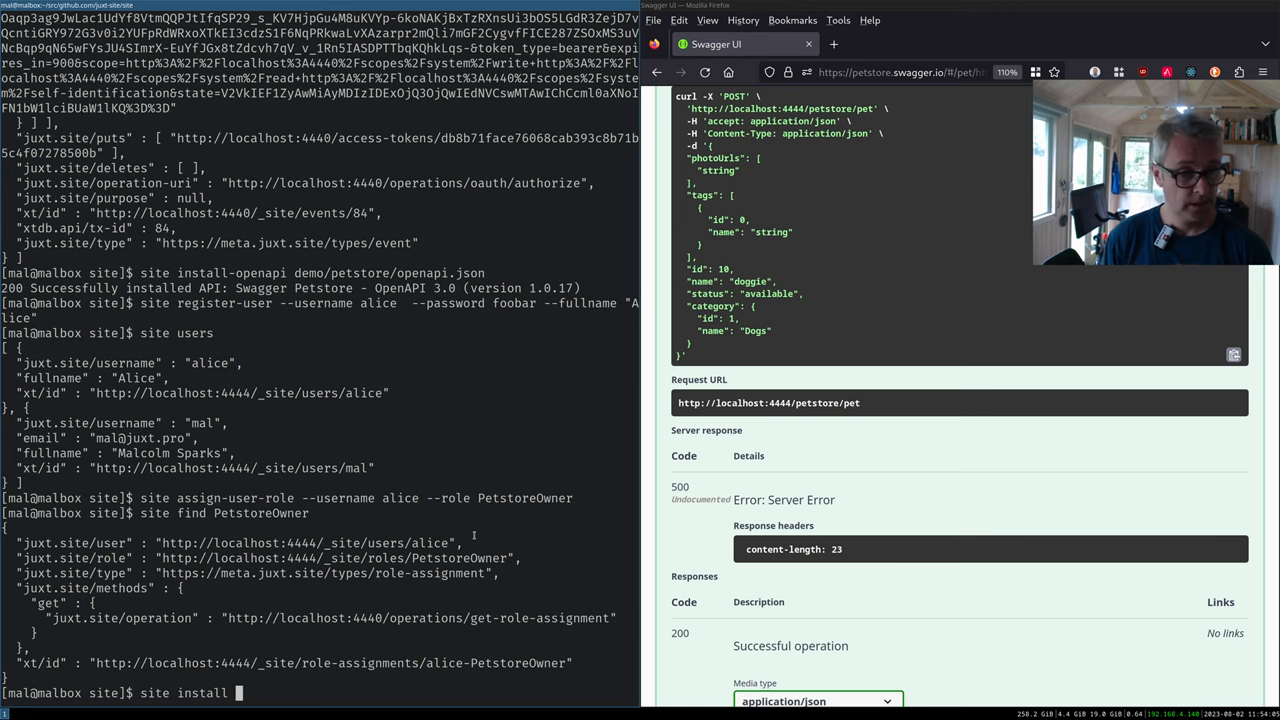
# - Install the Petstore demo operations, then authorize petstore_auth in Swagger UI with client_id swagger-ui
pyautogui.write('demo/petstore/operations')
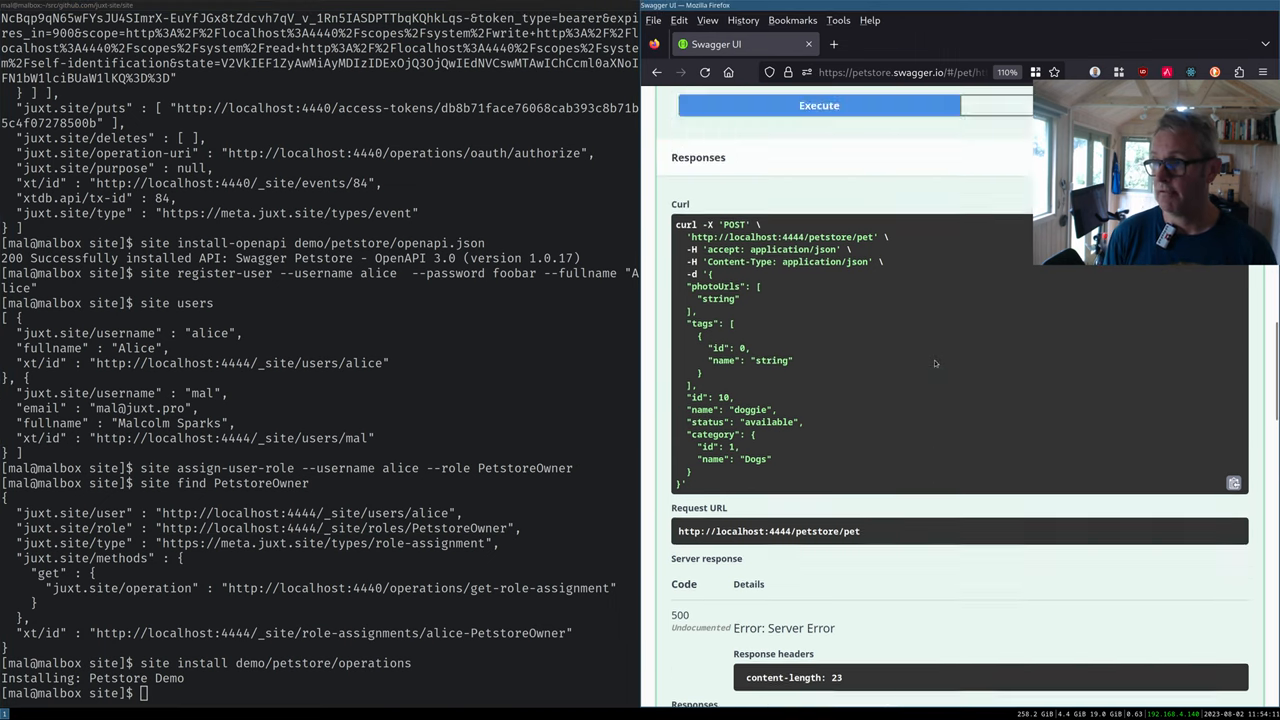
pyautogui.scroll(-3)
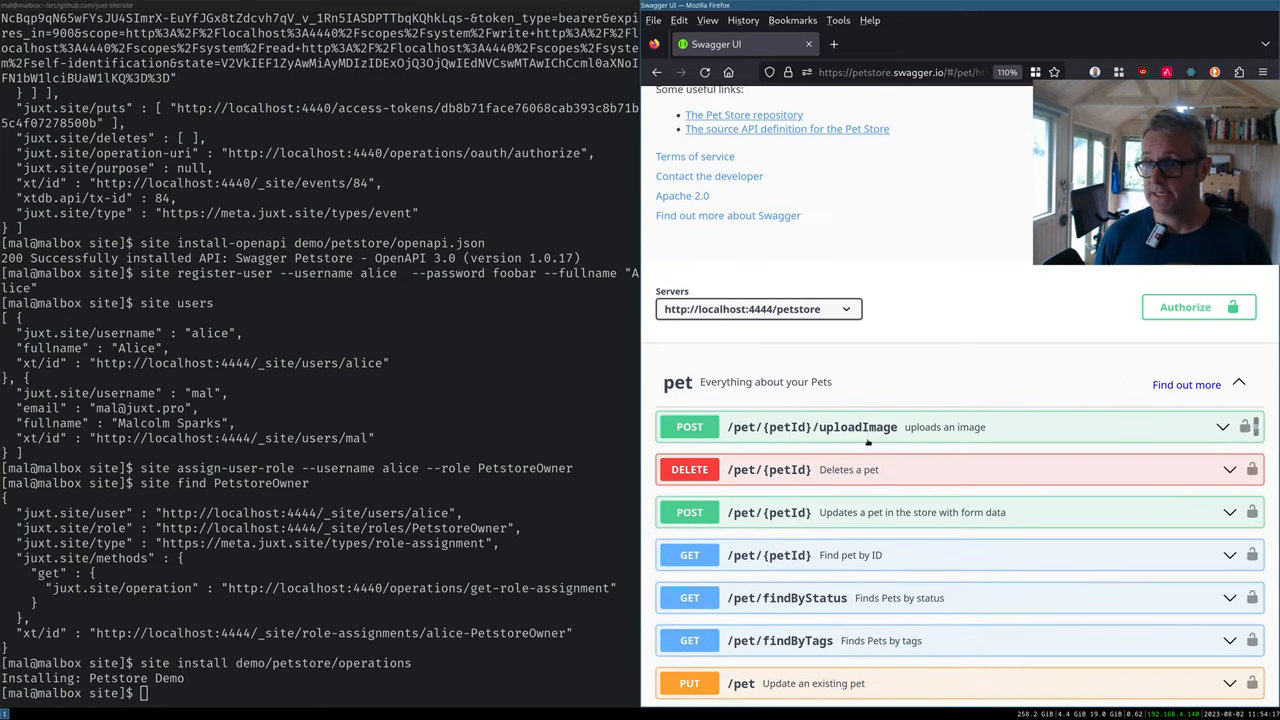
pyautogui.click(1198, 308)
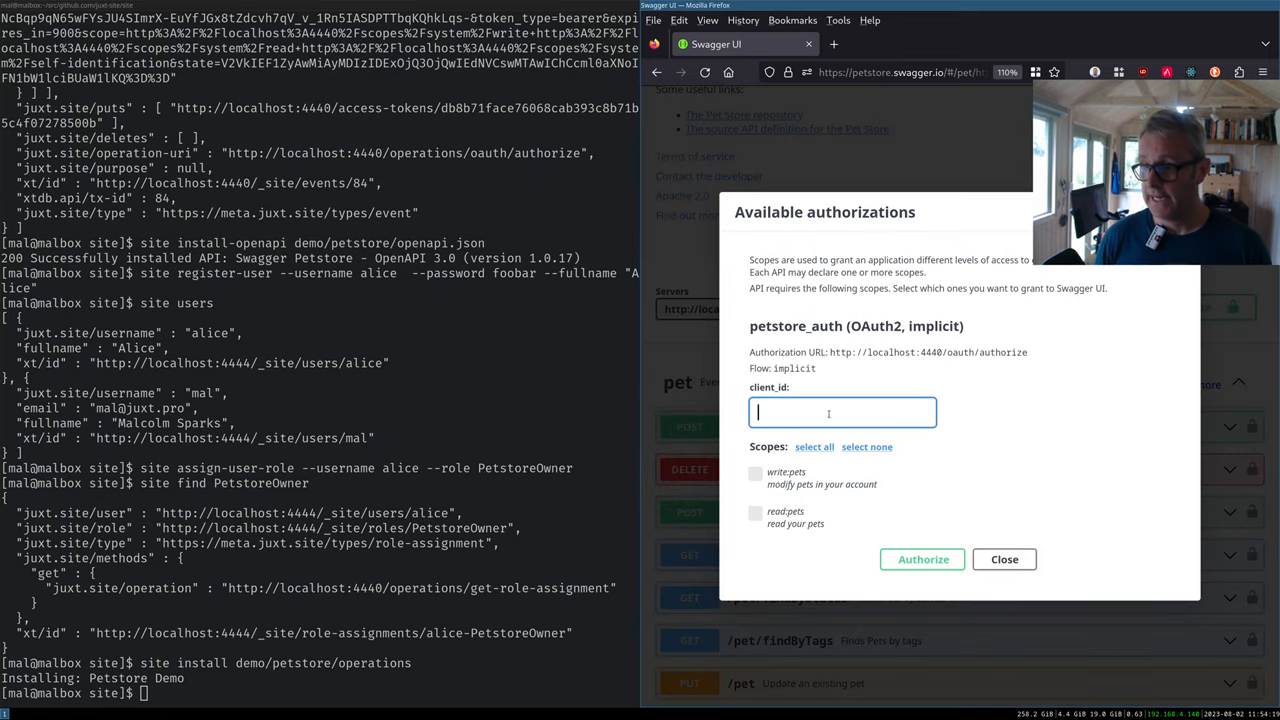
pyautogui.write('swagger-')
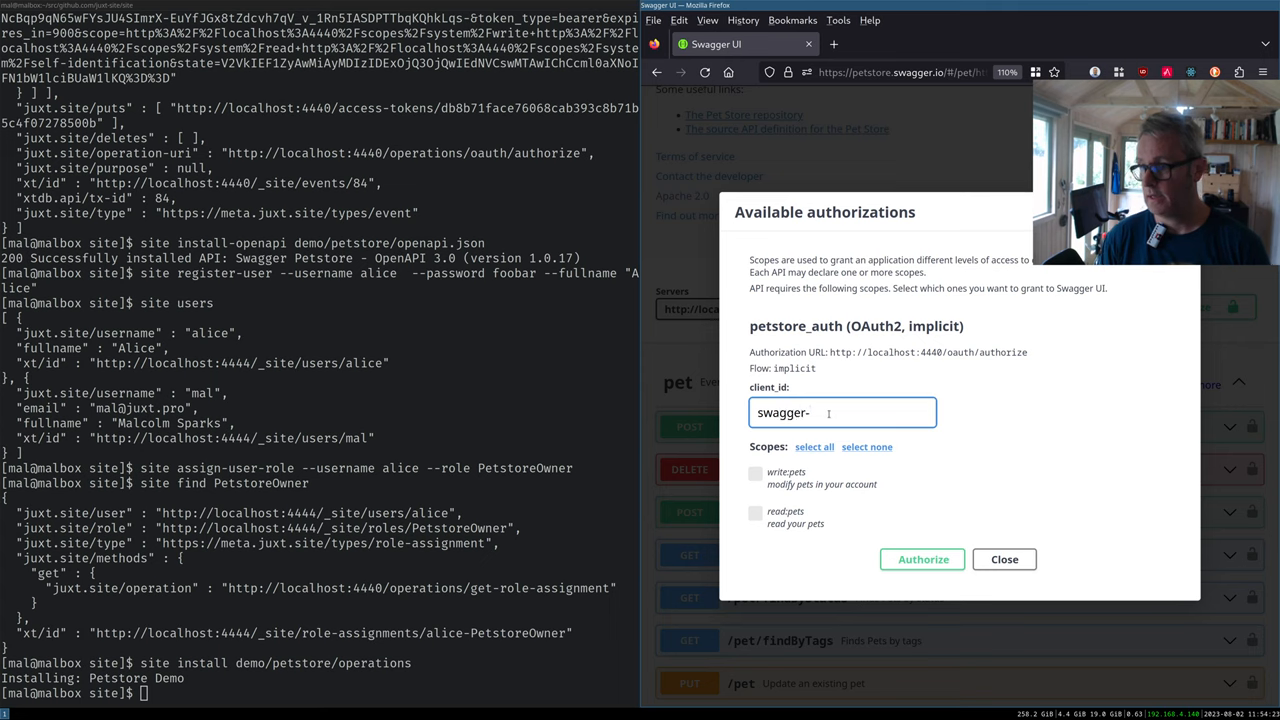
pyautogui.write('ui')
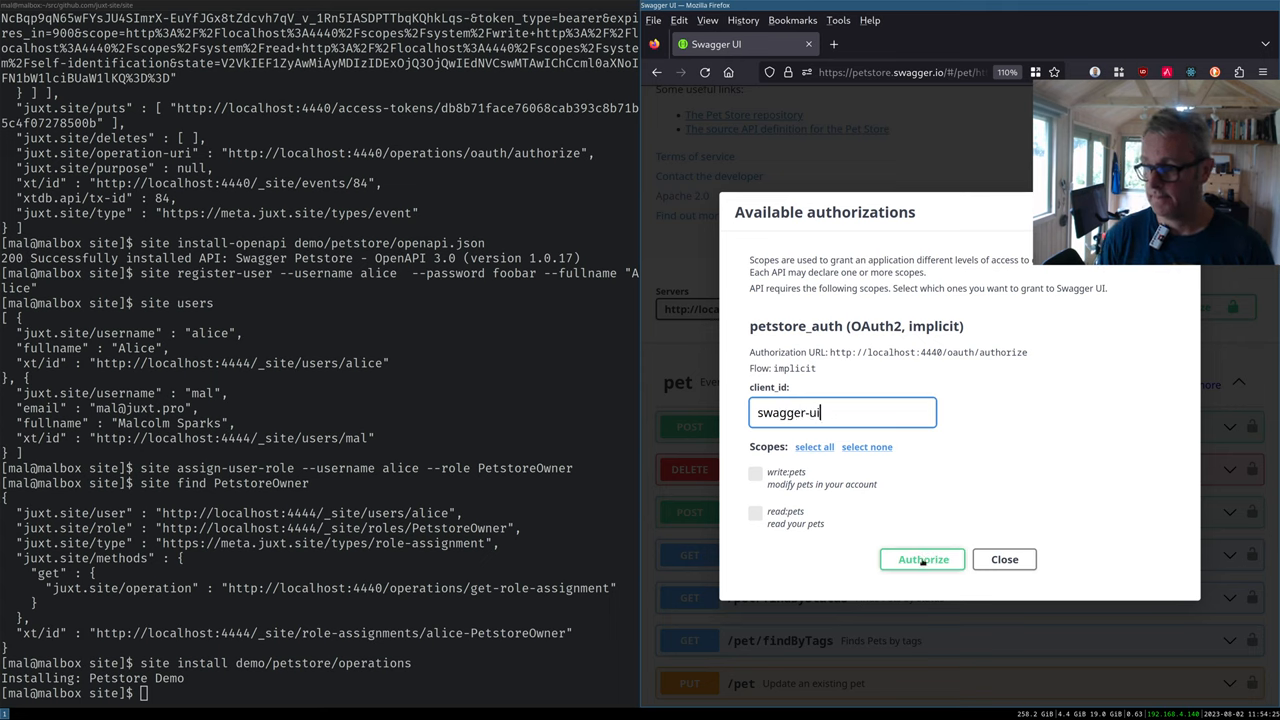
pyautogui.click(920, 560)
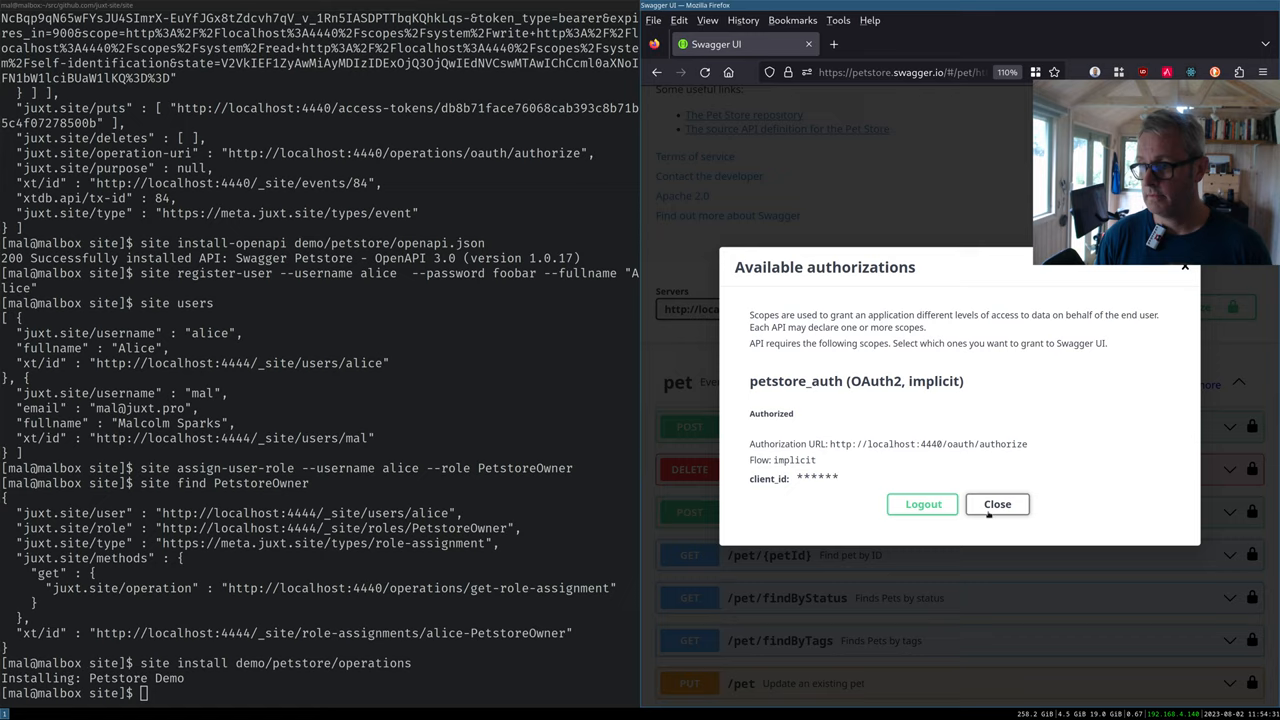
pyautogui.click(996, 504)
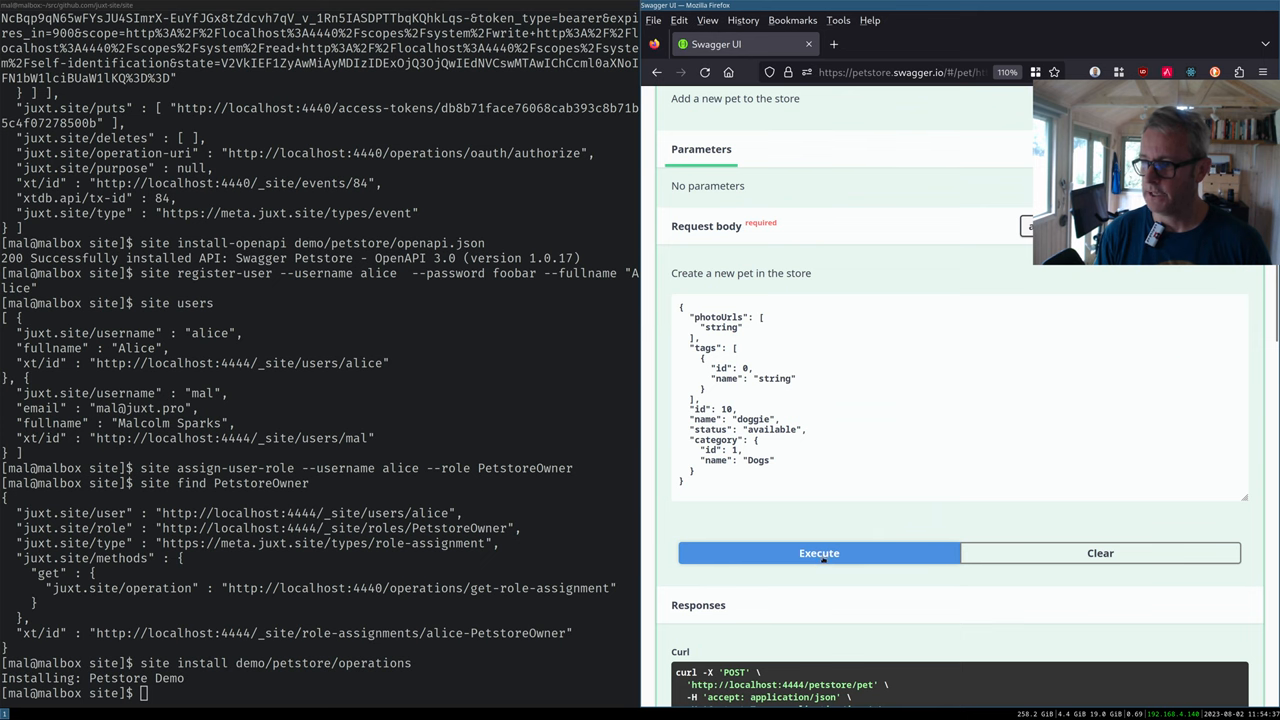
# - Execute POST /pet receiving 403 Forbidden, then assign mal the PetstoreOwner role via site assign-user-role
pyautogui.click(818, 552)
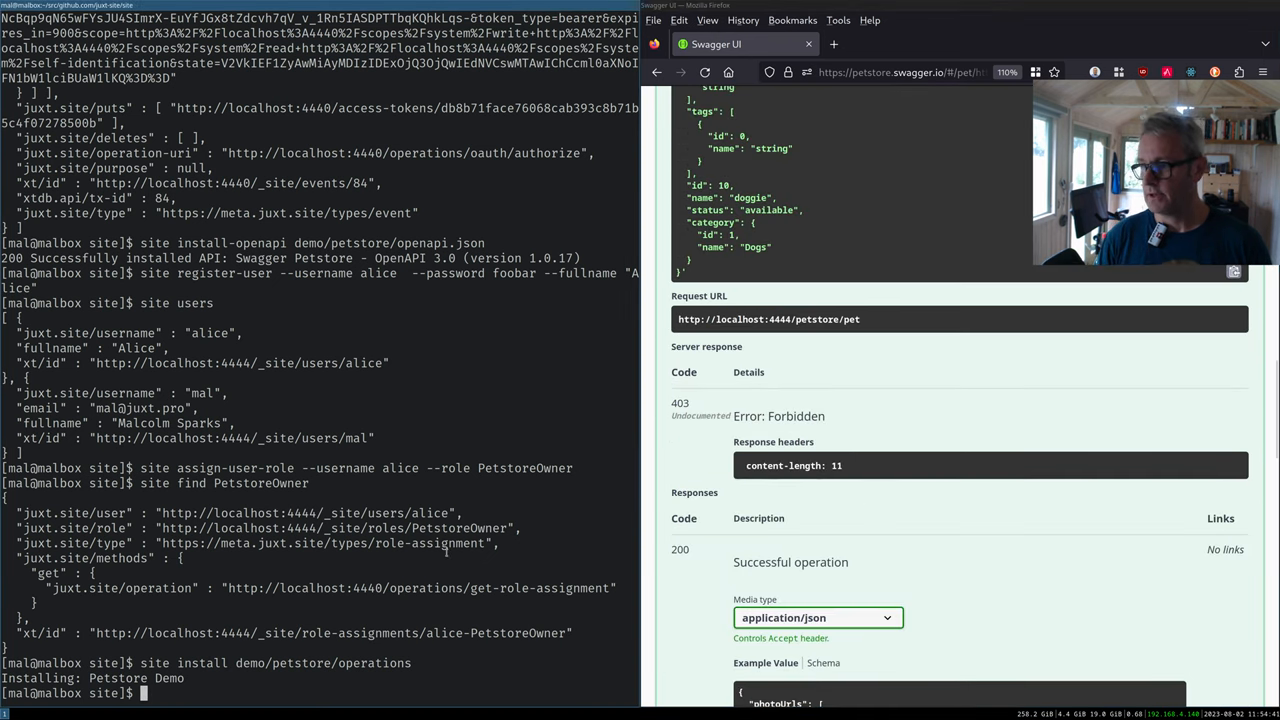
pyautogui.write('site assign-user-role --username alice --role PetstoreOwner')
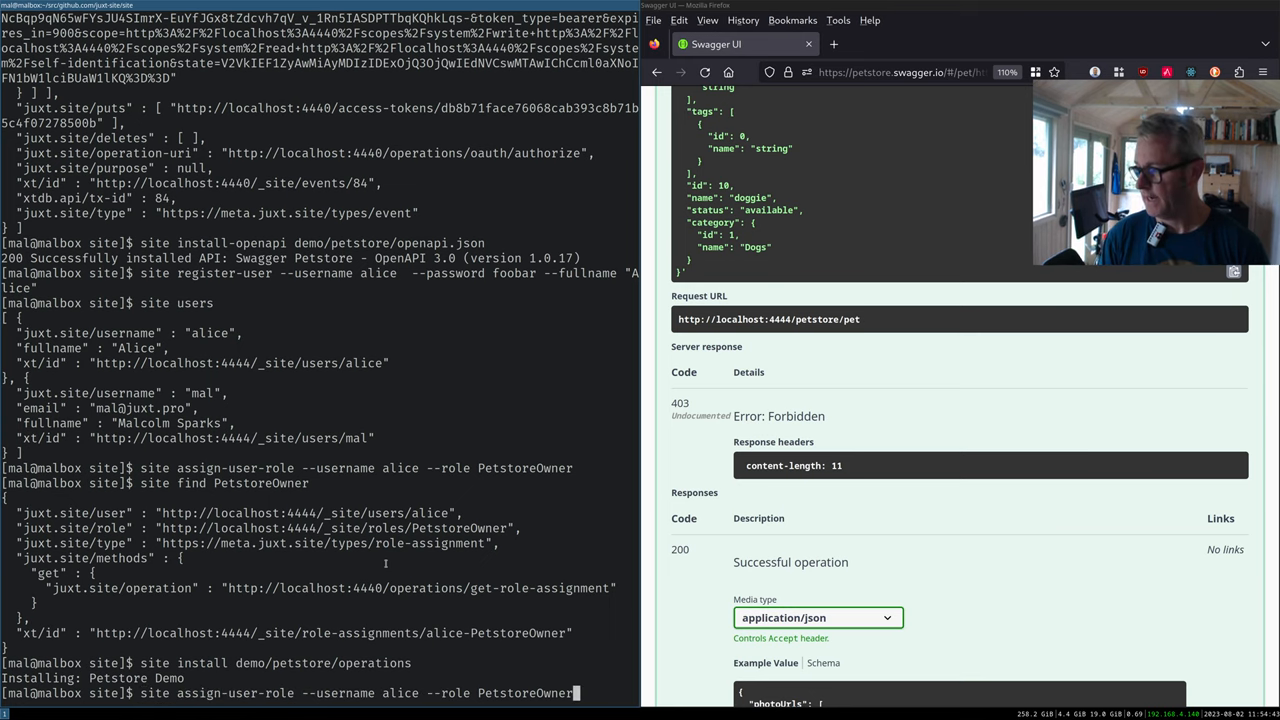
pyautogui.write('ma')
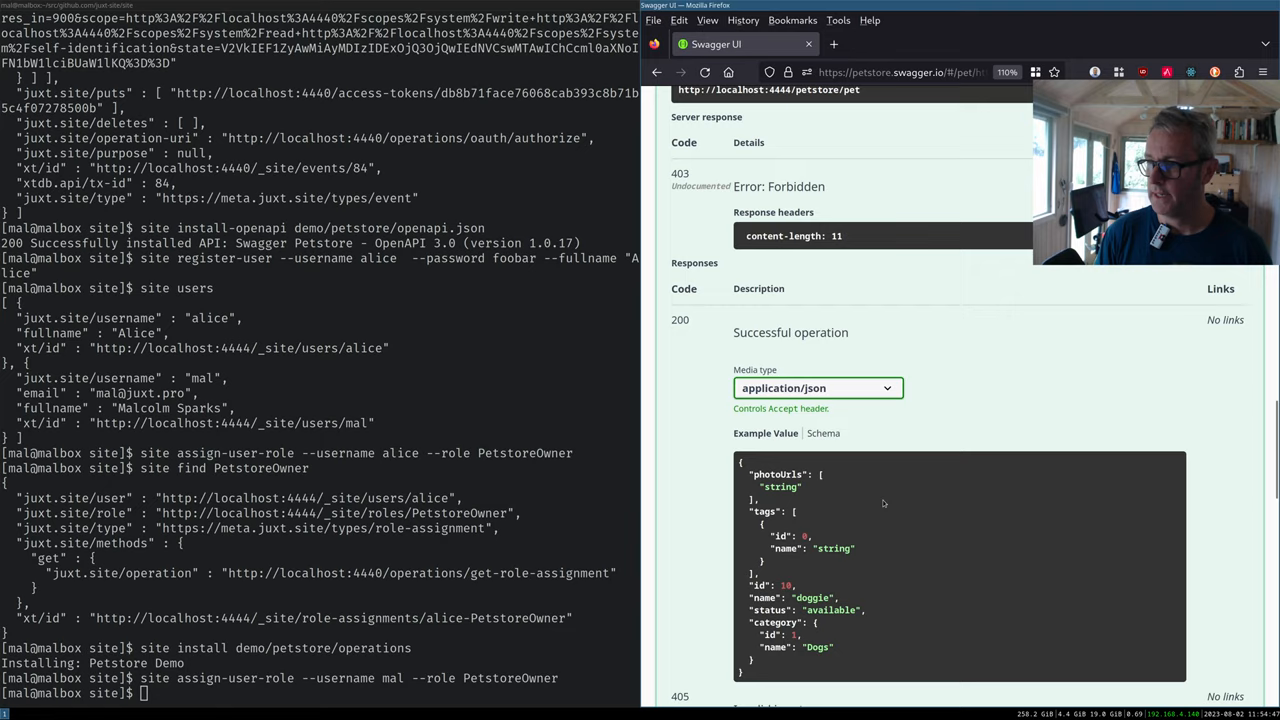
pyautogui.click(818, 264)
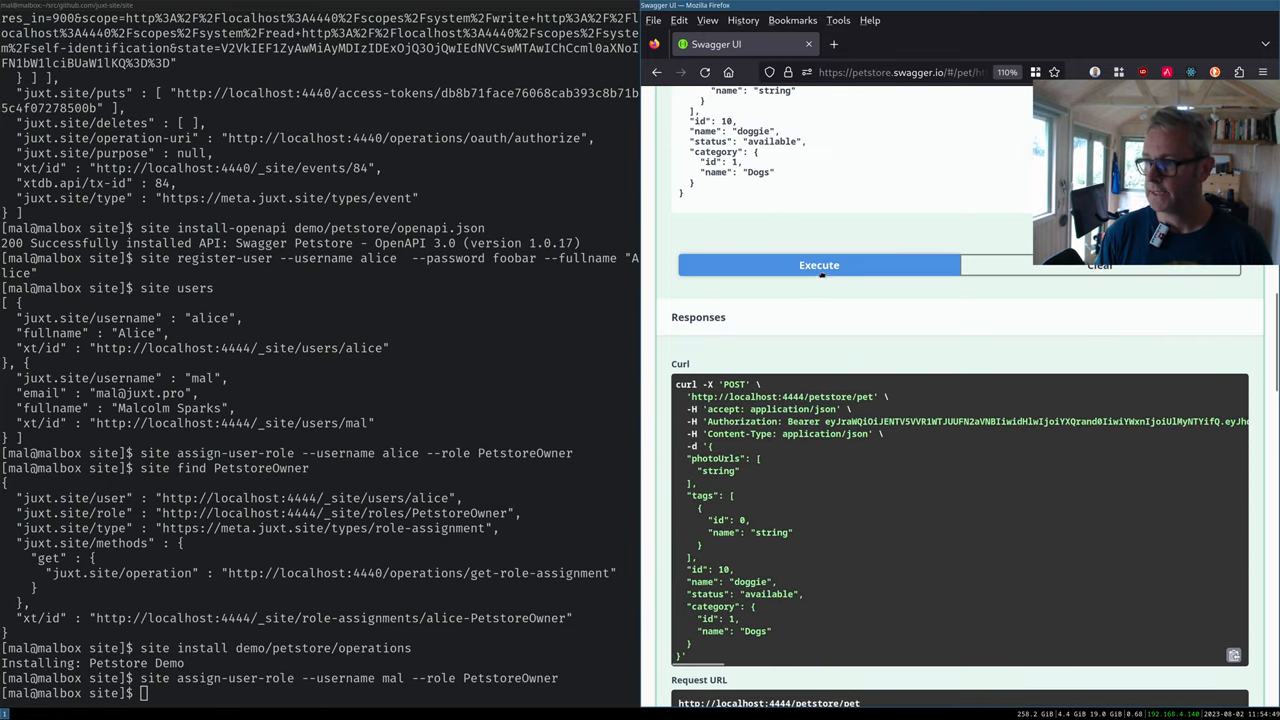
pyautogui.click(820, 264)
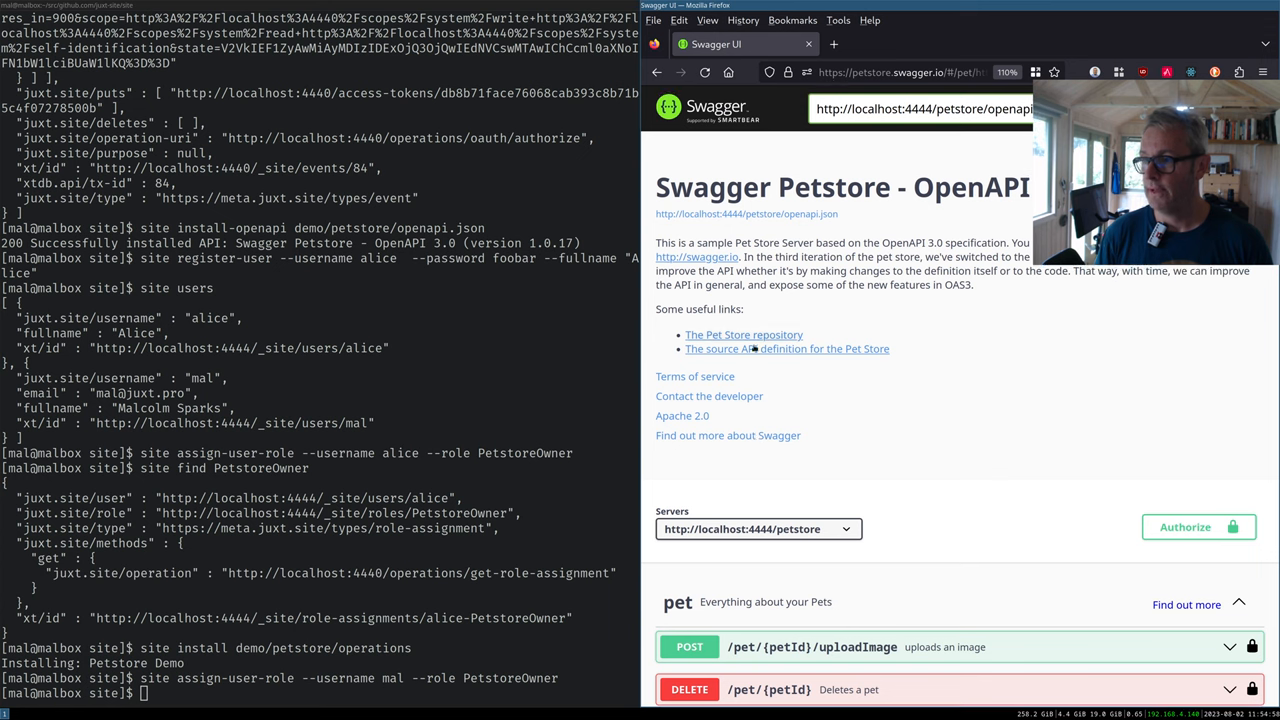
# - View openapi.json in a new tab to find POST /pet's add-pet operationId, then site find that operation's rules
pyautogui.rightClick(746, 212)
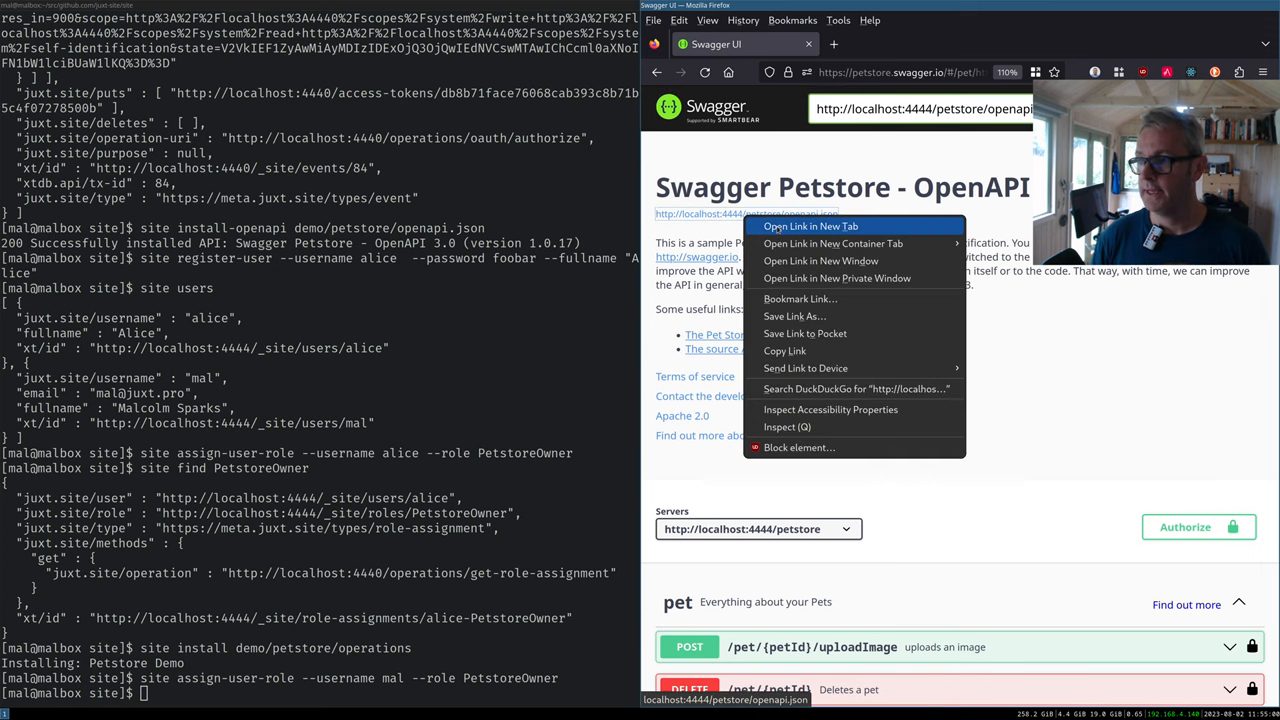
pyautogui.click(810, 226)
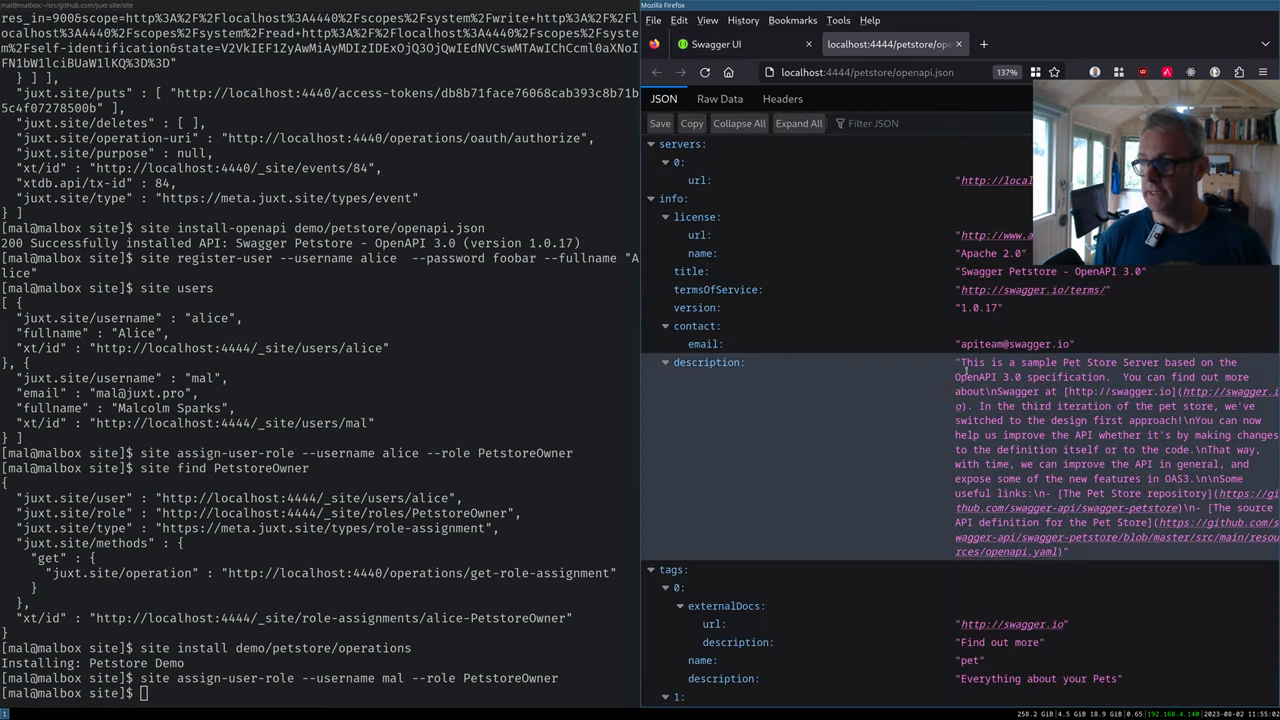
pyautogui.scroll(-3)
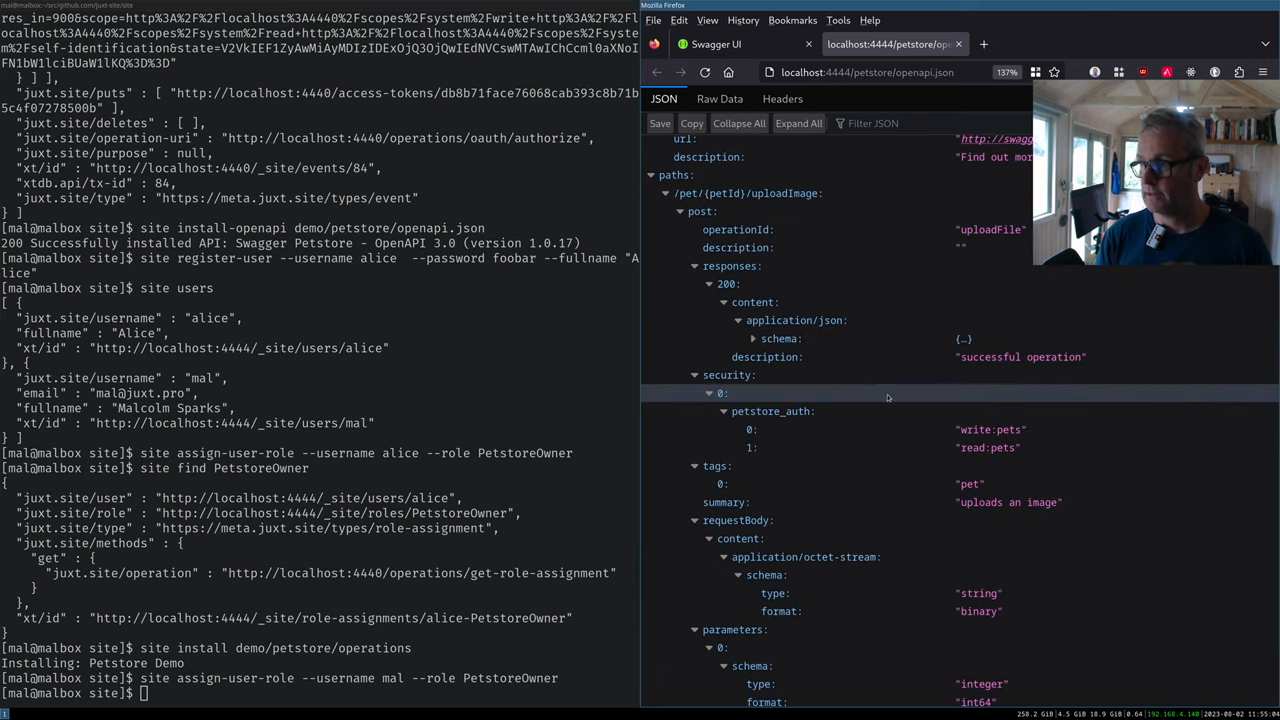
pyautogui.scroll(-3)
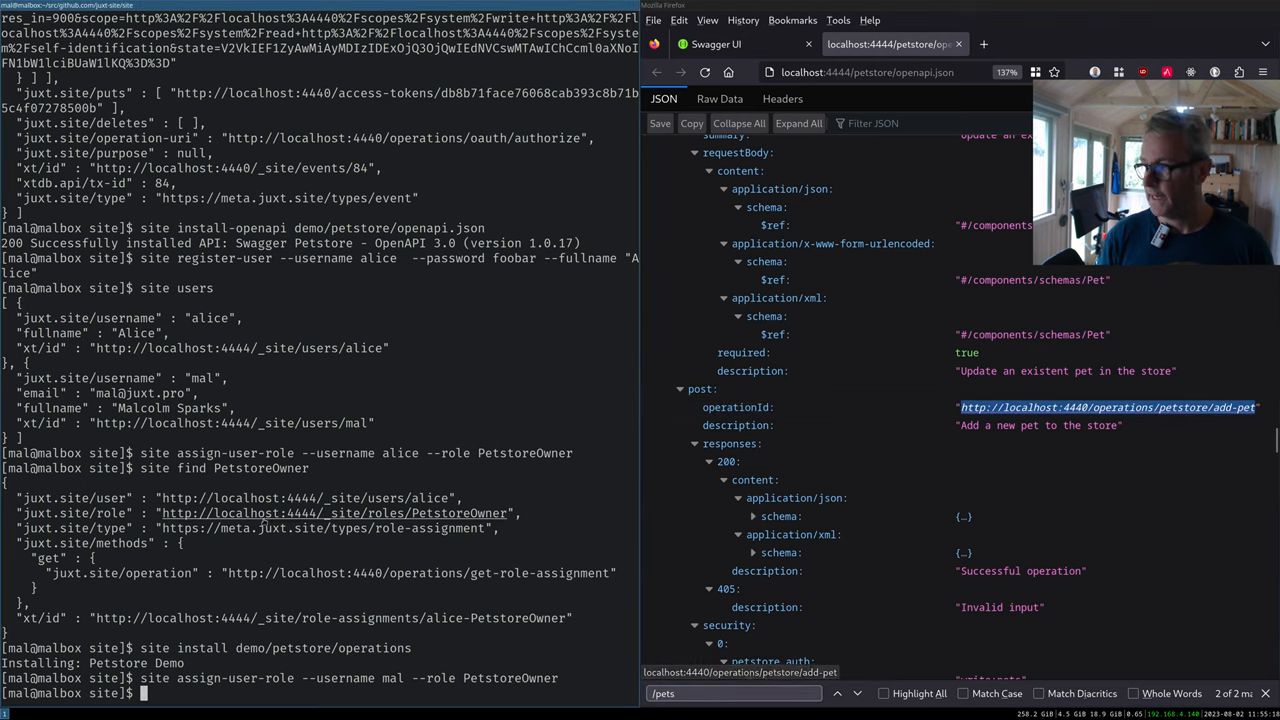
pyautogui.write('site find http://localhost:4440/operations/petstore/add-pet')
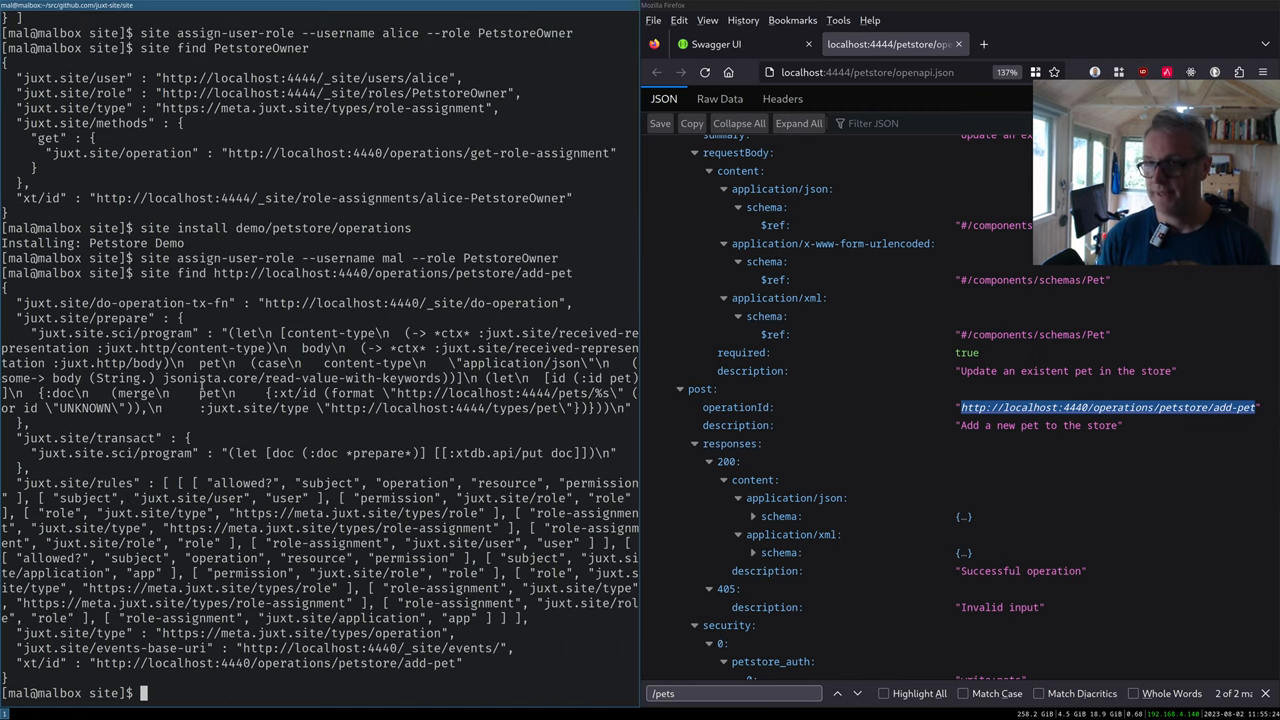
pyautogui.write('emacs')
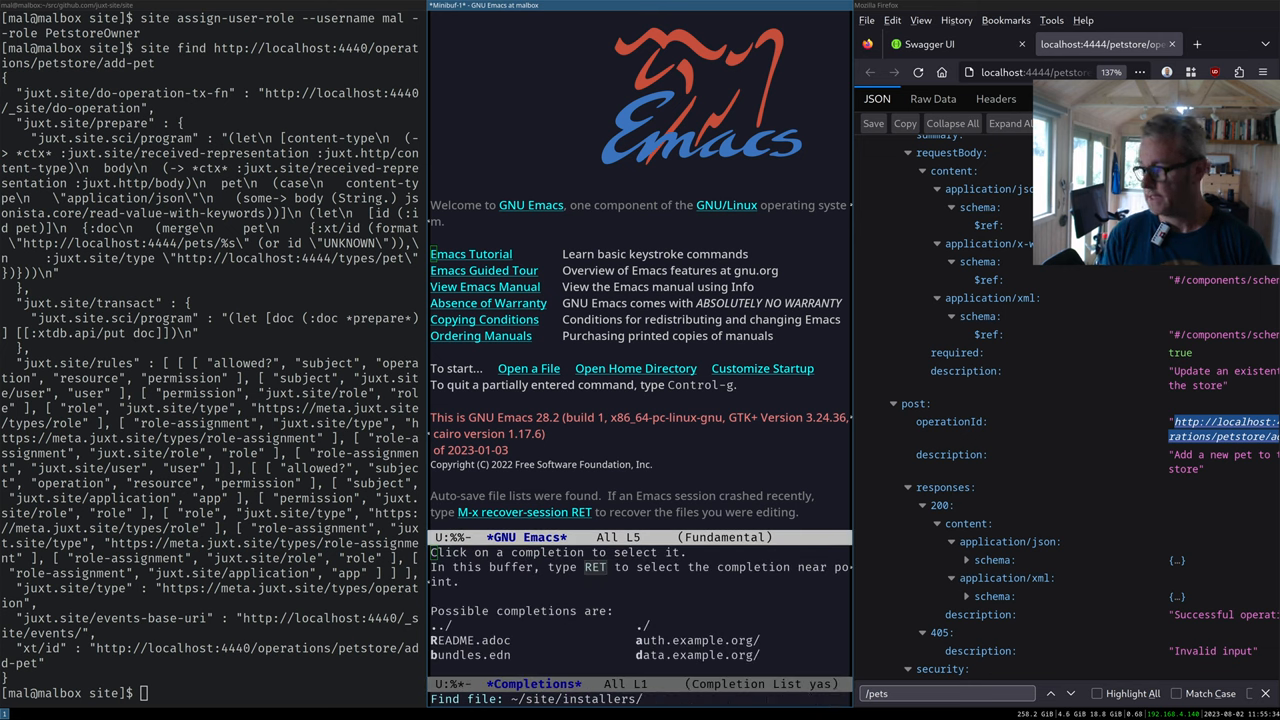
# - Open add-pet.edn in Emacs and read its prepare, transact and rules sections, then run site find pets
pyautogui.write('op')
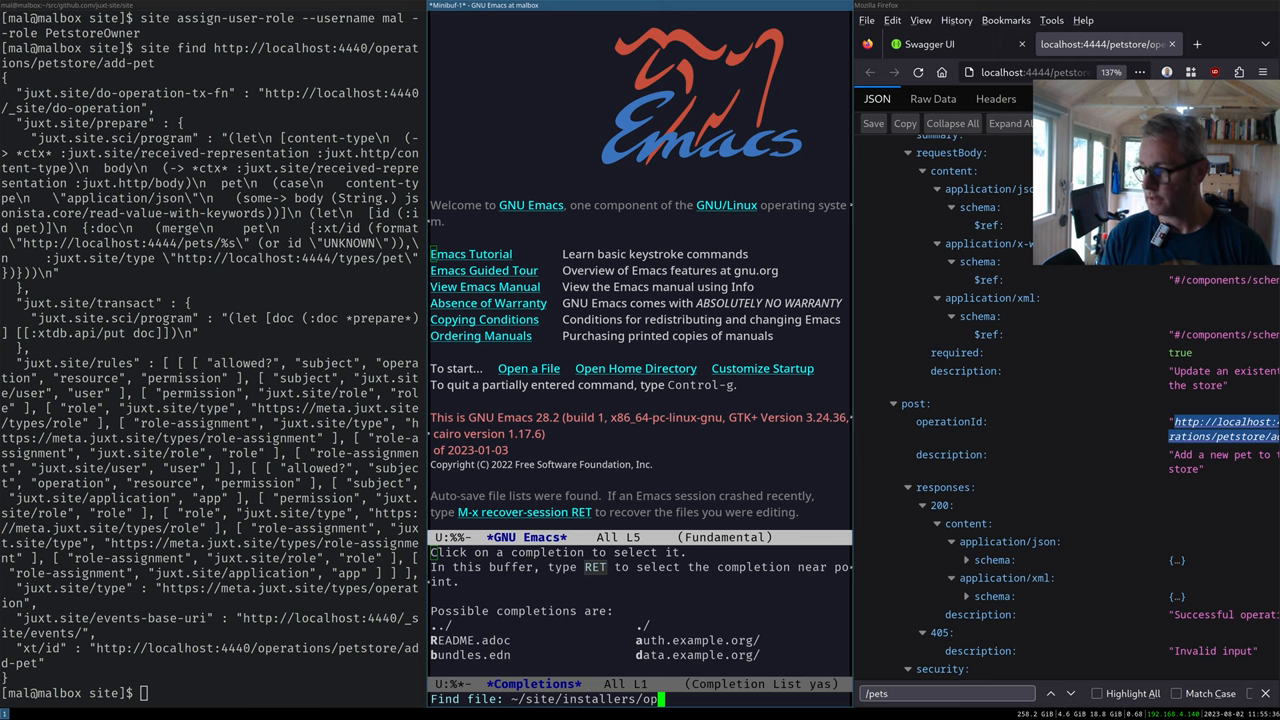
pyautogui.click(696, 640)
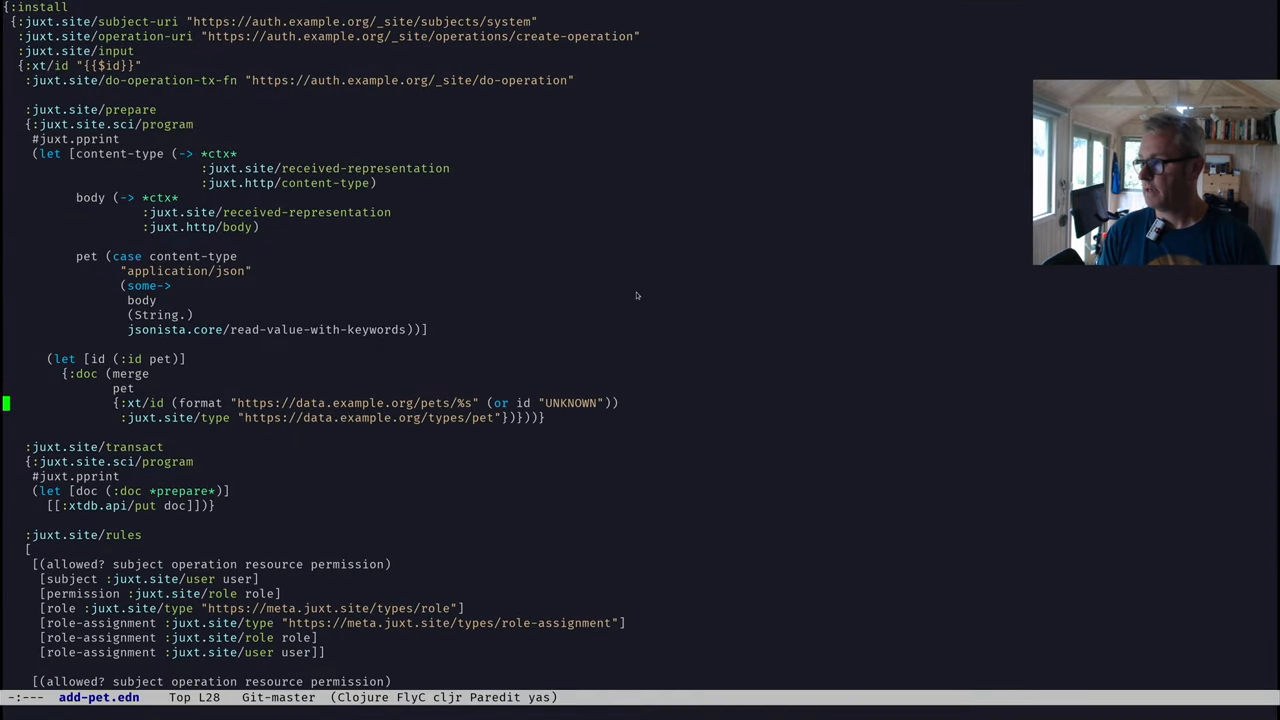
pyautogui.scroll(-3)
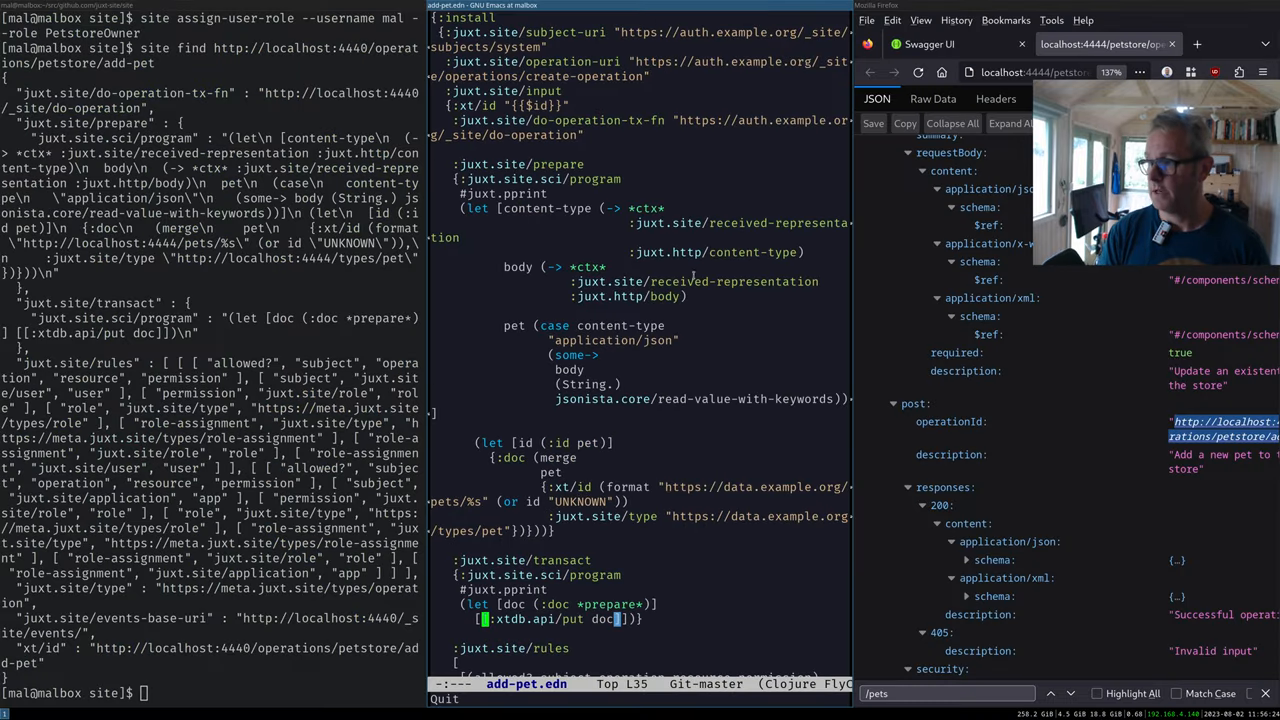
pyautogui.write('site')
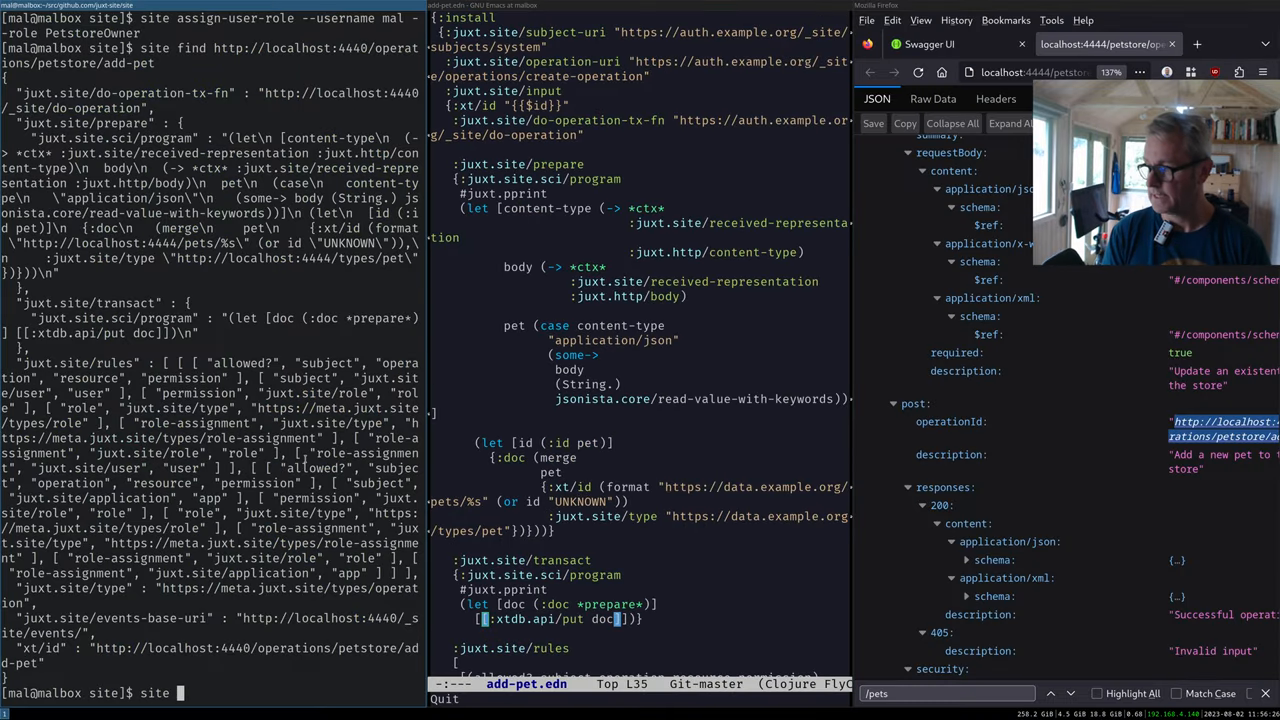
pyautogui.write('find pets')
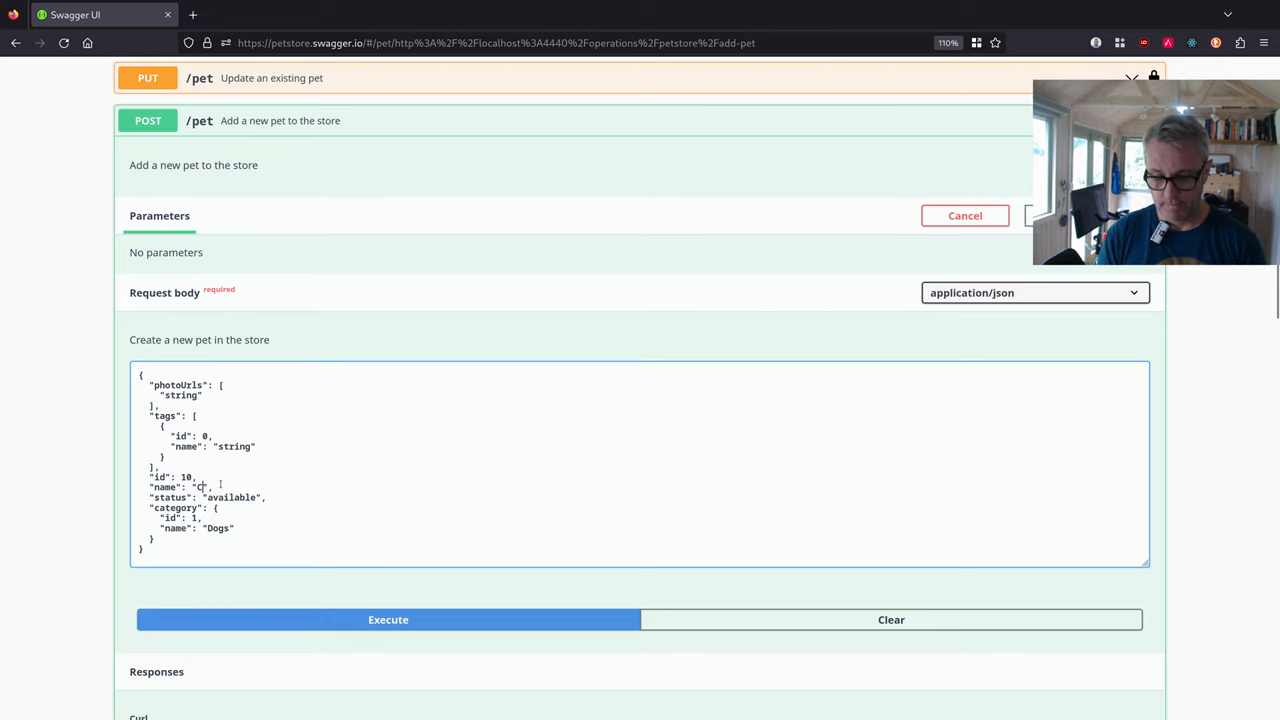
# - Submit the POST /pet request adding Cooper the dog
pyautogui.write('Cooper')
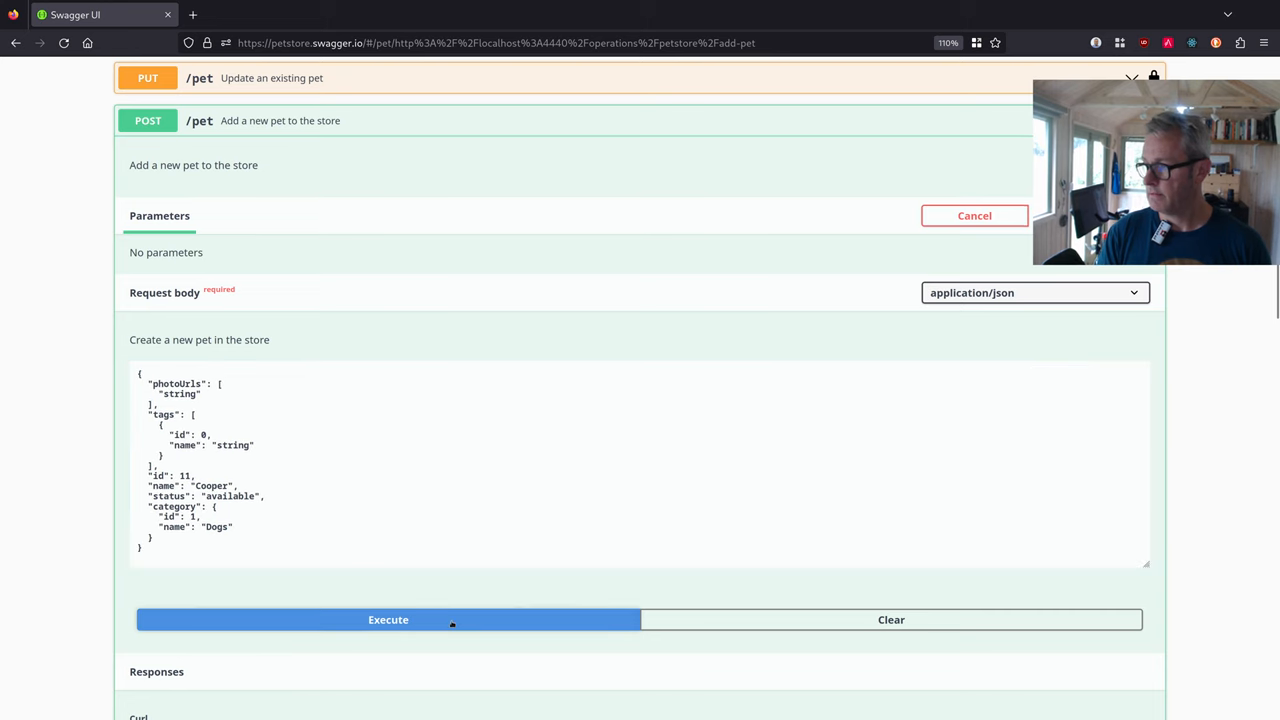
pyautogui.click(388, 620)
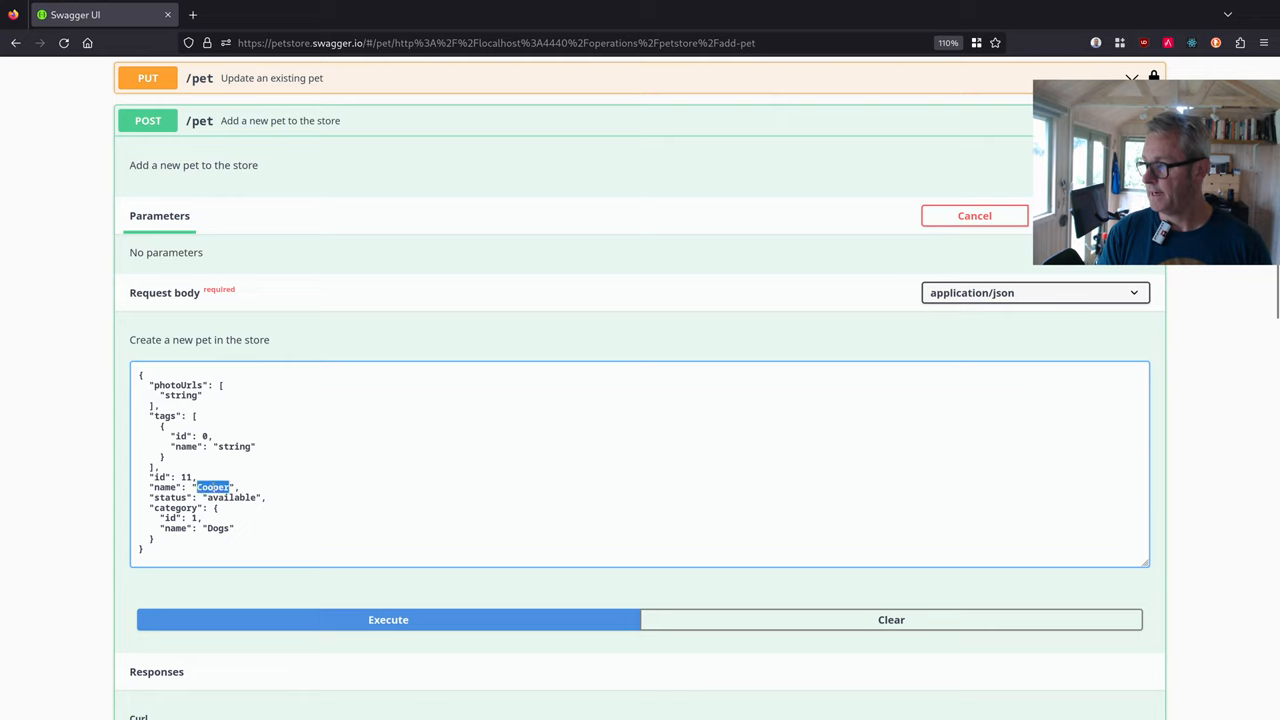
# - Submit the POST /pet request adding Arya in category Cats
pyautogui.write('Arya')
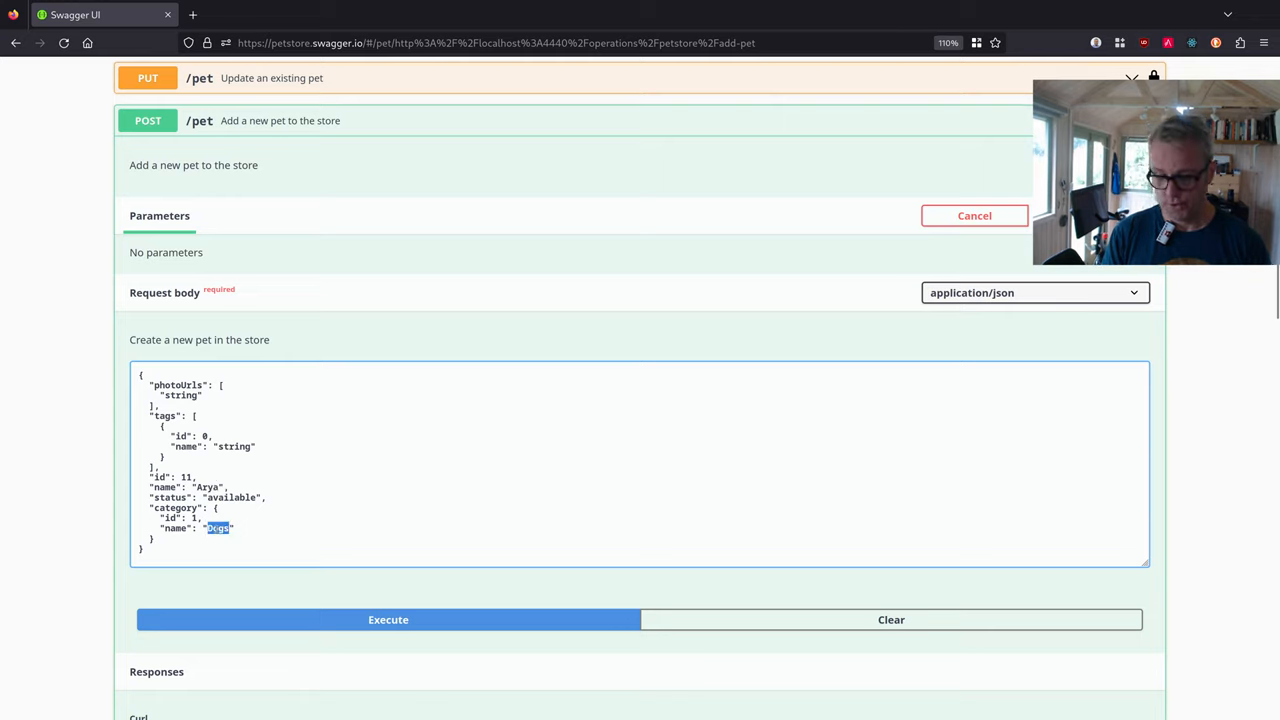
pyautogui.write('Cats')
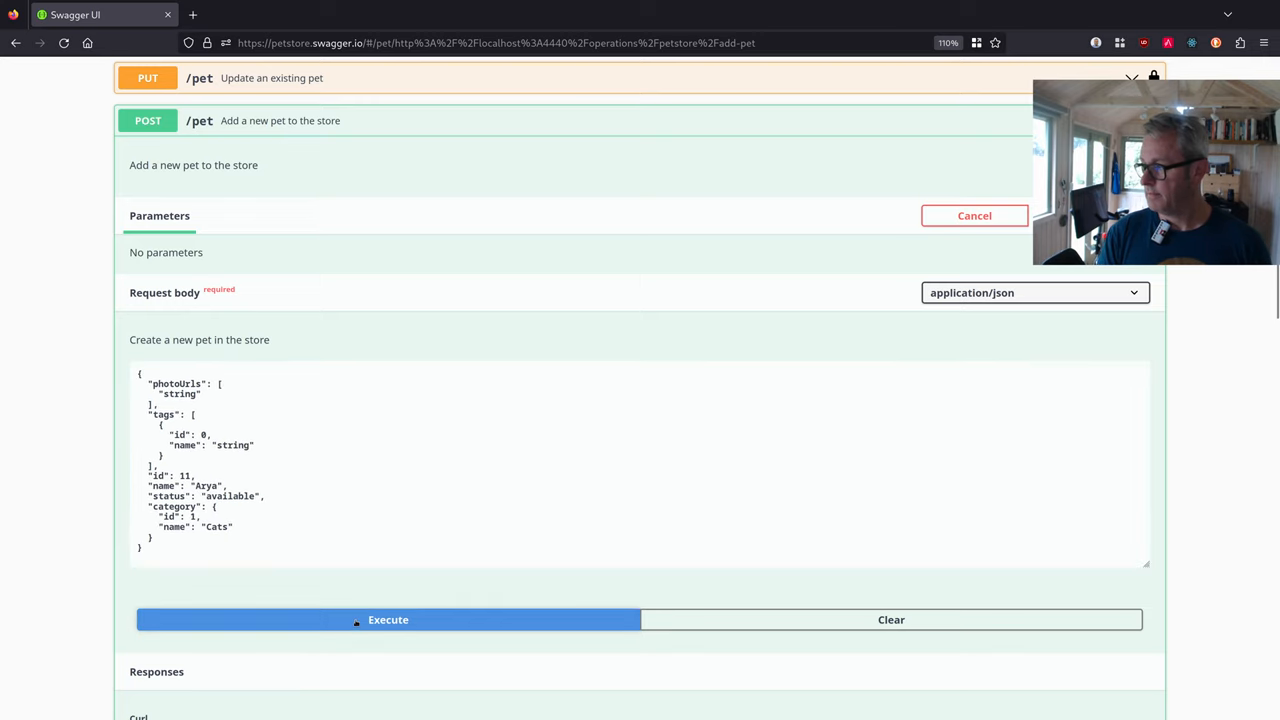
pyautogui.click(388, 620)
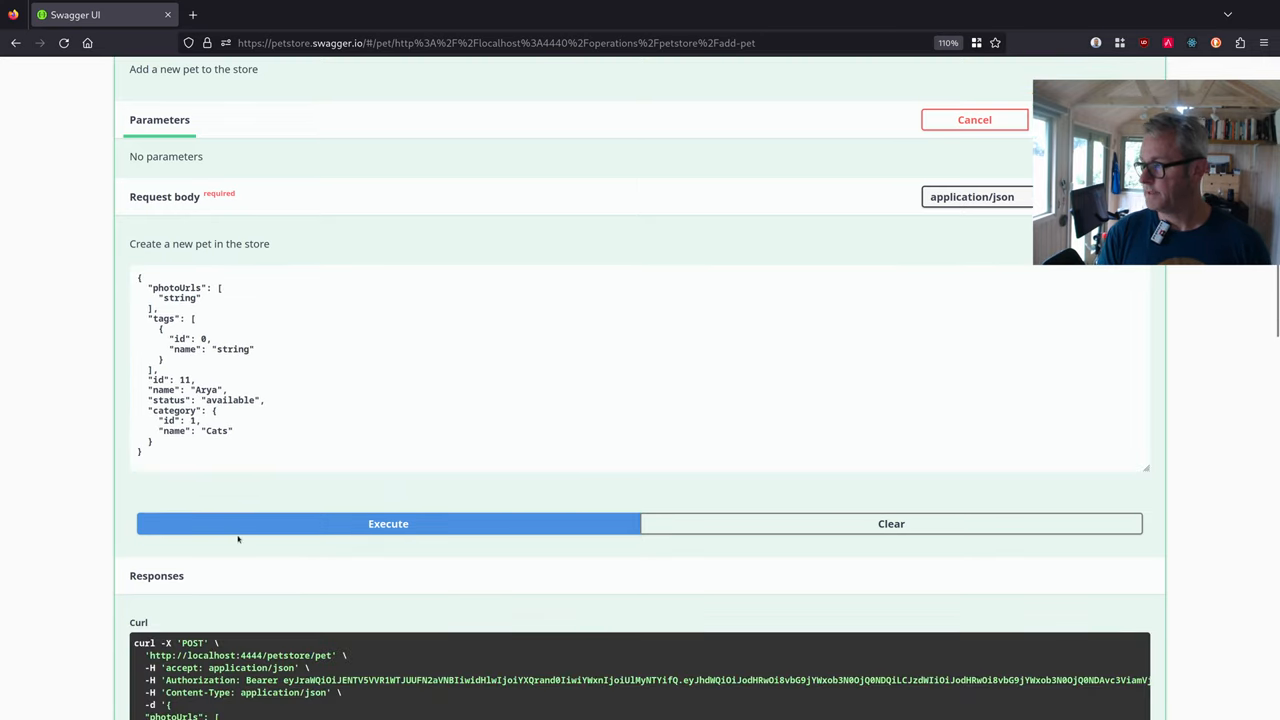
# - Edit the request body for another Cooper dog with id 12, category Dogs
pyautogui.click(196, 380)
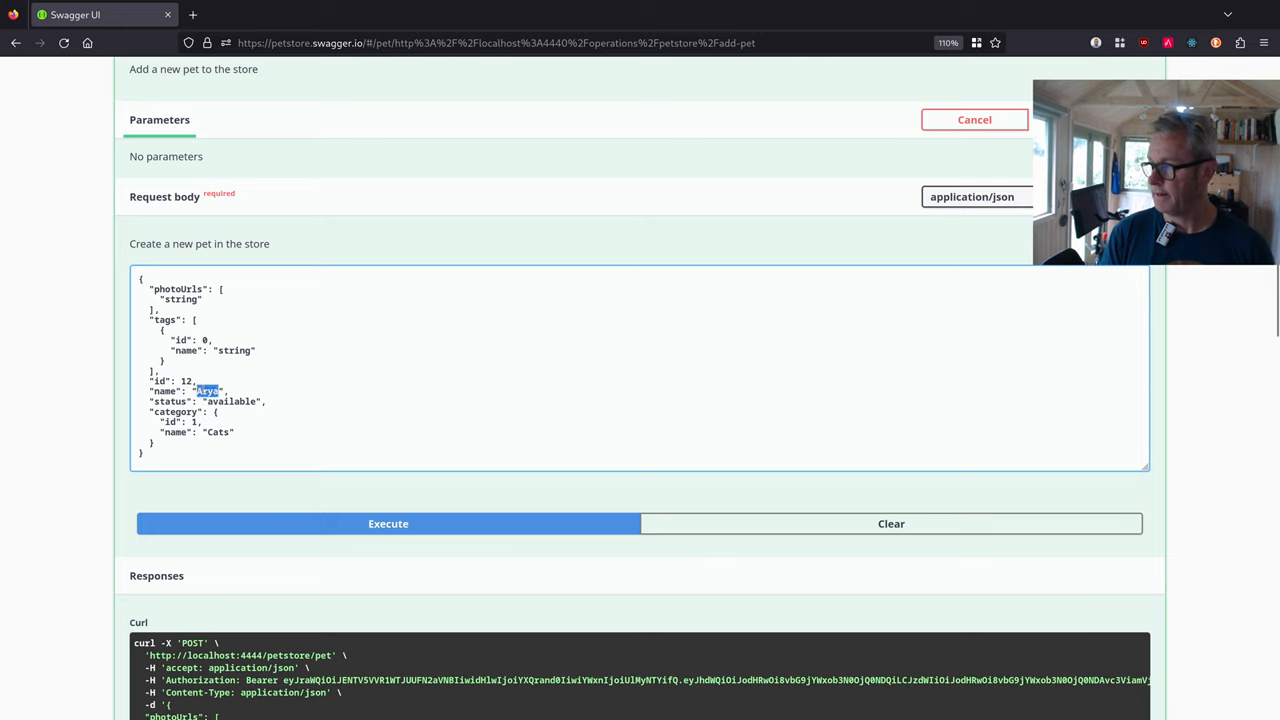
pyautogui.write('Cooper')
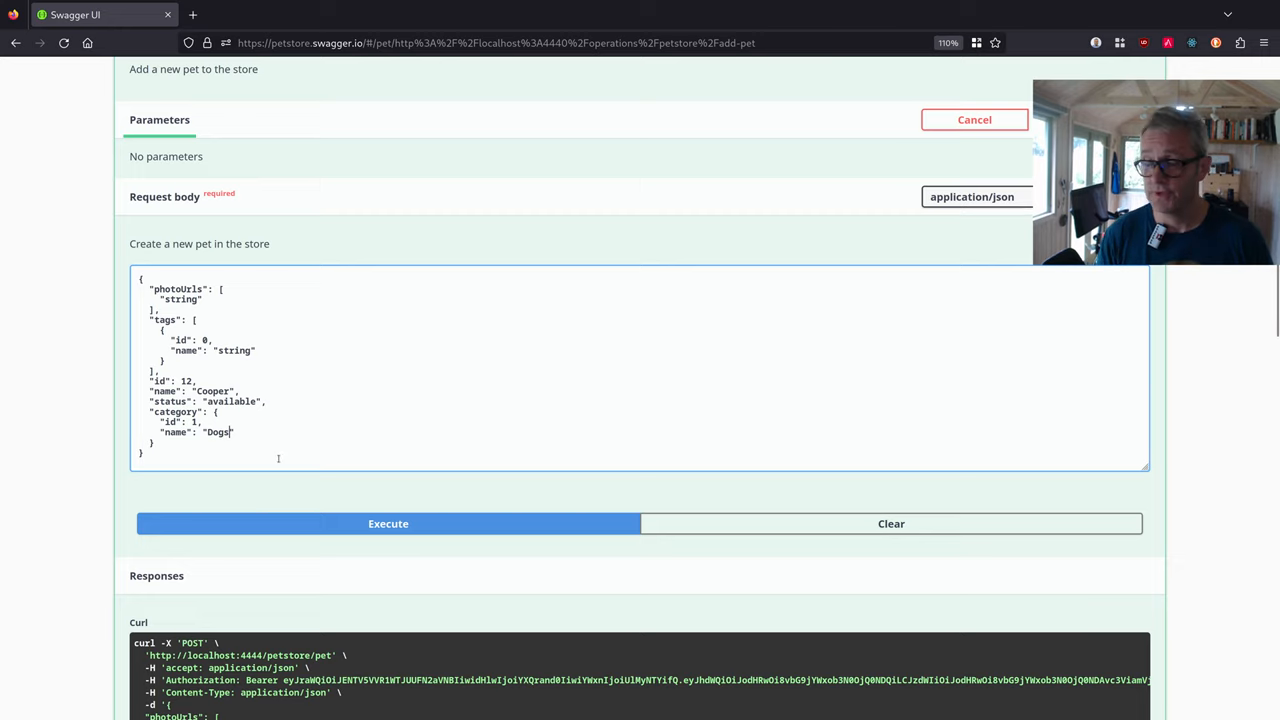
pyautogui.moveTo(268, 468)
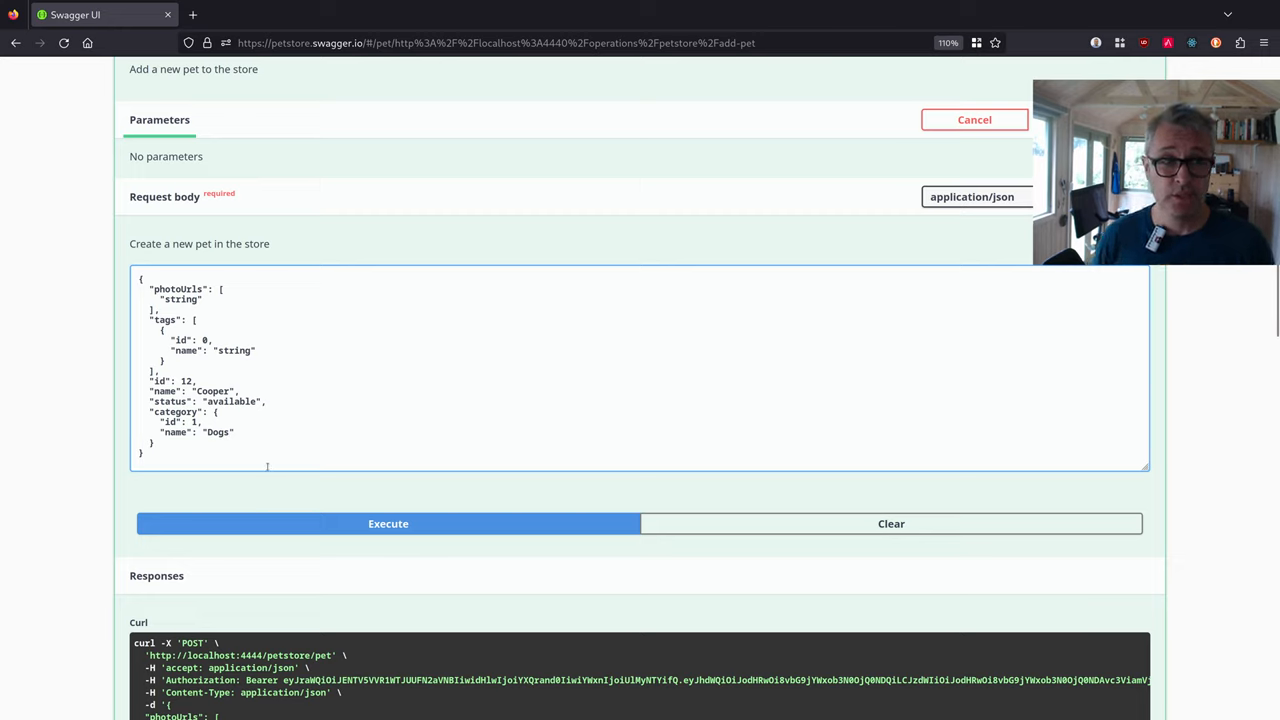
pyautogui.moveTo(436, 548)
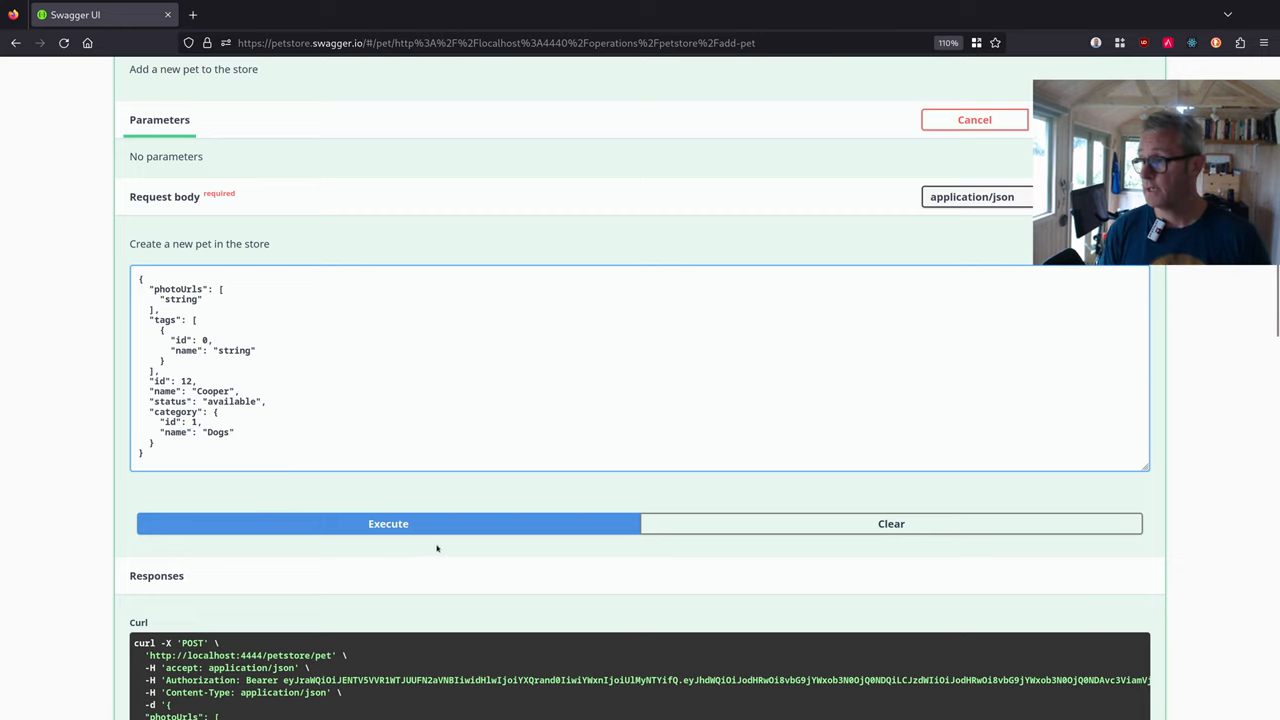